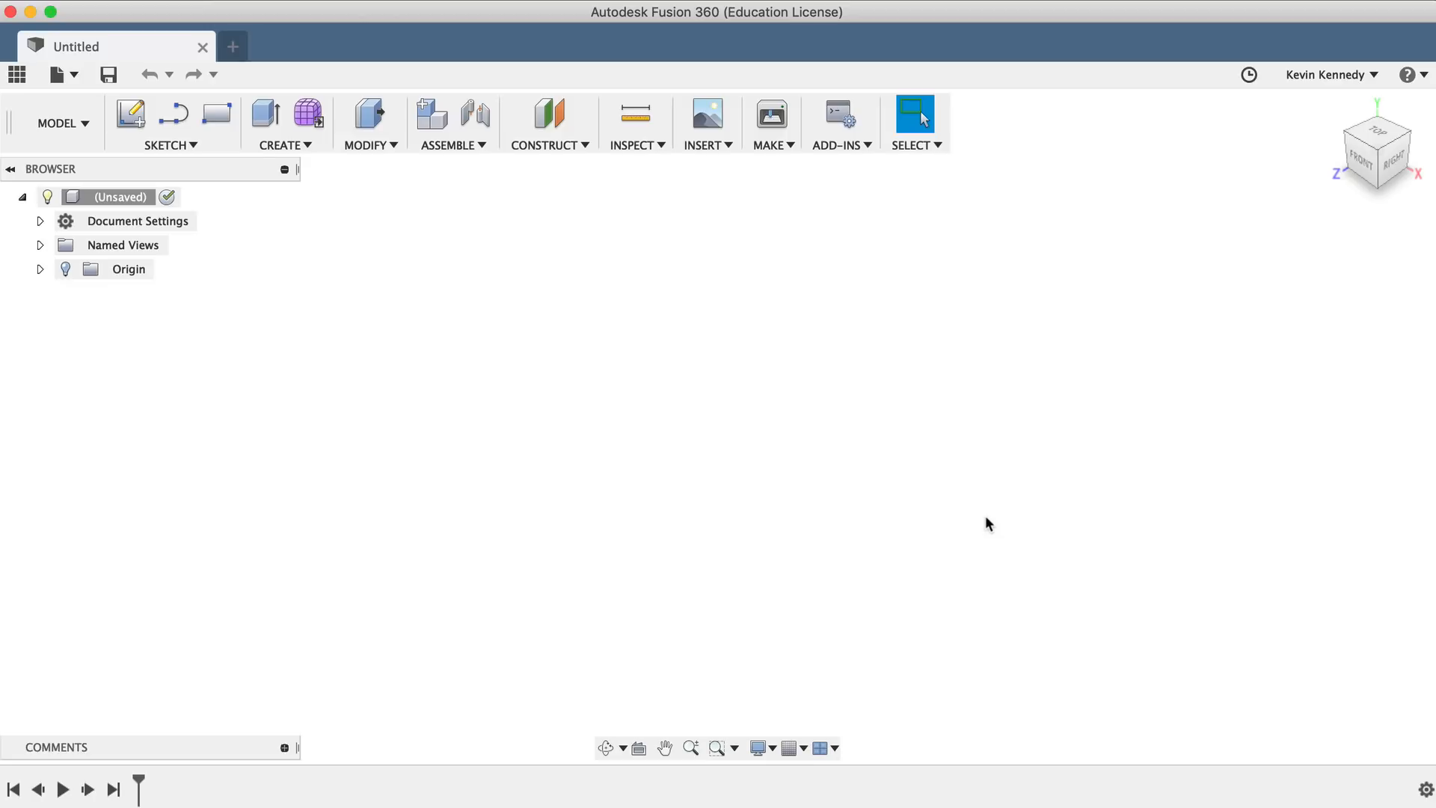
mouse_move(17, 74)
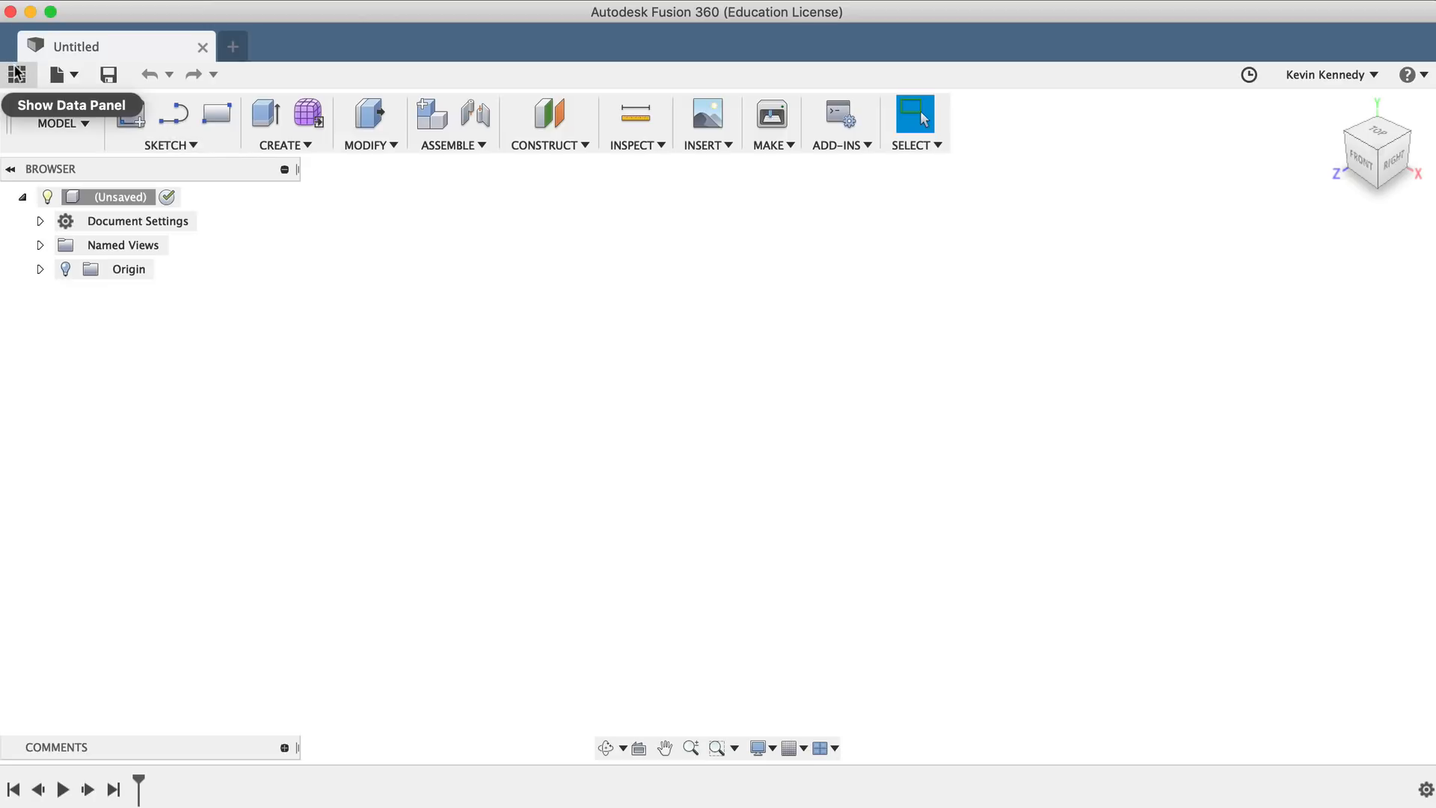
Step: Browse the Data Panel to Samples > Basic Training > 12 - Patch and choose Fan_Hub
left_click(16, 74)
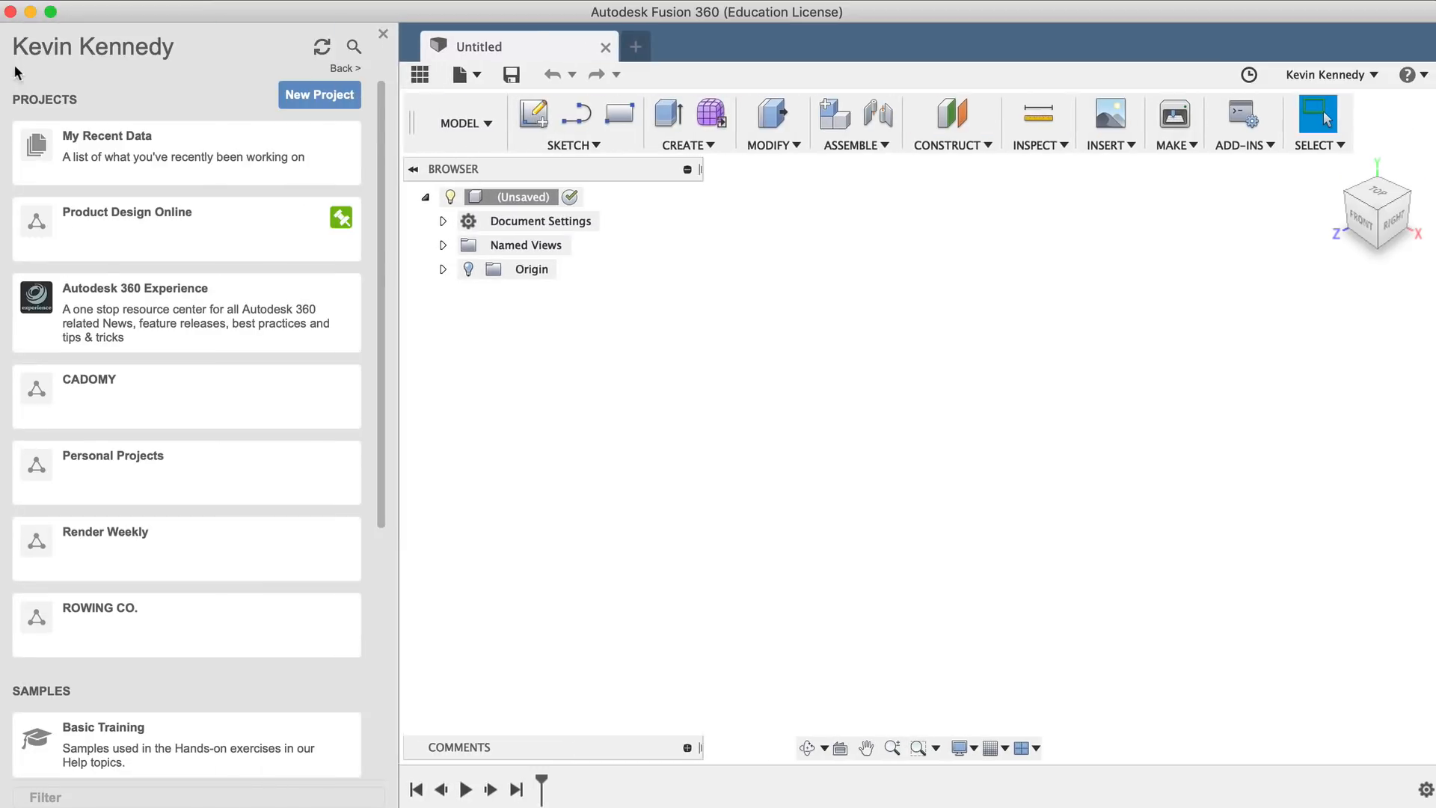
scroll("down", 3)
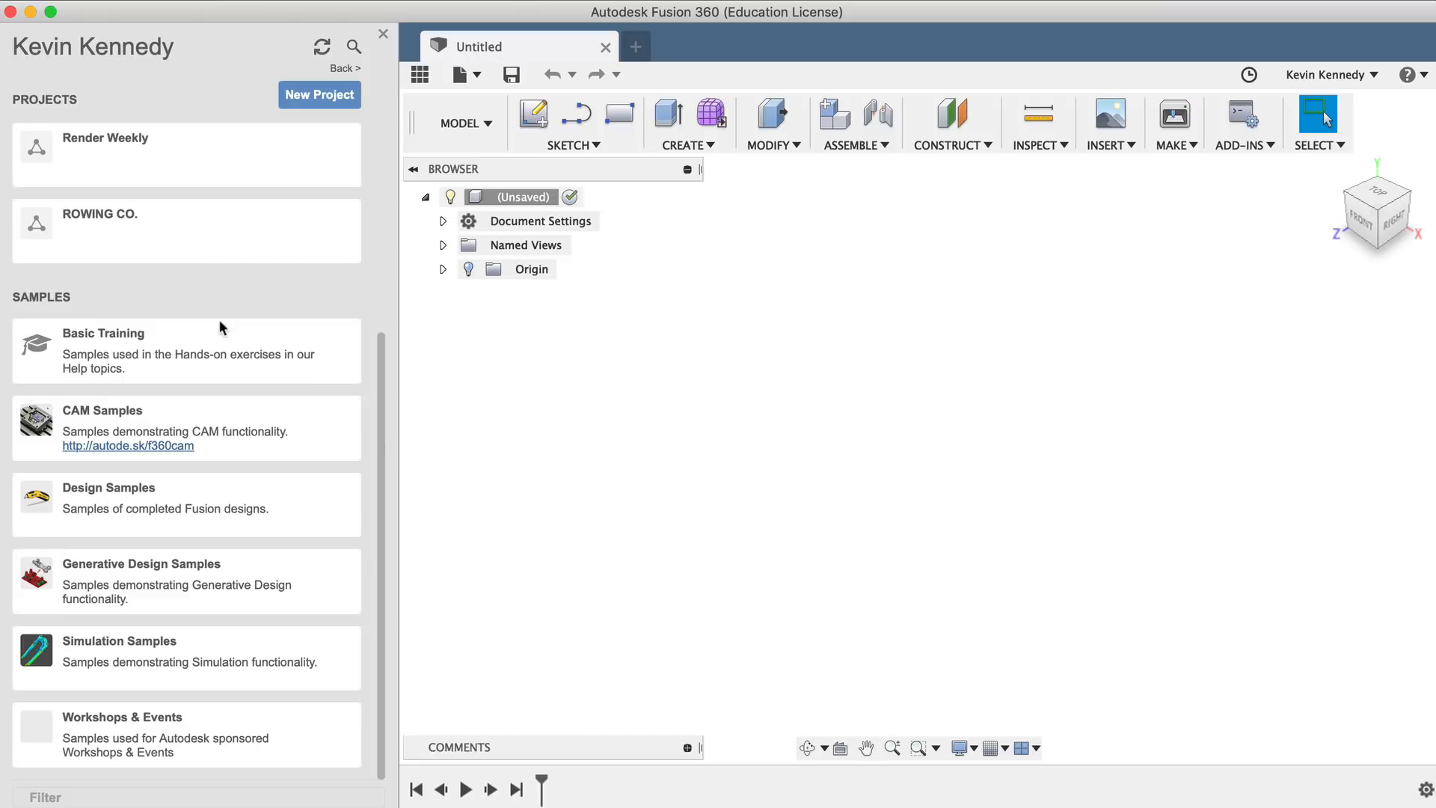
left_click(104, 332)
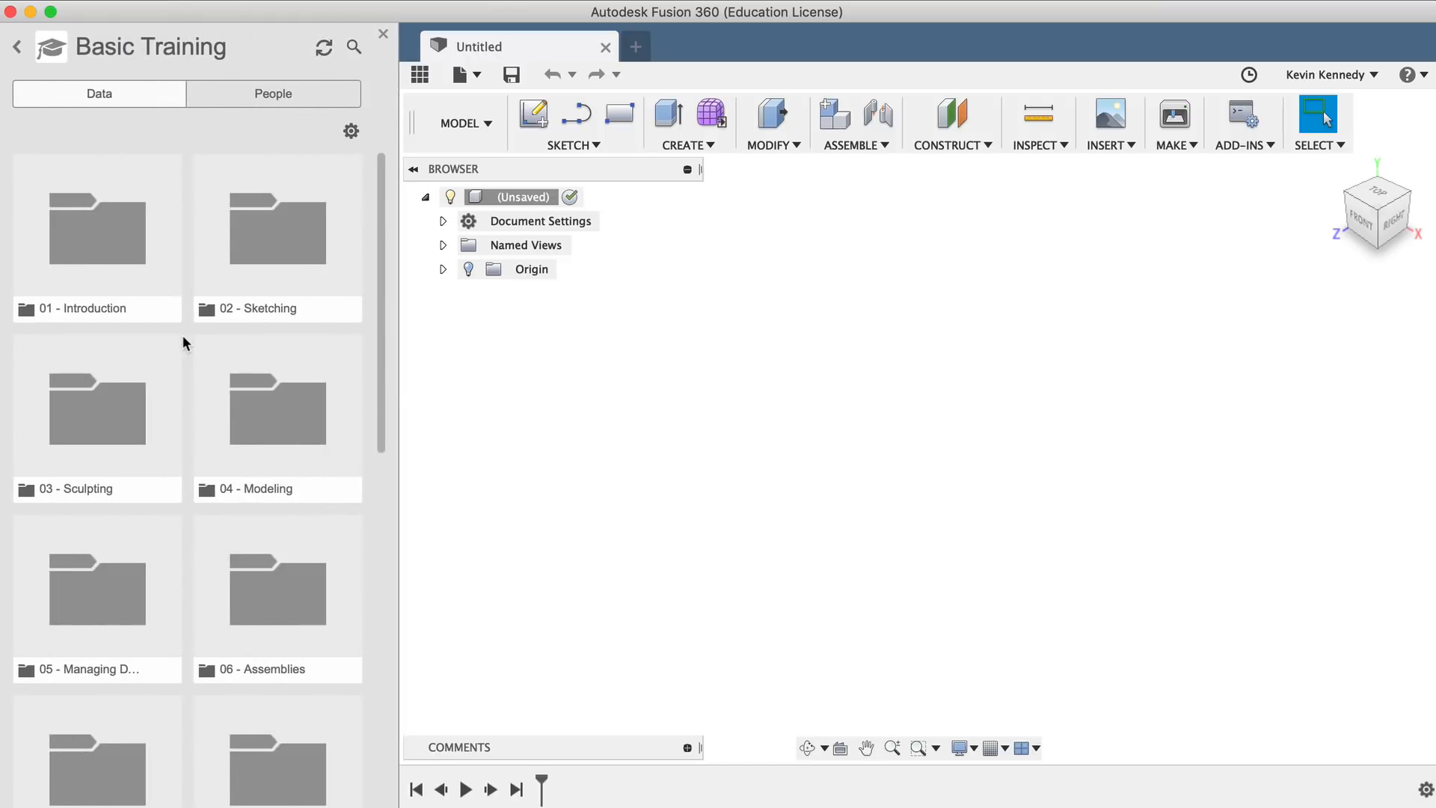
scroll("down", 3)
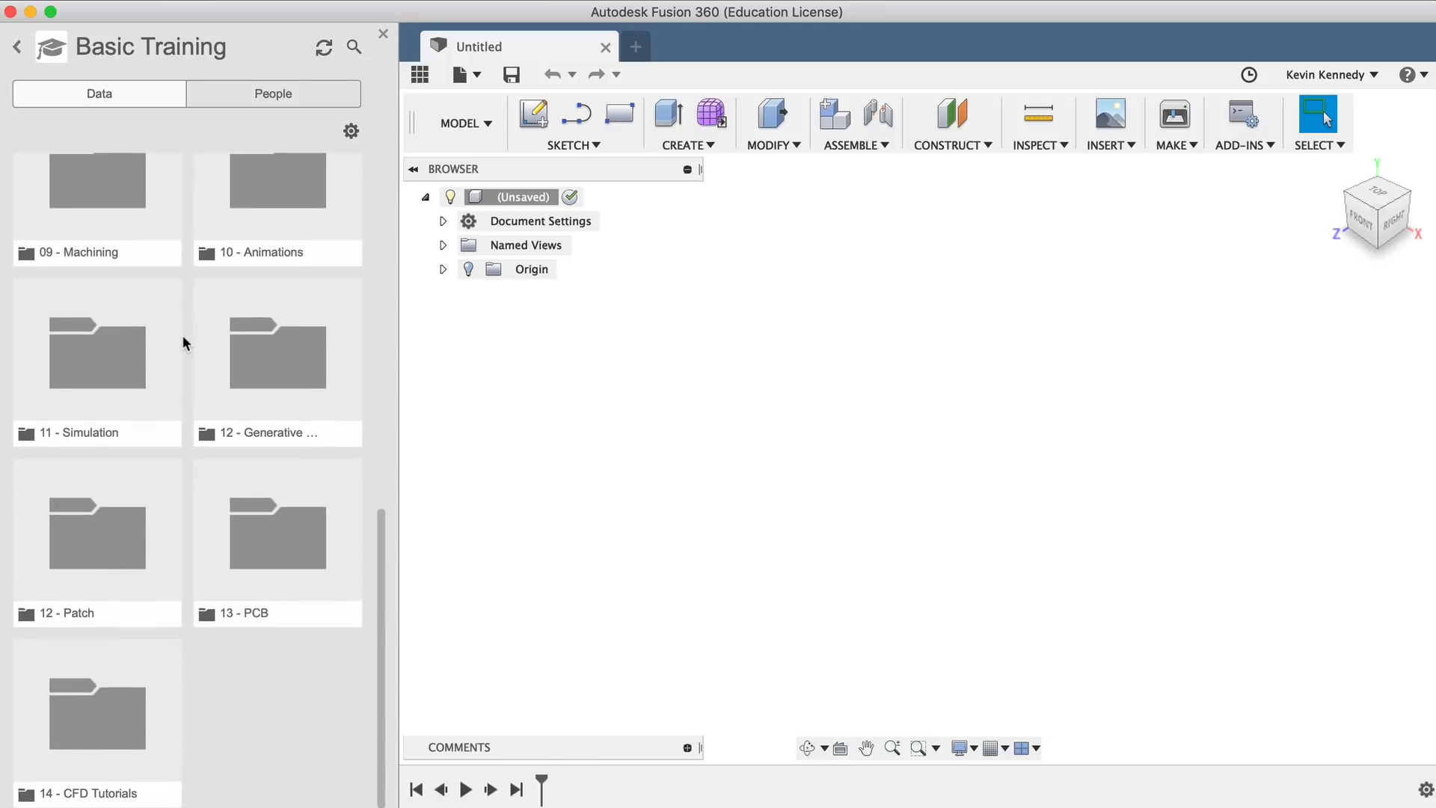
mouse_move(61, 625)
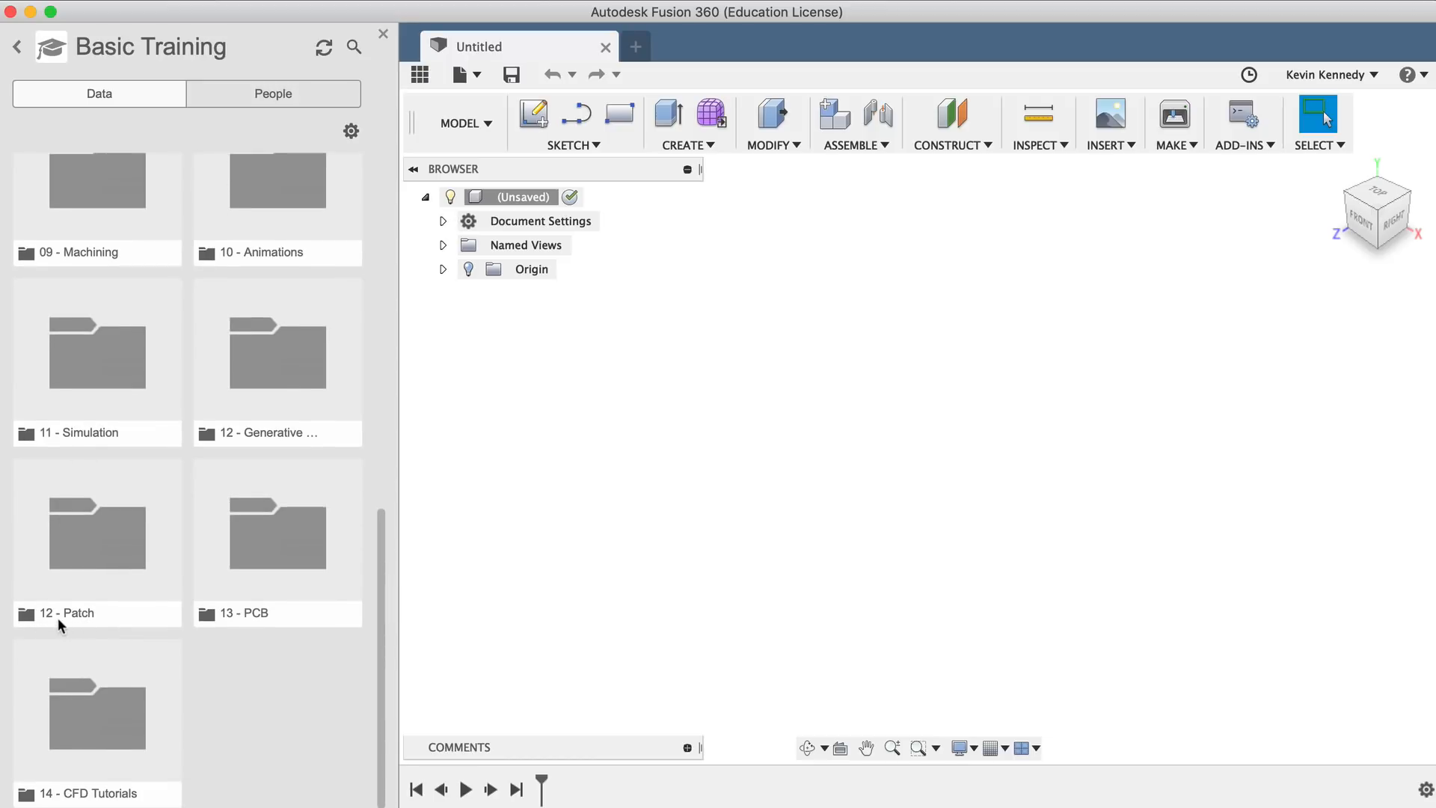
double_click(65, 612)
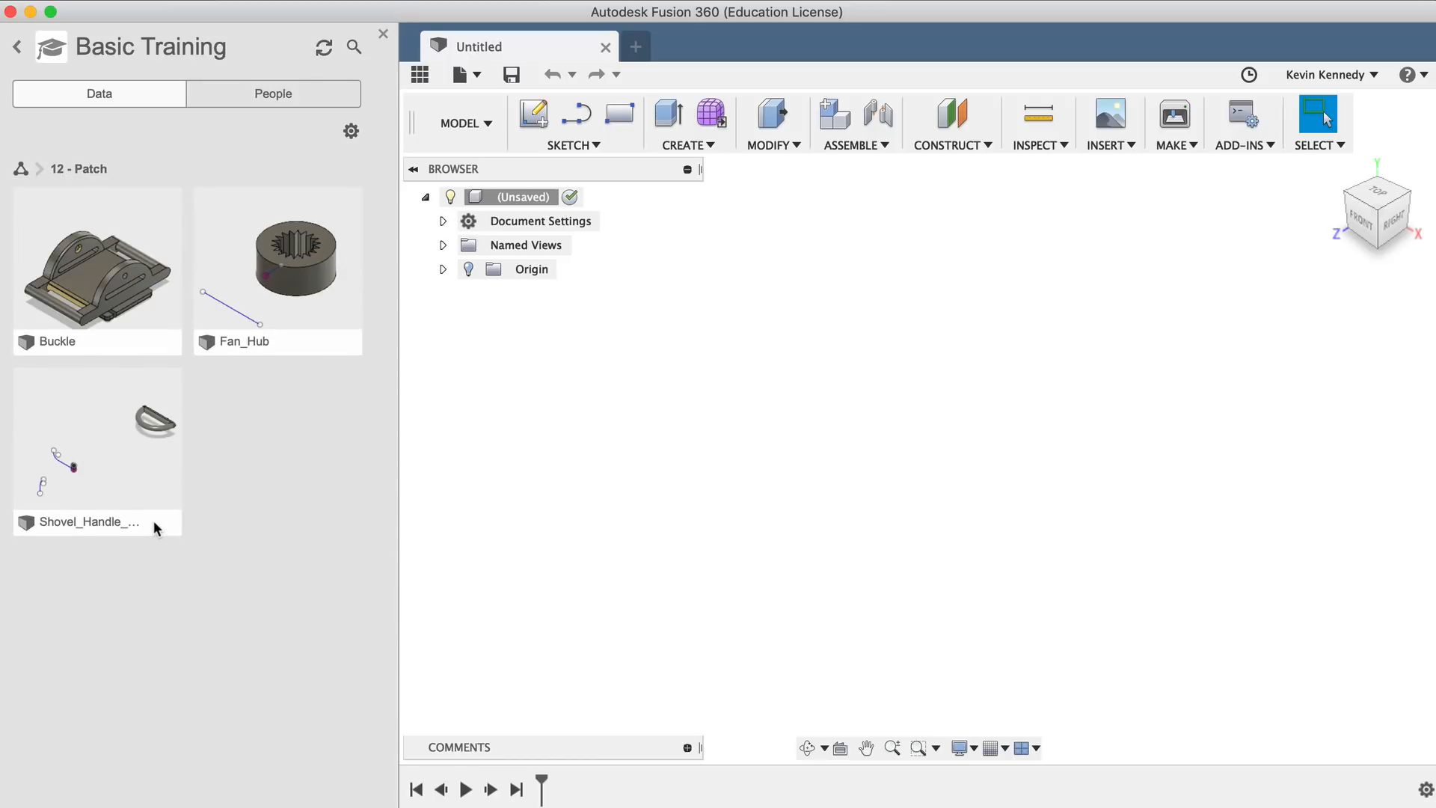
mouse_move(291, 281)
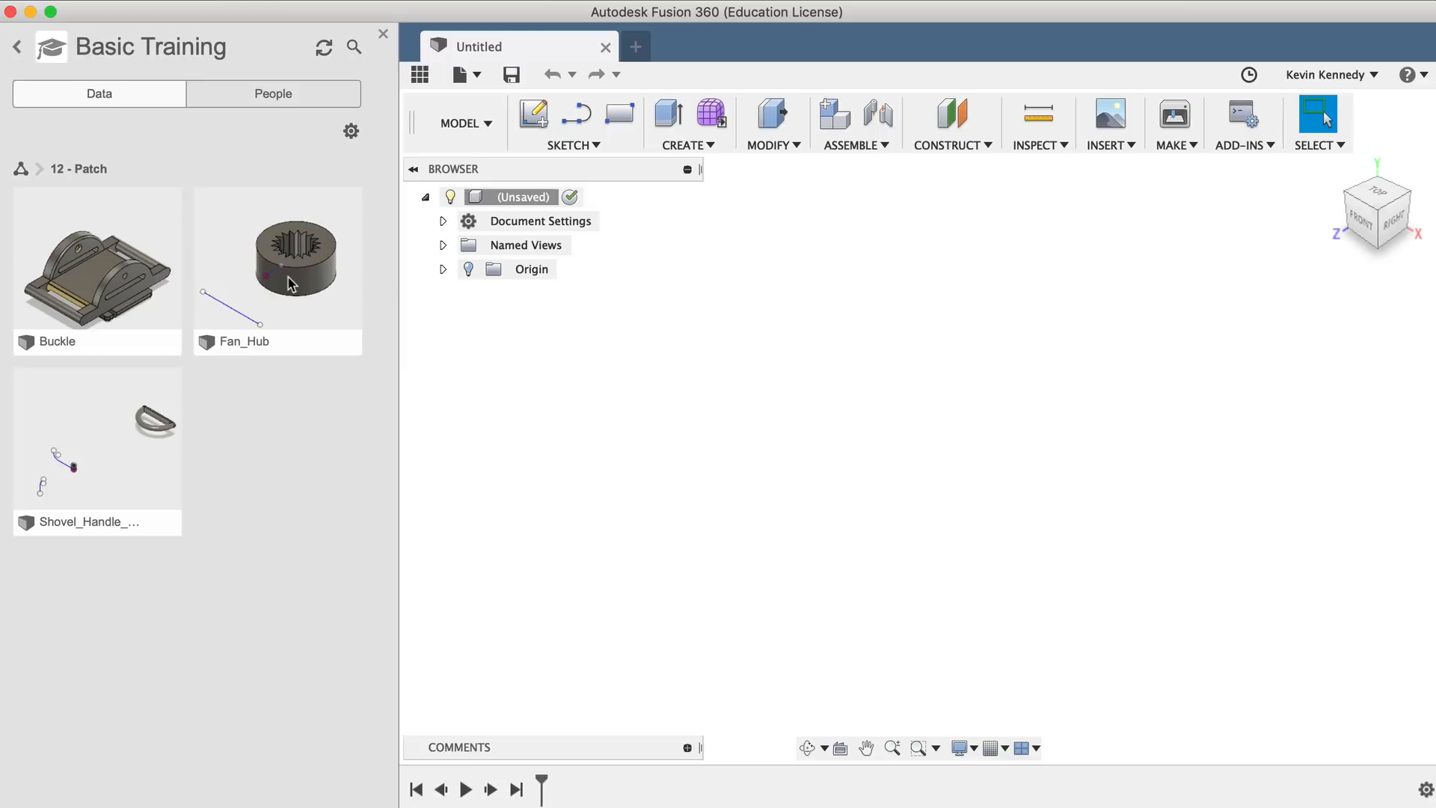
left_click(277, 260)
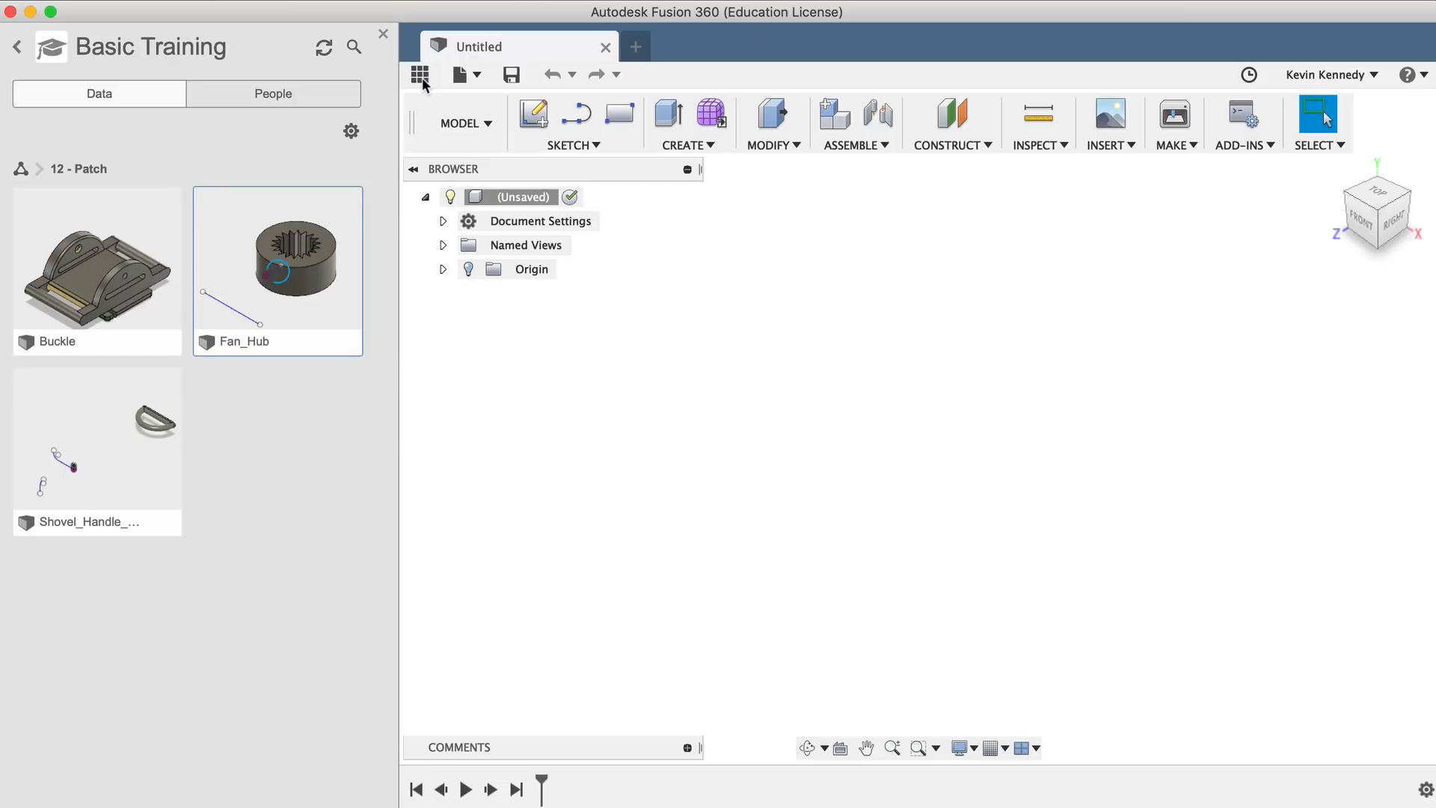
Step: Hide the Data Panel and Save As a copy named 'Fan_Hub Demo'
double_click(277, 260)
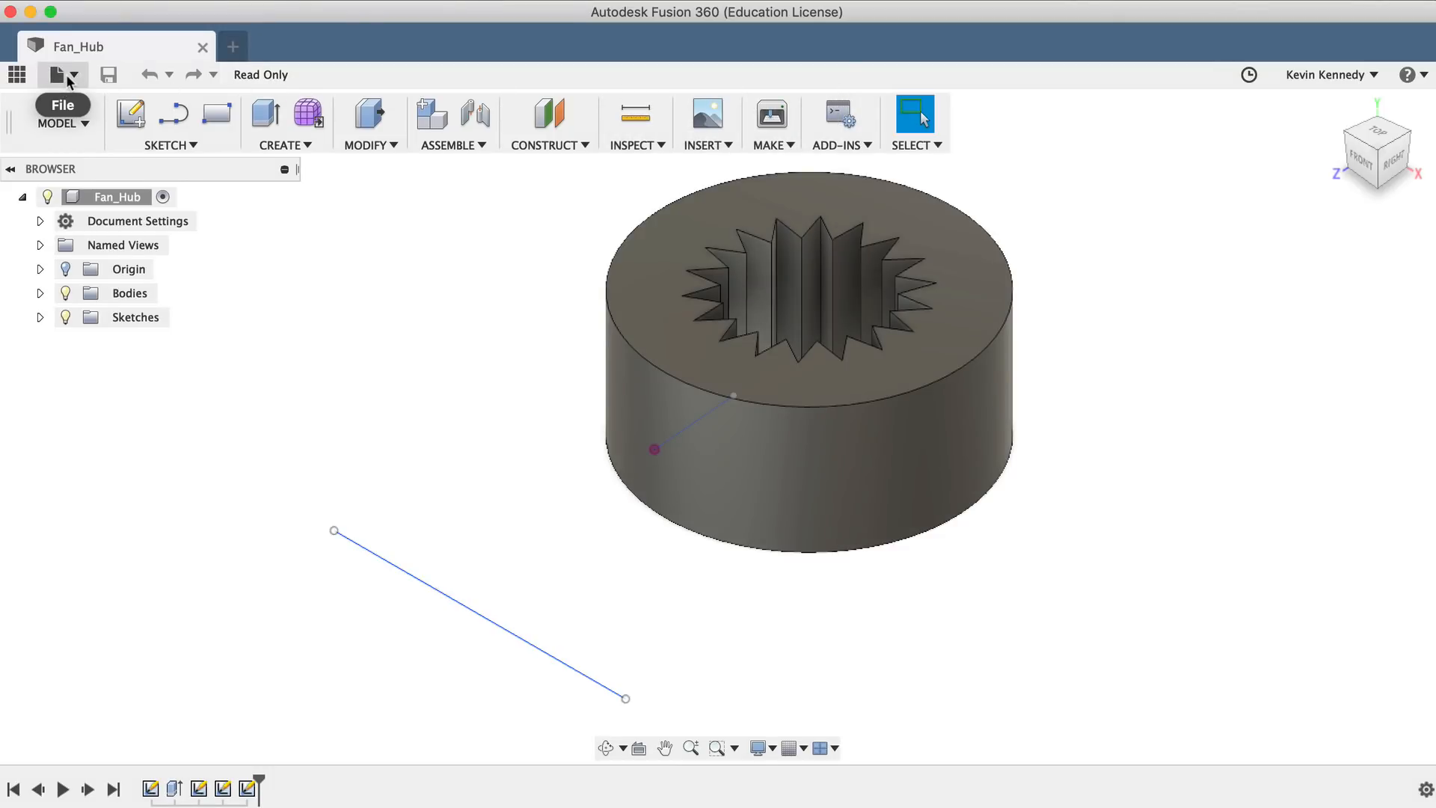
left_click(61, 75)
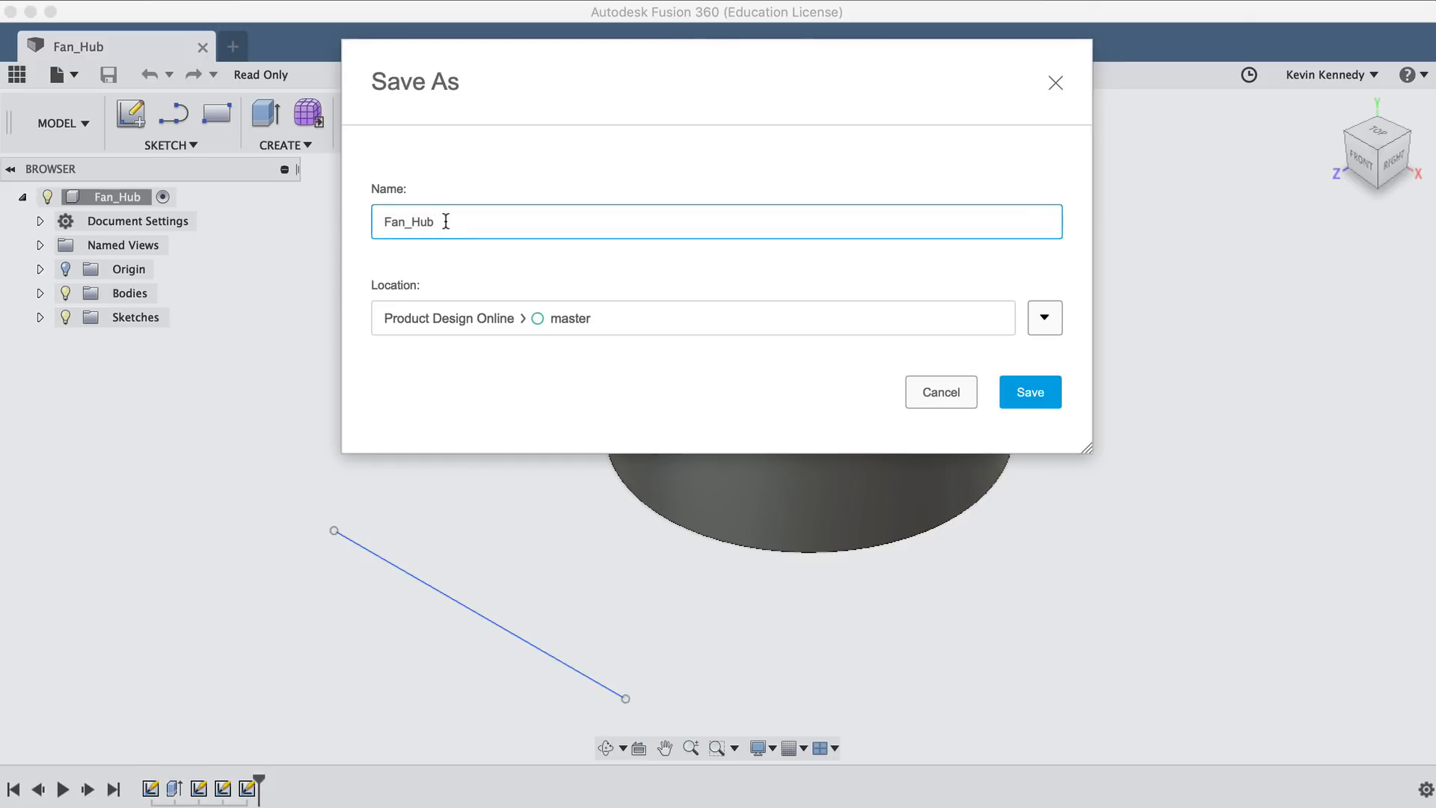
type("Demo")
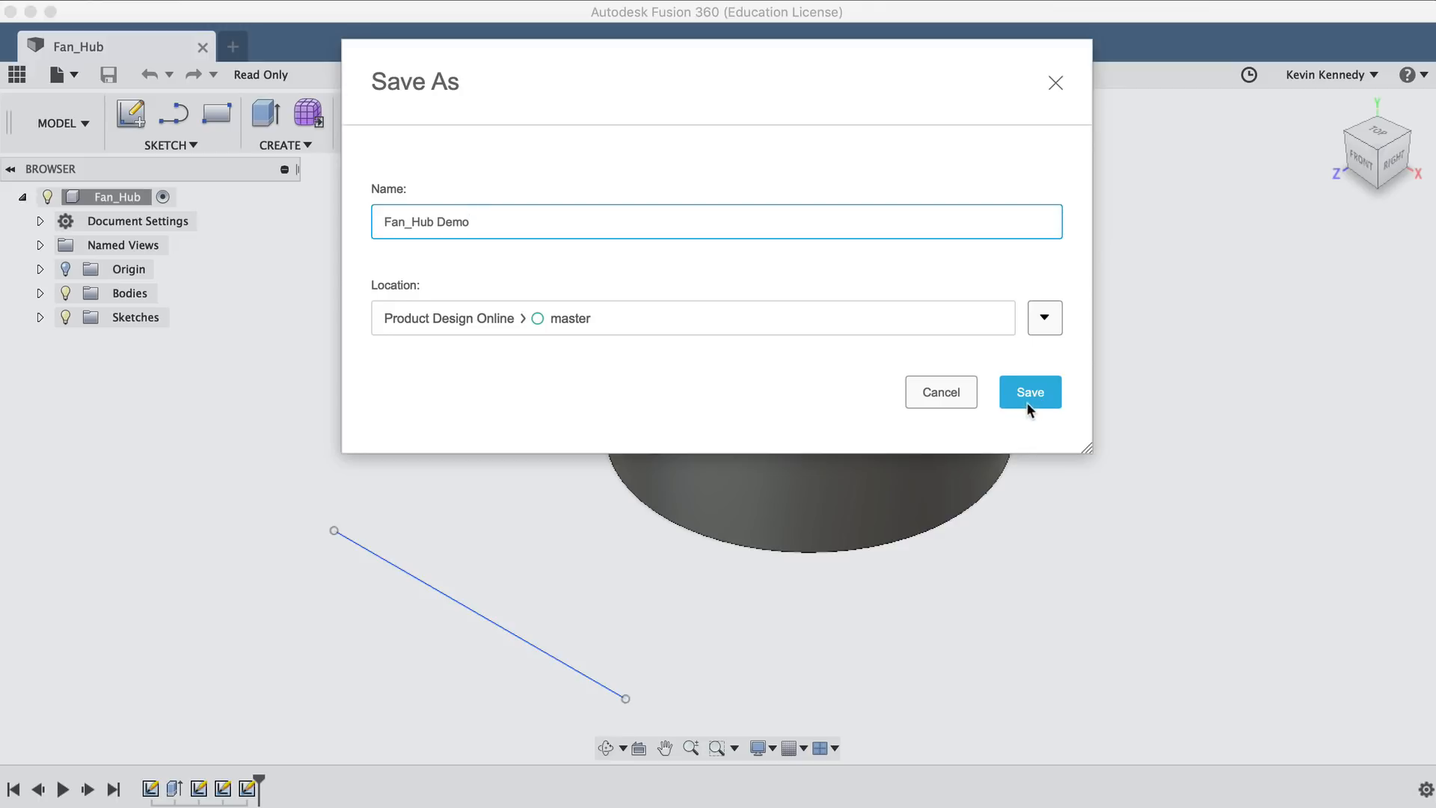
left_click(1028, 392)
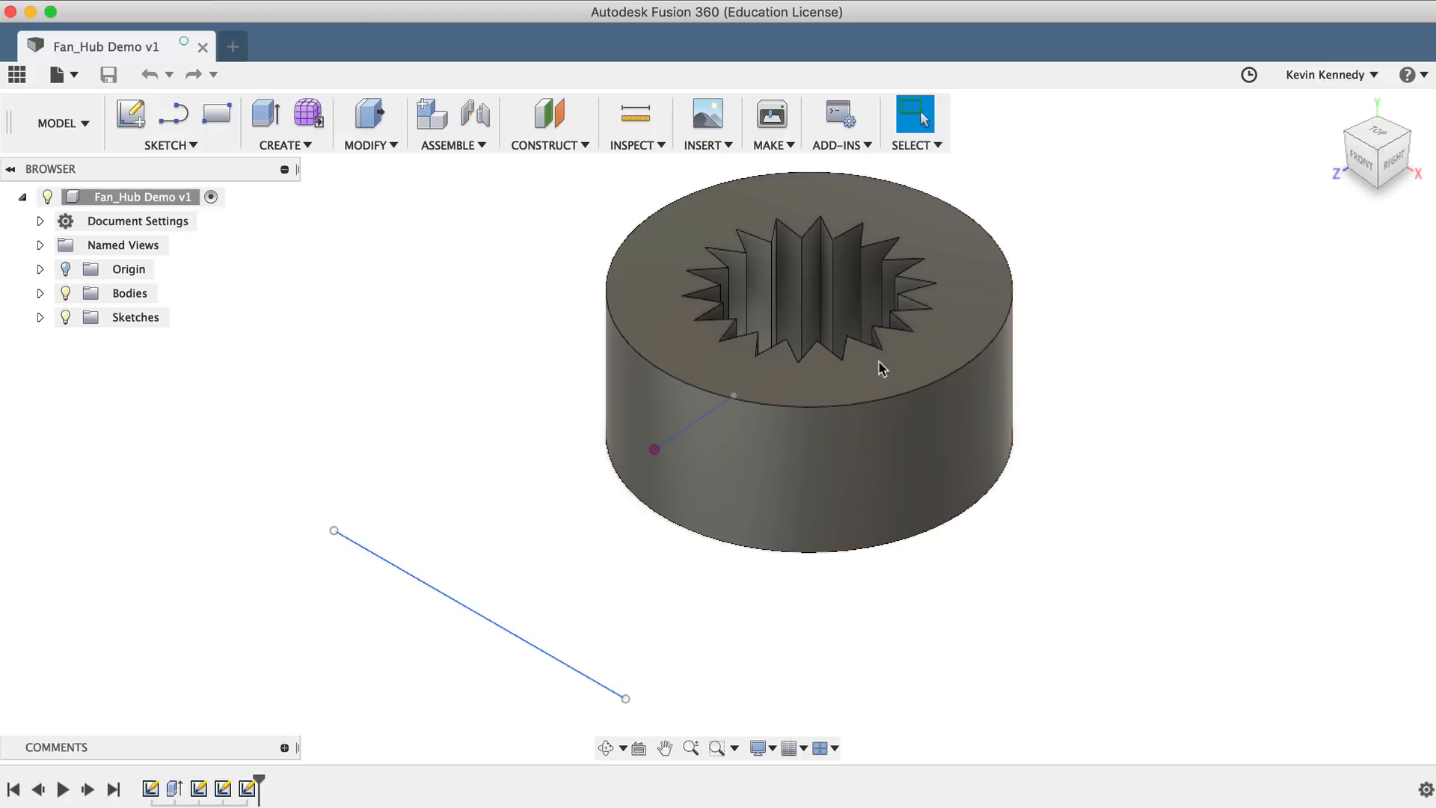
mouse_move(685, 428)
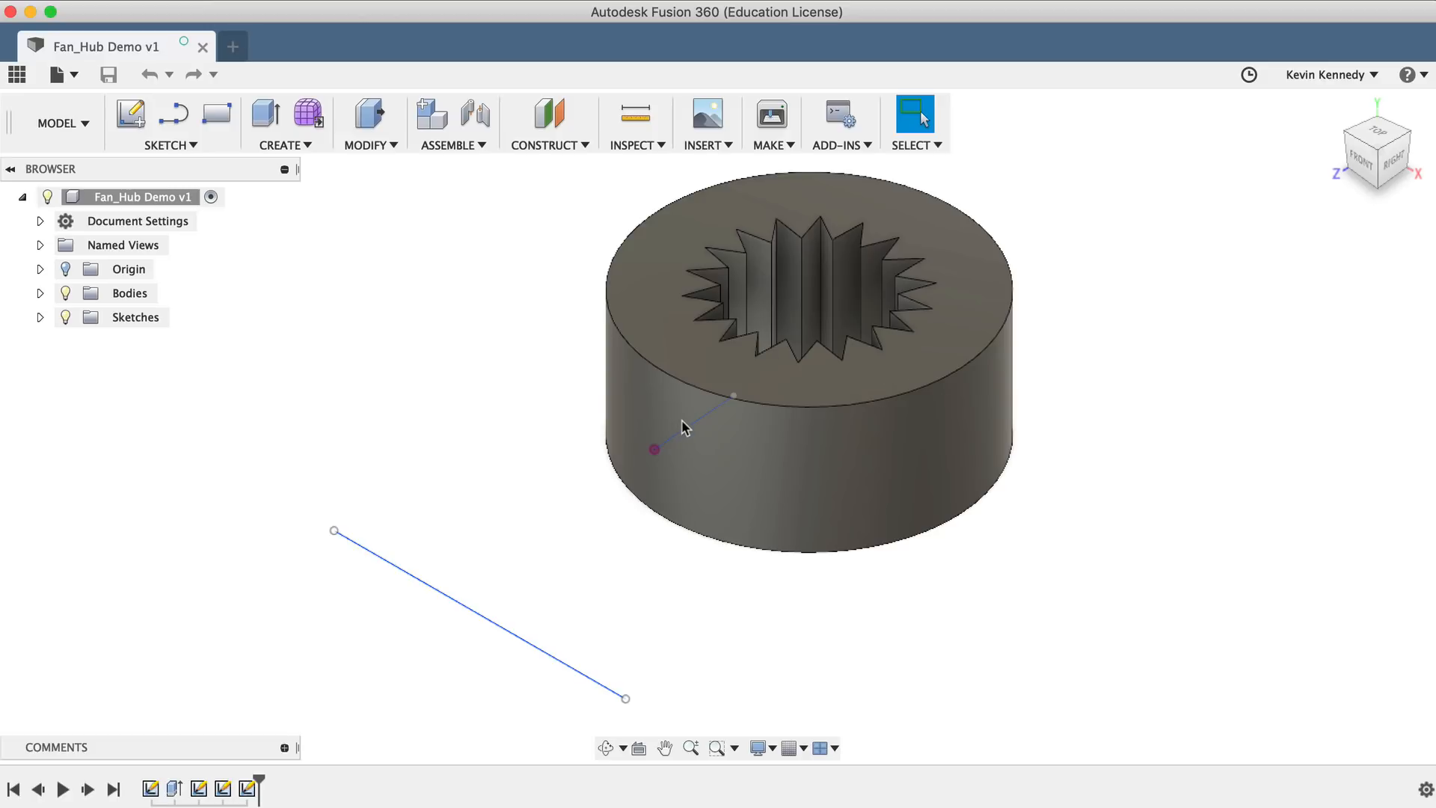
mouse_move(419, 428)
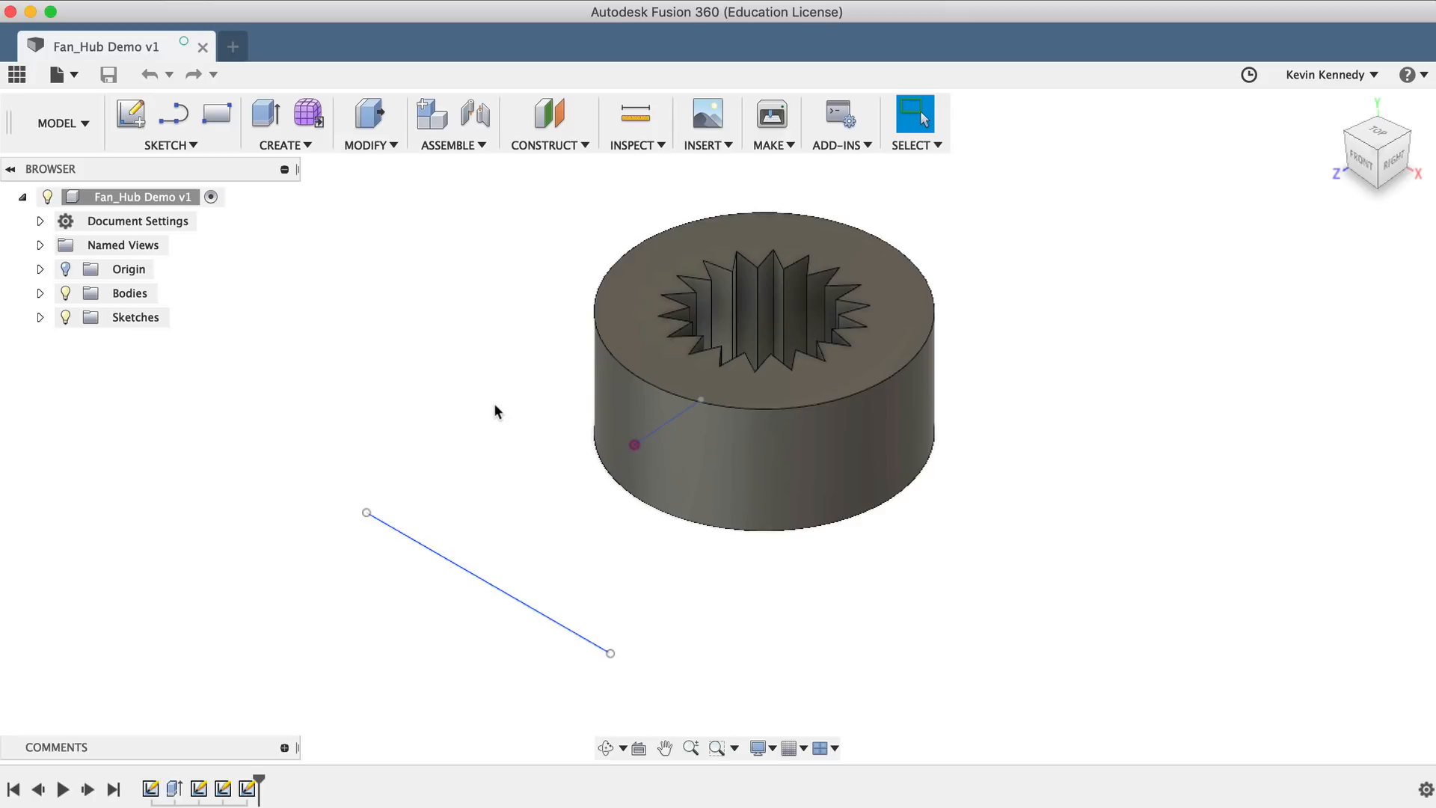
mouse_move(398, 375)
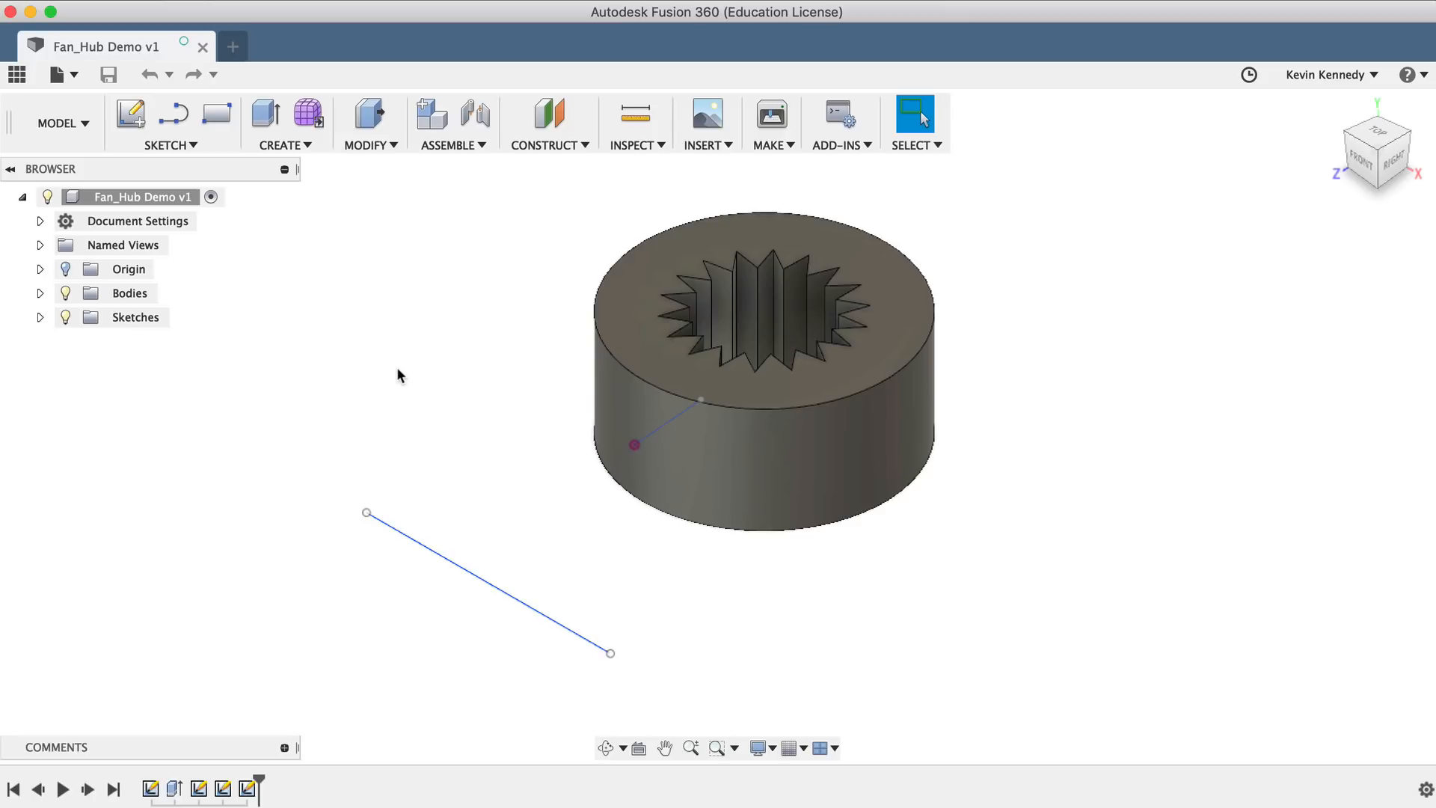
Step: Change the workspace from MODEL to PATCH
left_click(59, 123)
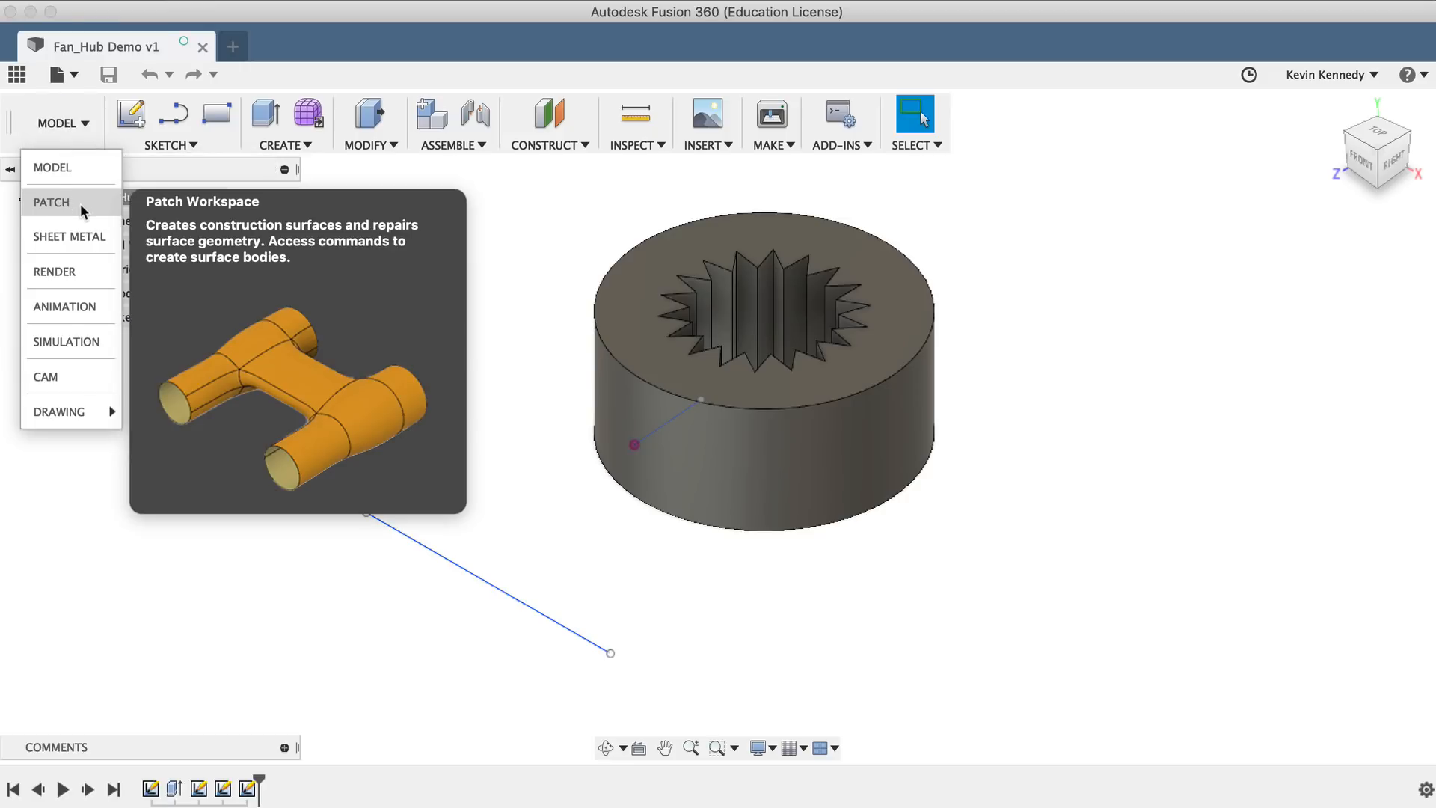
left_click(51, 201)
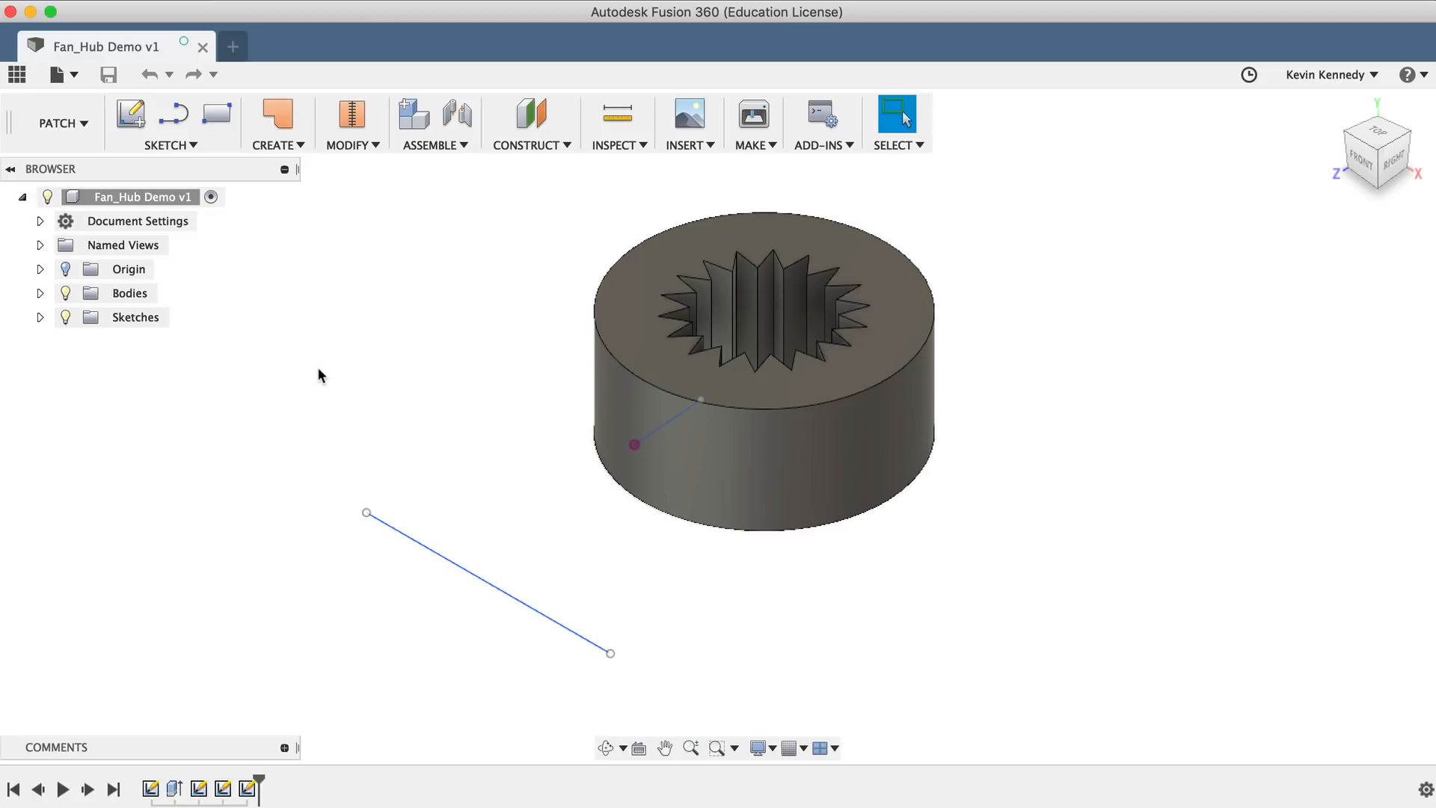
mouse_move(678, 270)
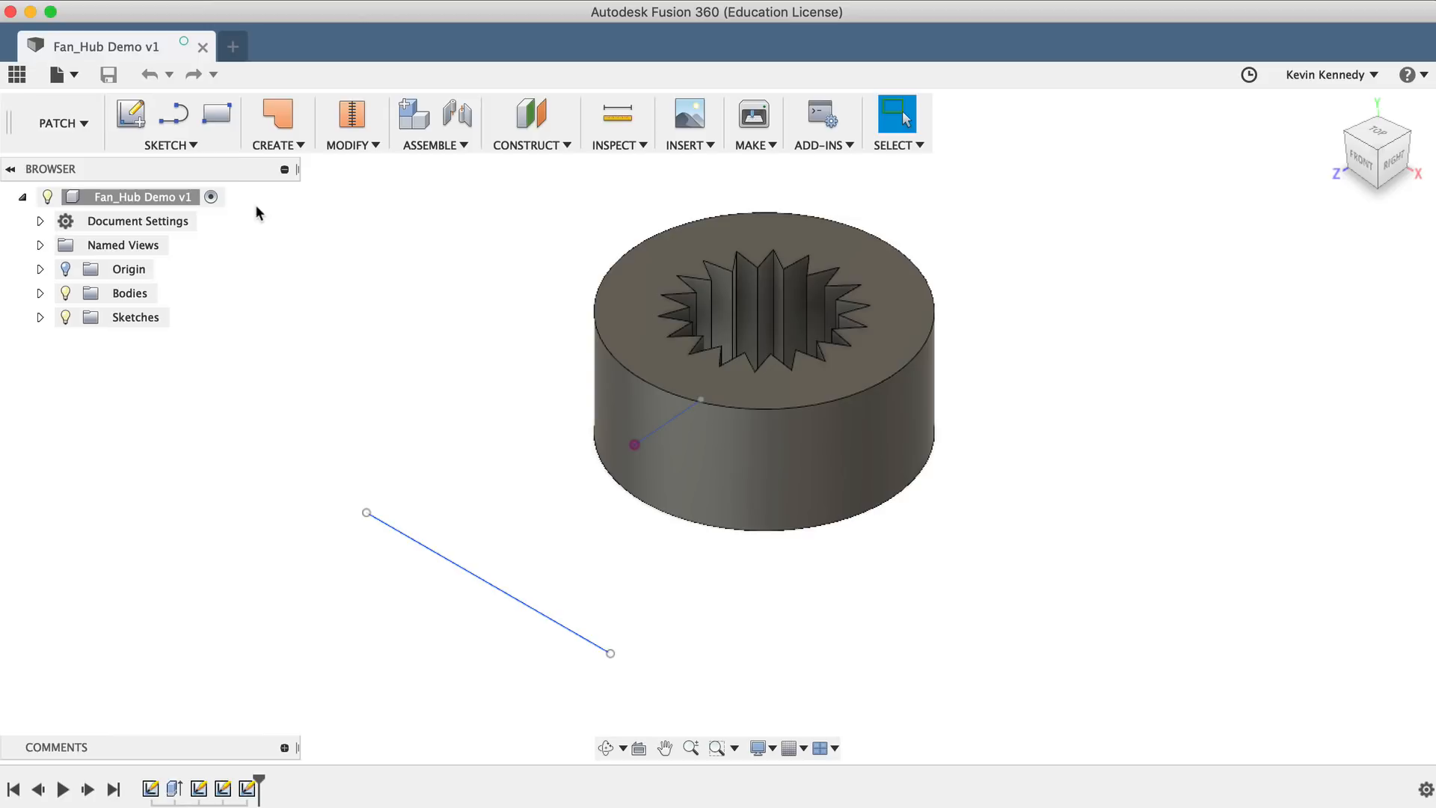
Step: Create a loft surface joining the short hub line to the long outer sketch line
left_click(275, 123)
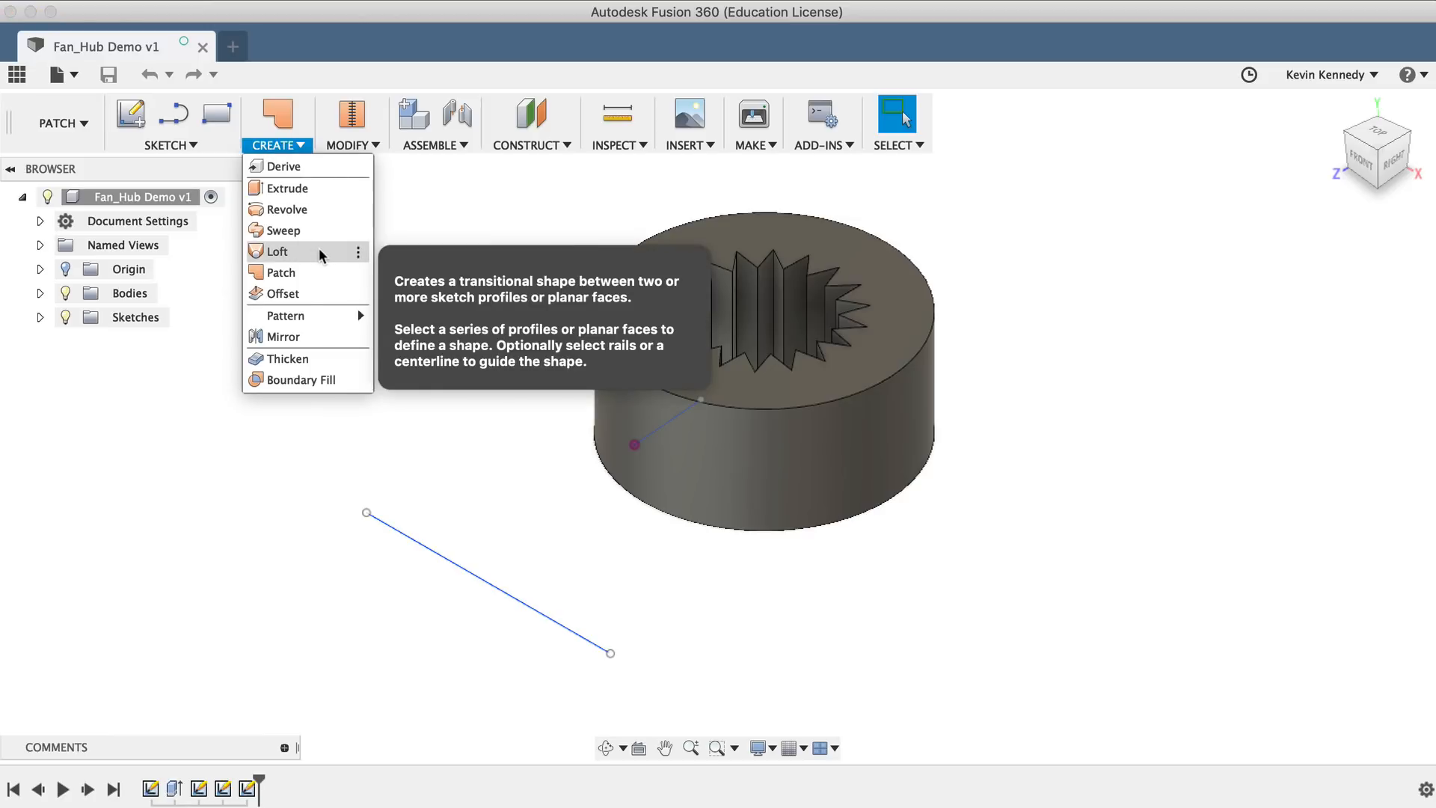
left_click(277, 251)
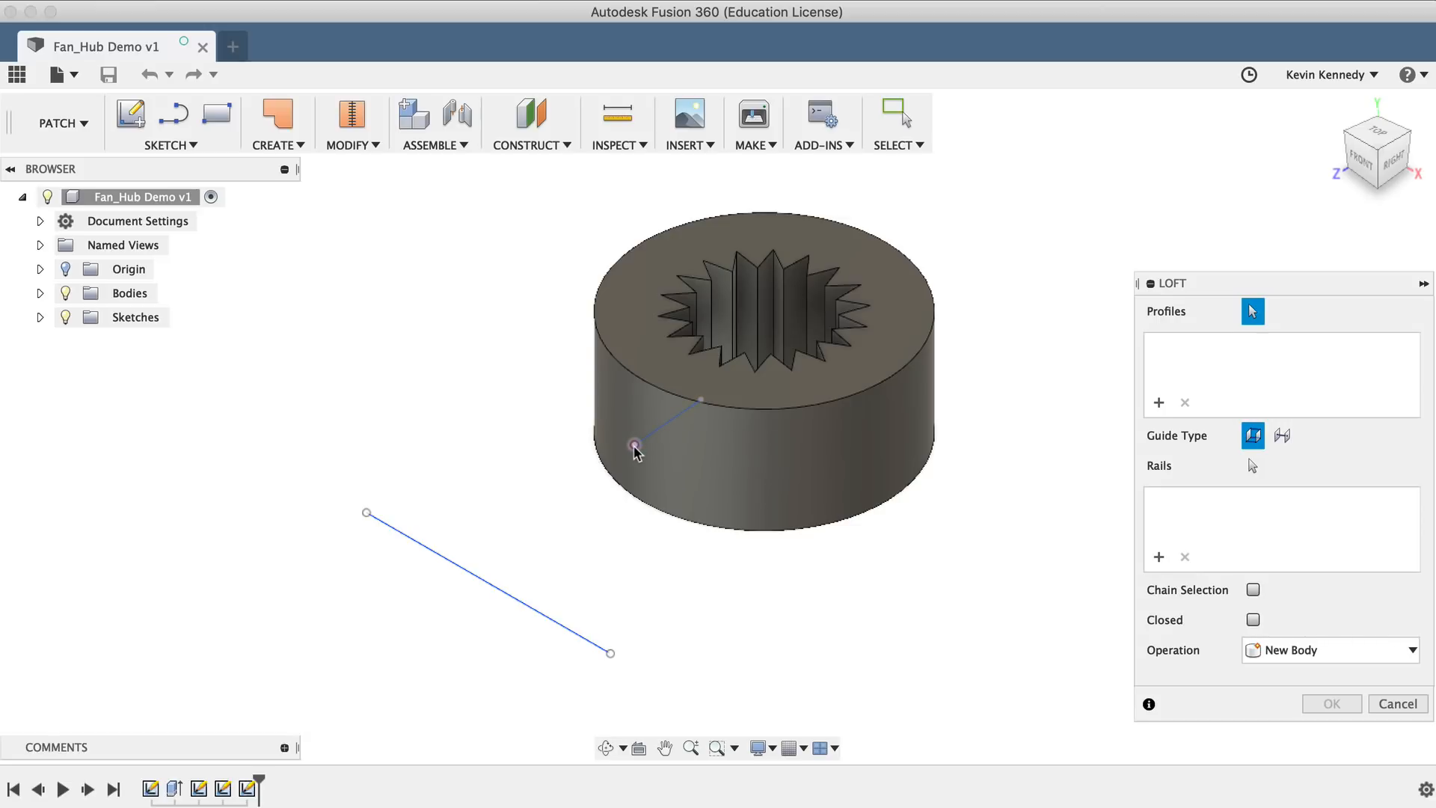
mouse_move(635, 449)
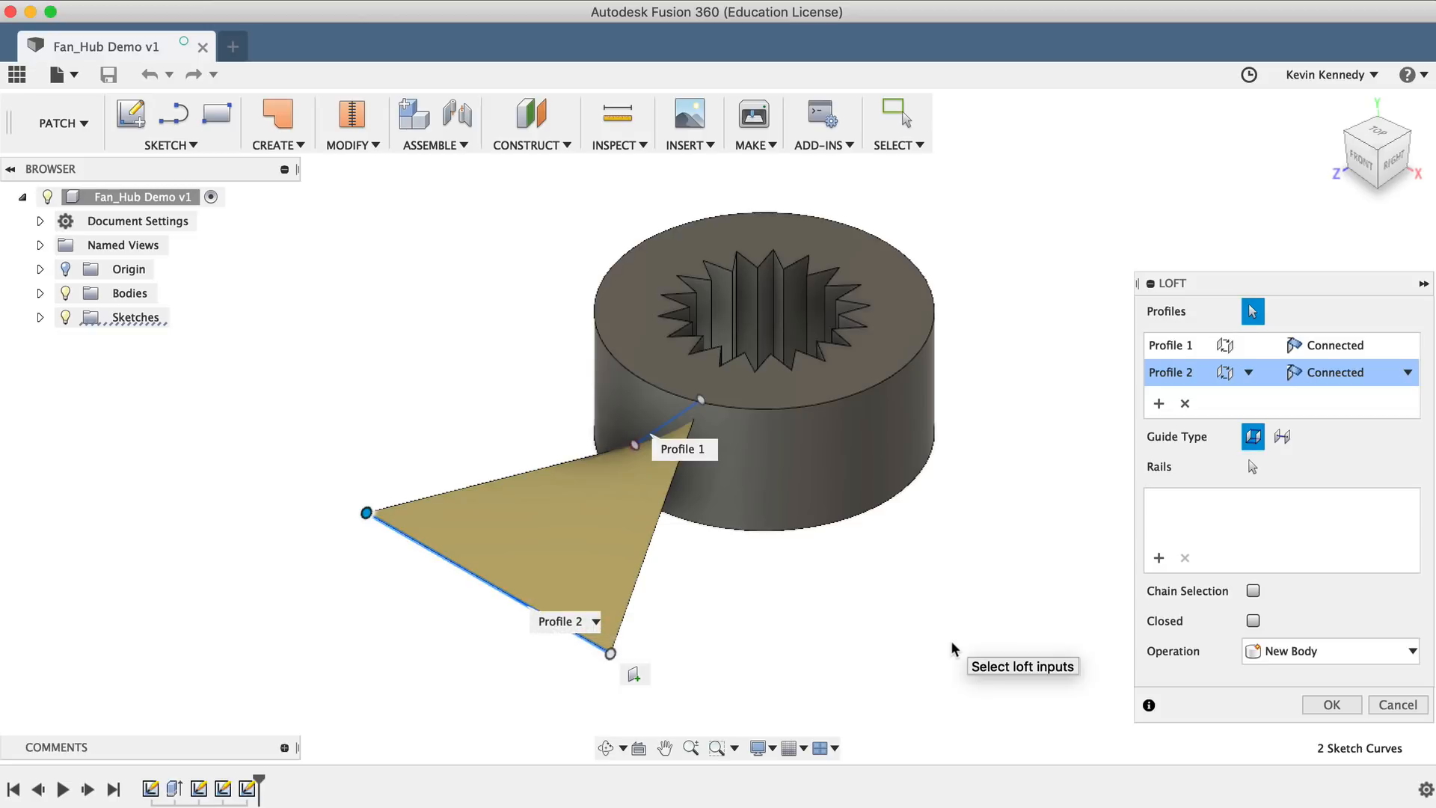
left_click(1330, 705)
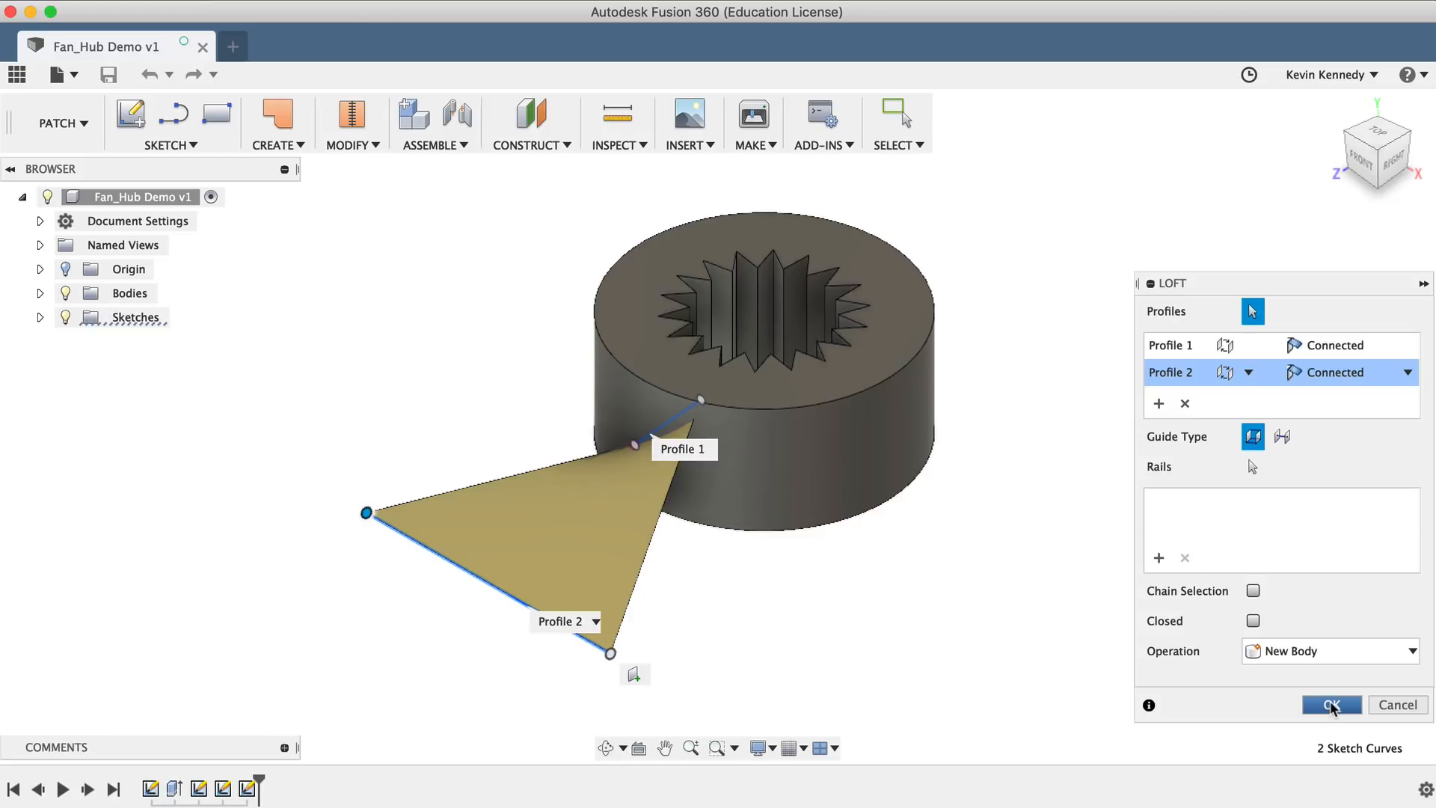
left_click(1330, 705)
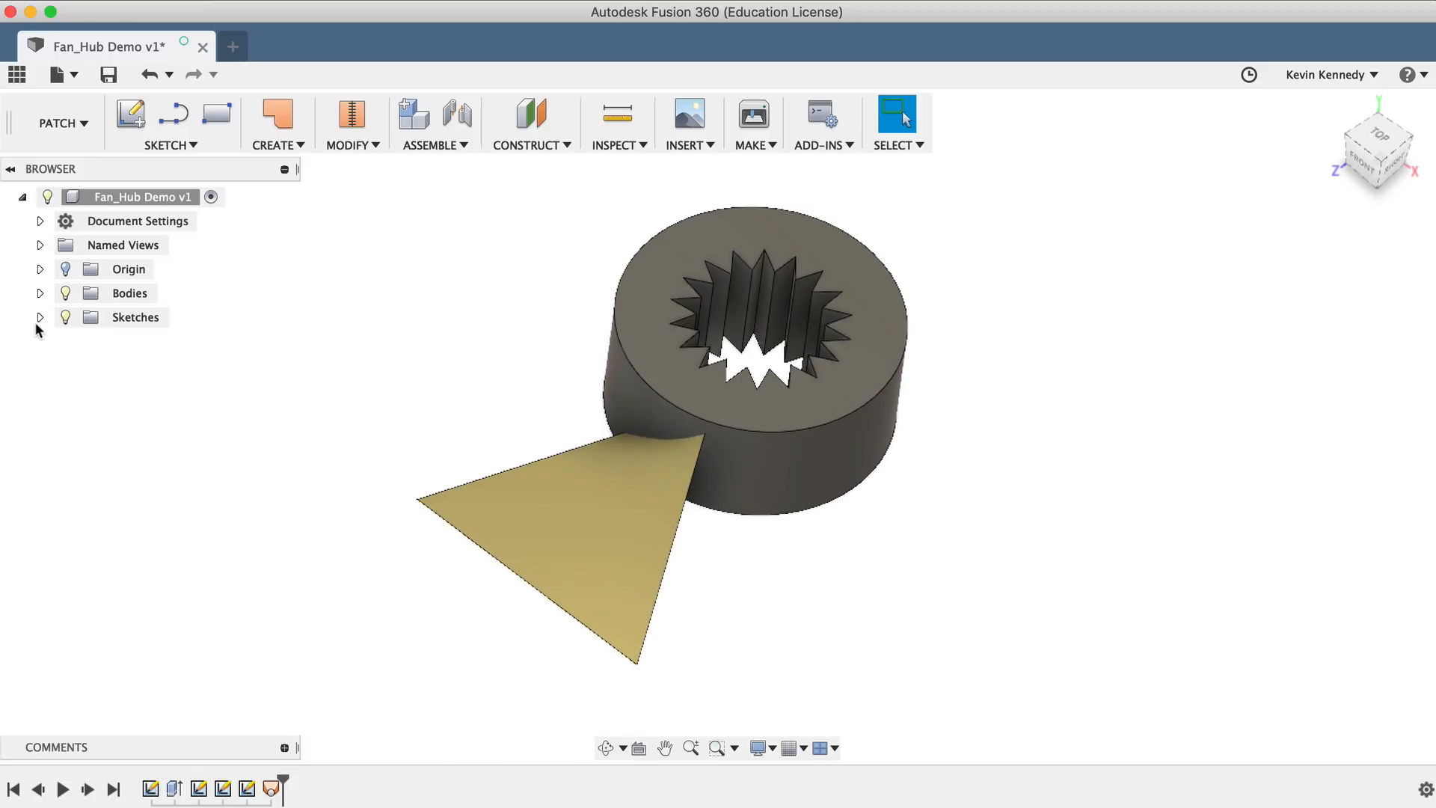
Step: Expand the Browser's Sketches folder and turn on Sketch7's visibility
left_click(41, 317)
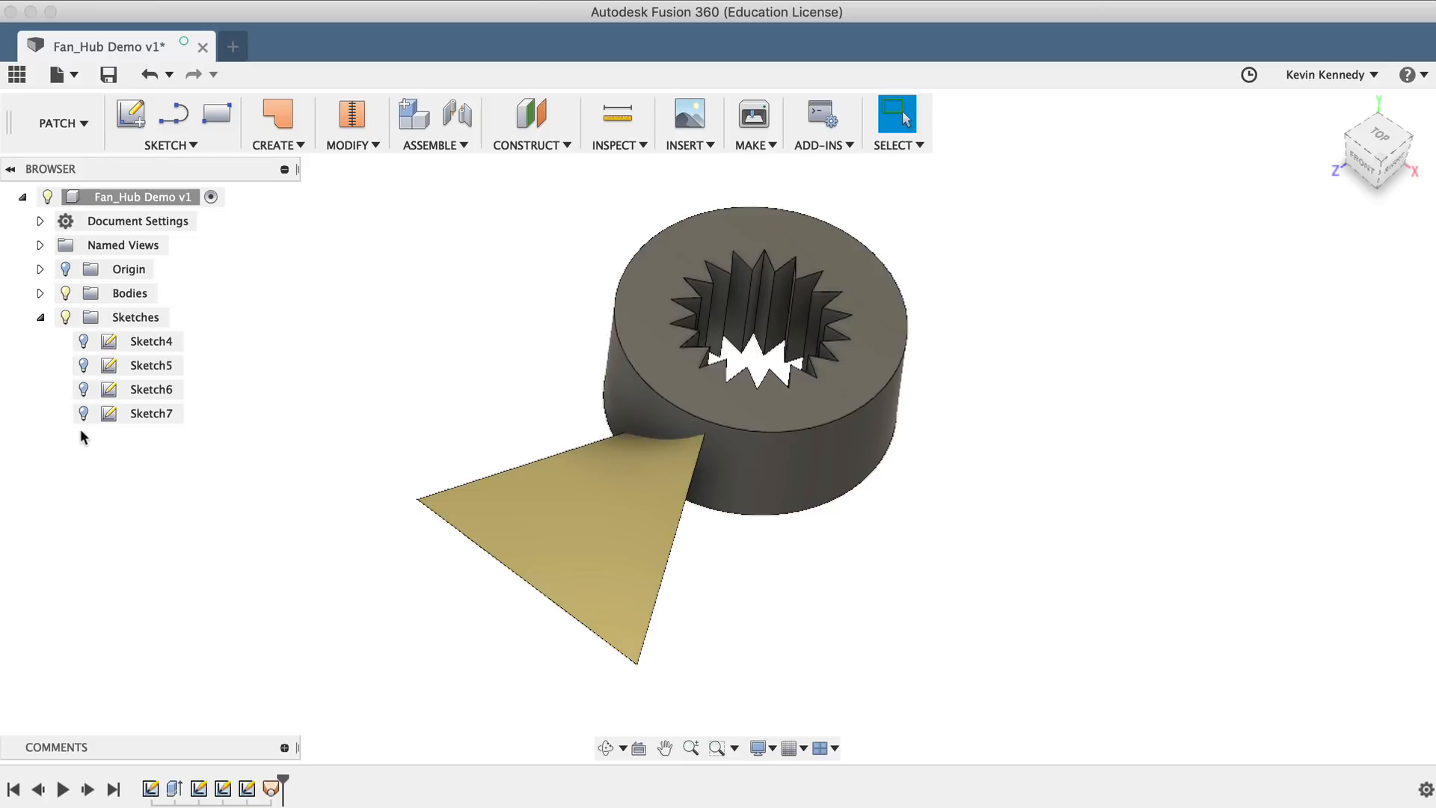
left_click(151, 413)
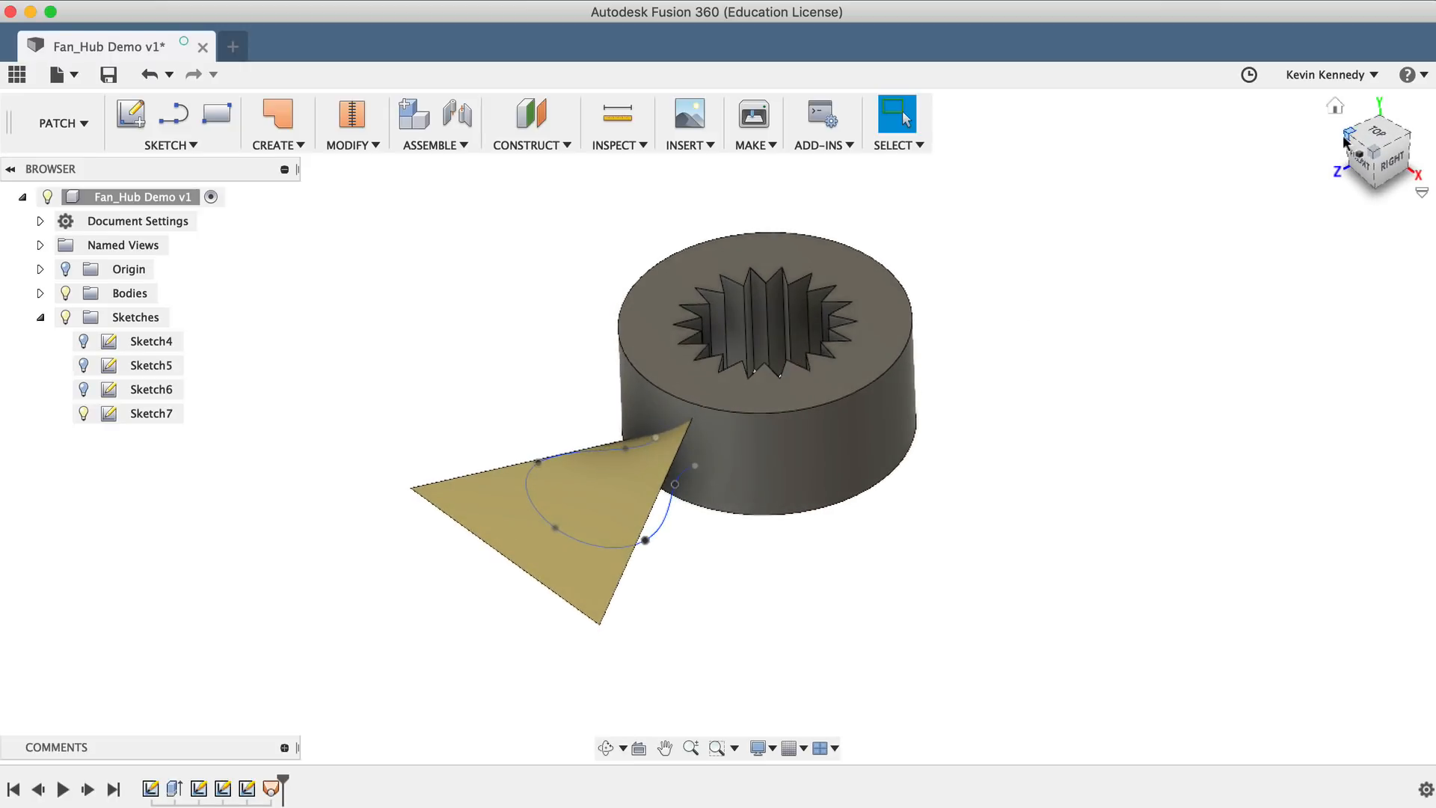
Step: Trim the lofted surface with the curved surface, removing the outer triangle region
left_click(351, 123)
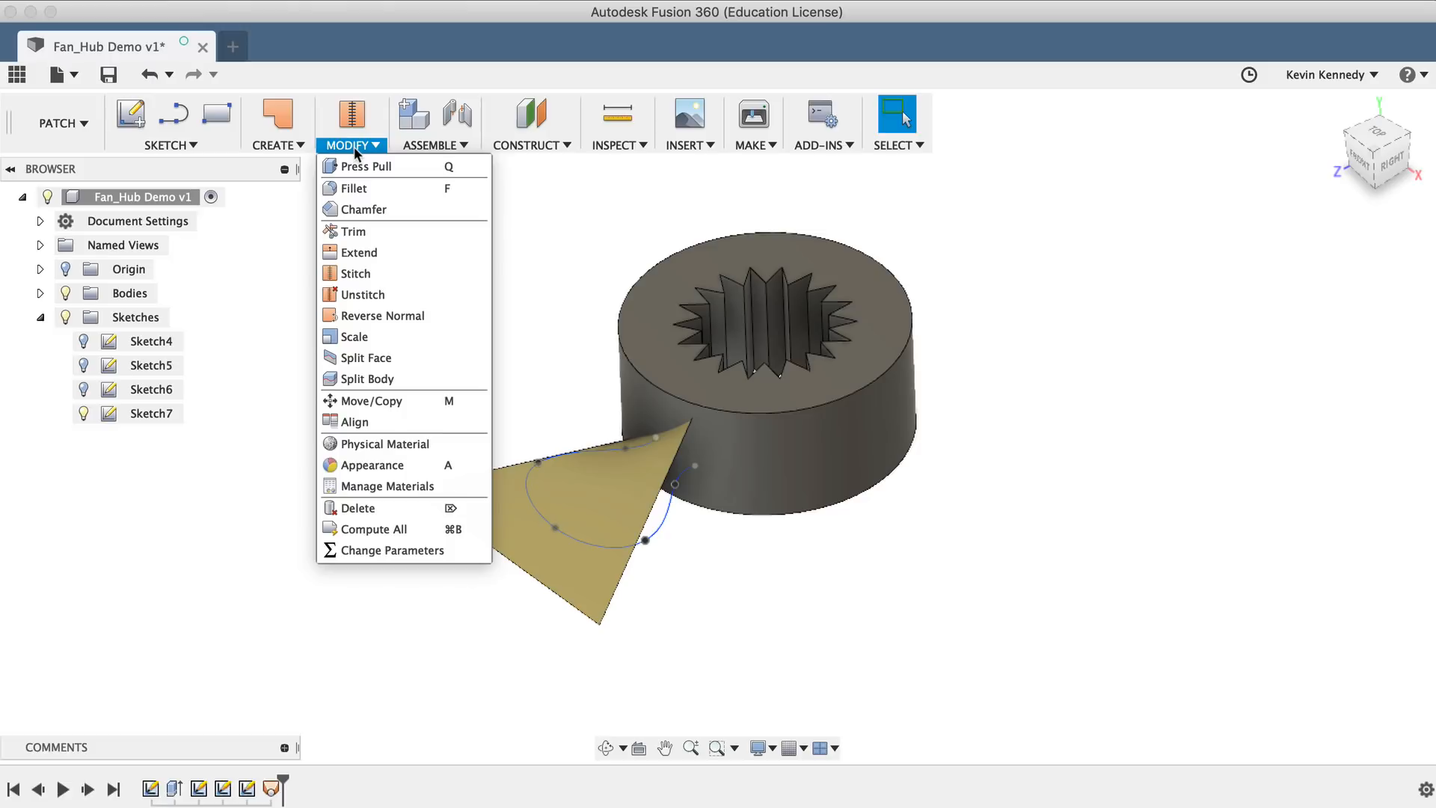
left_click(354, 231)
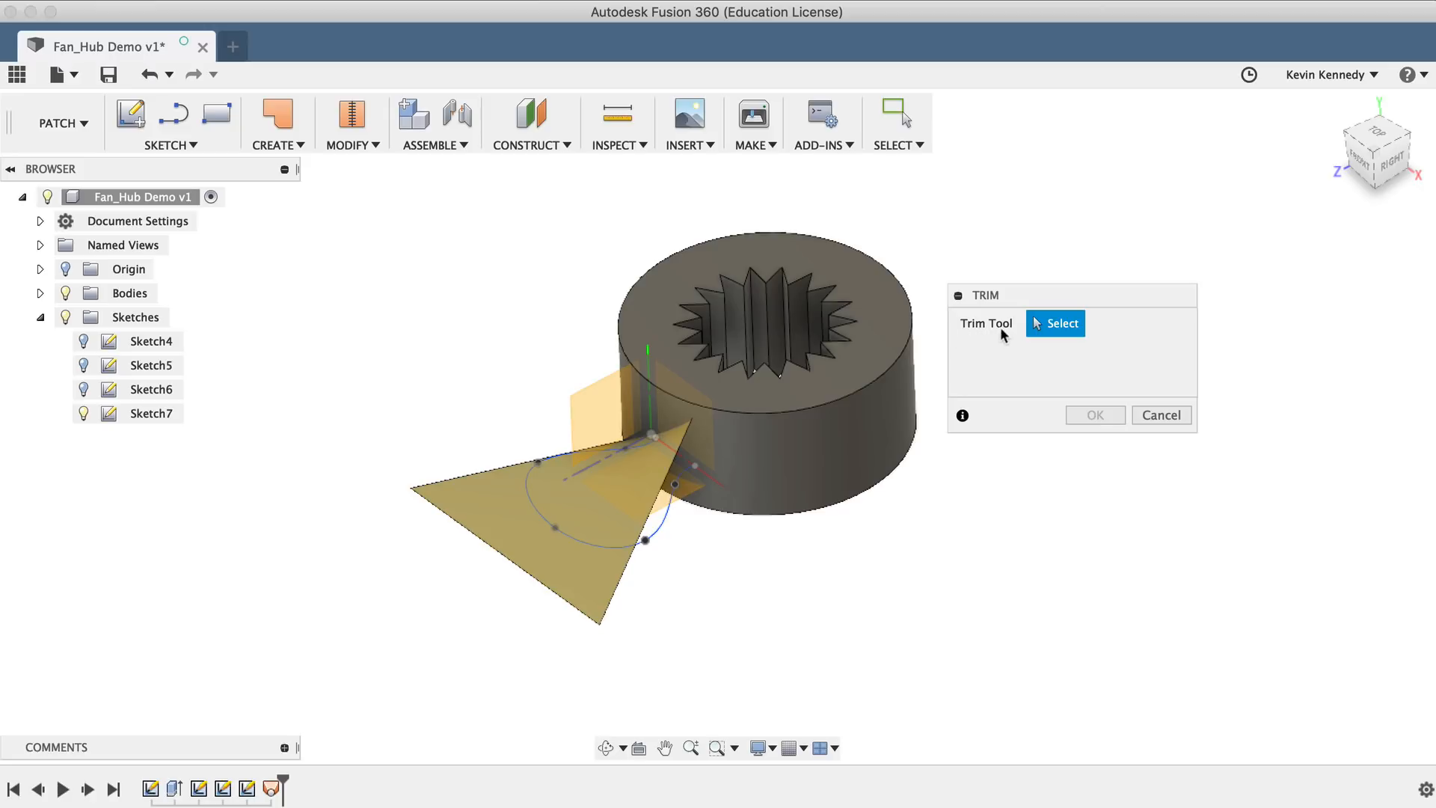
mouse_move(999, 337)
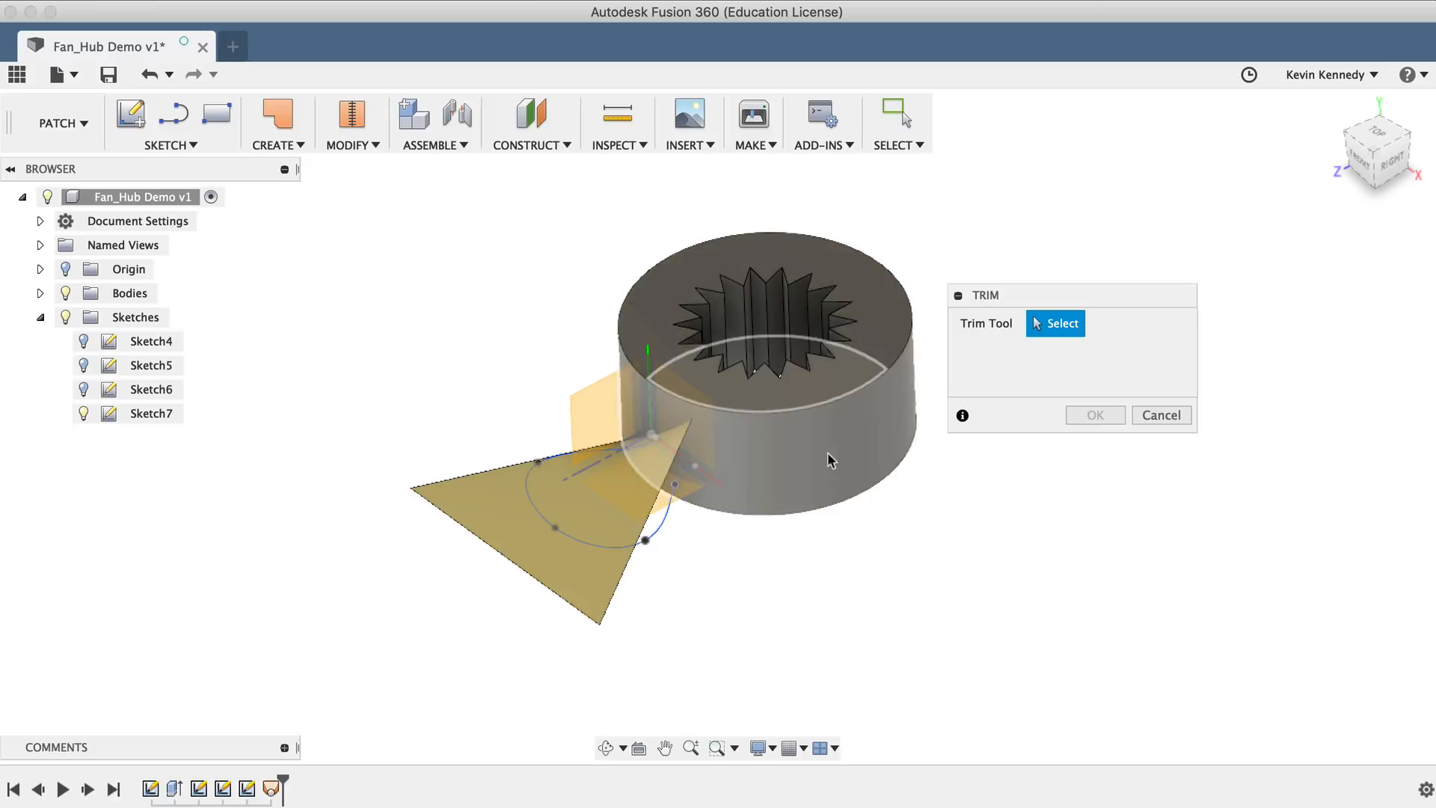
left_click(659, 527)
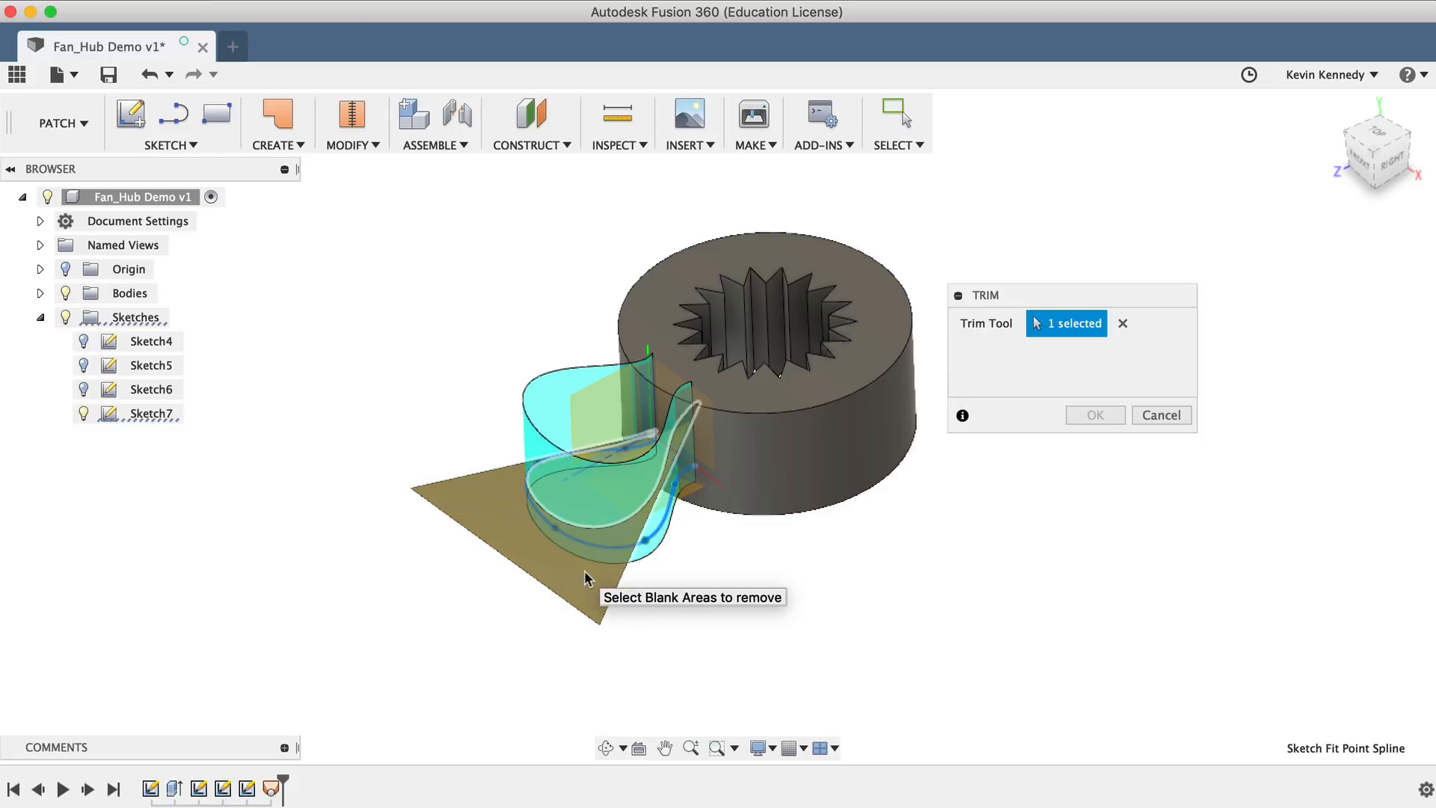
left_click(550, 531)
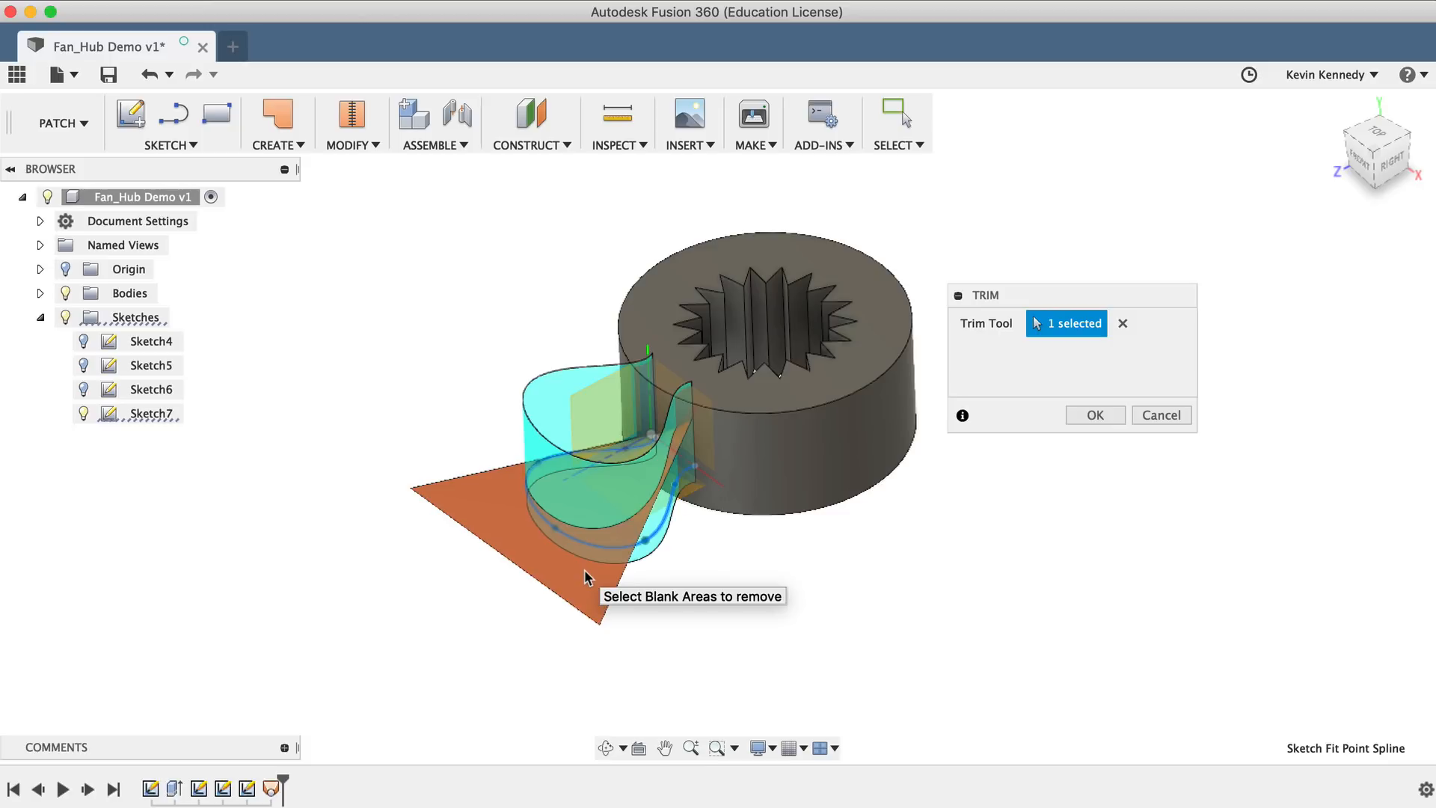
mouse_move(618, 632)
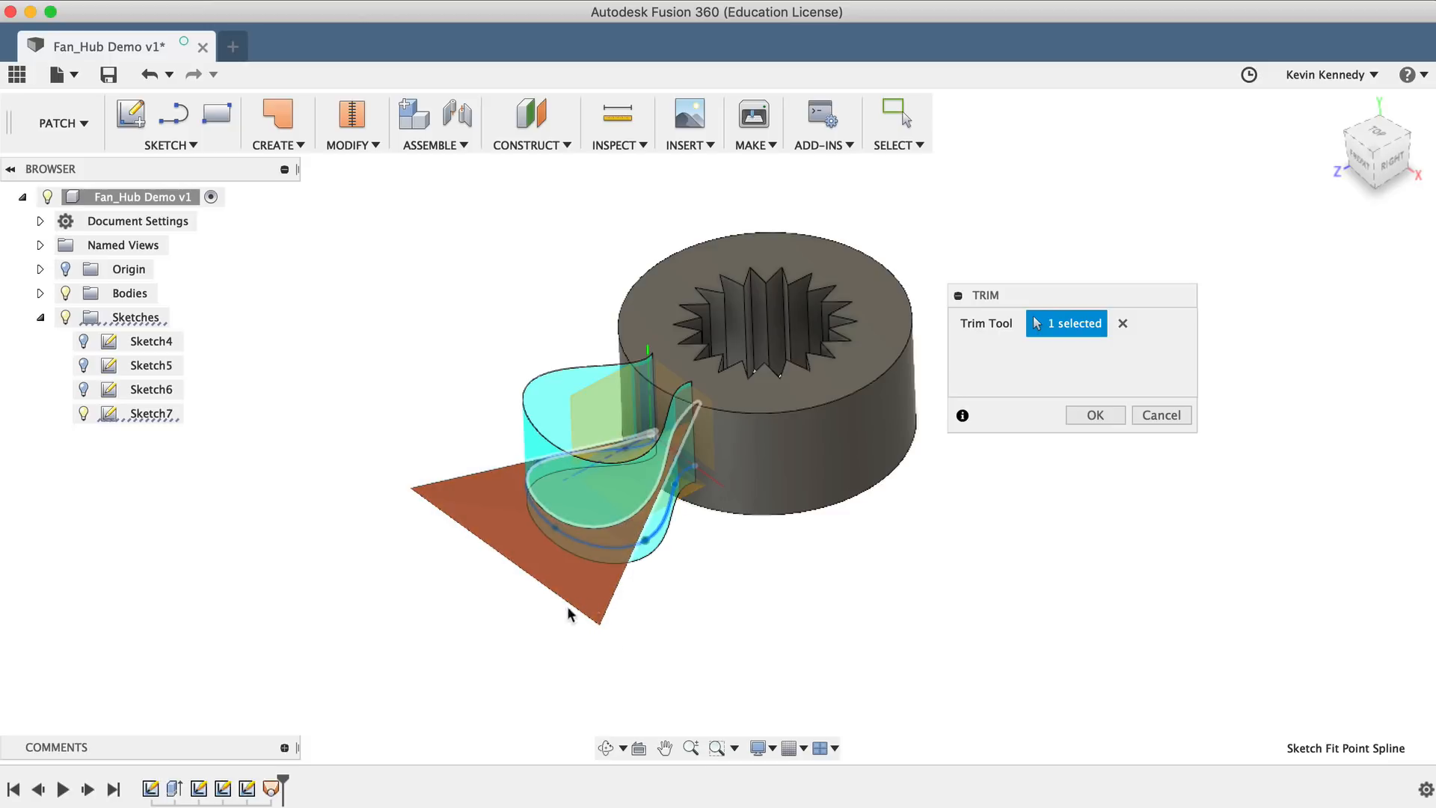
mouse_move(495, 641)
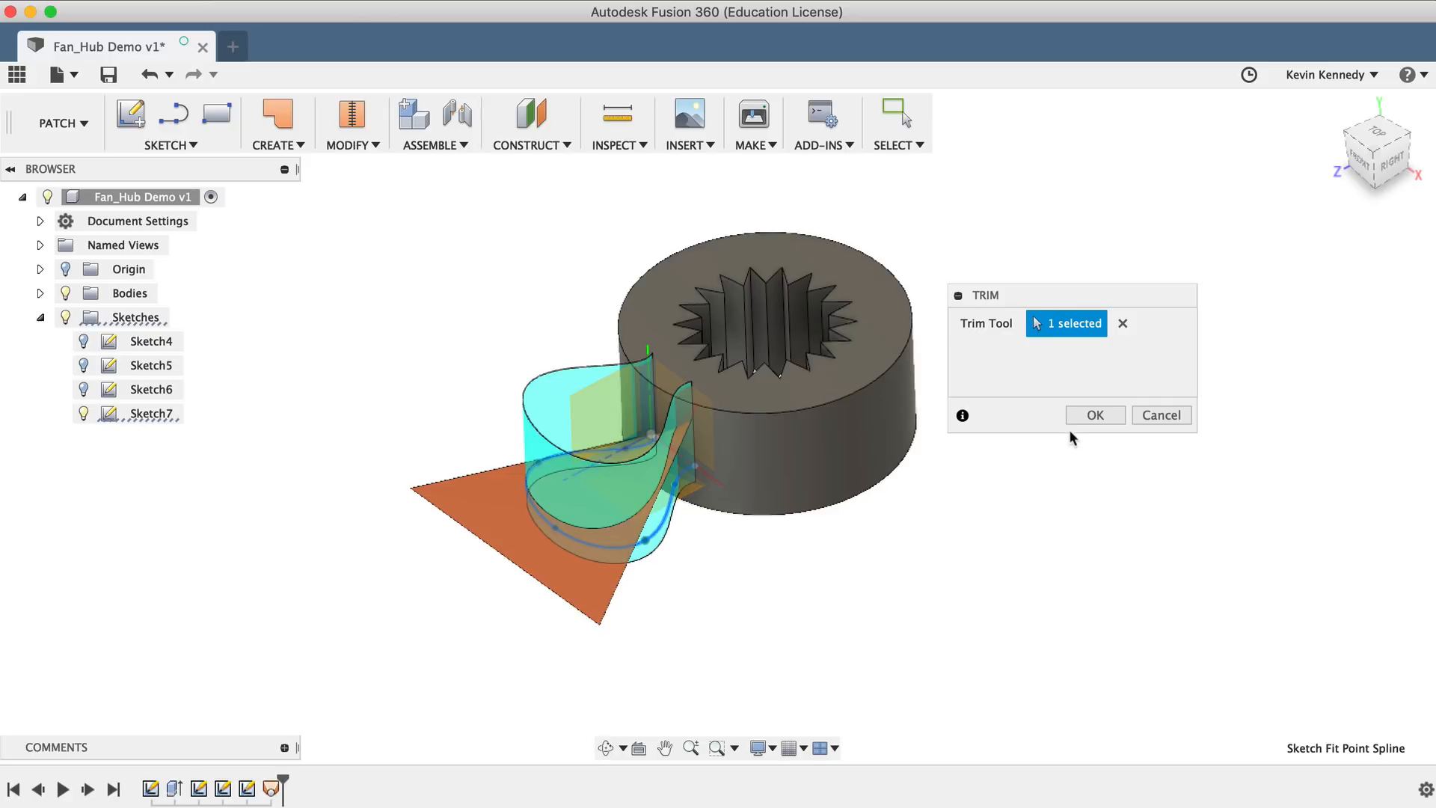
left_click(1093, 414)
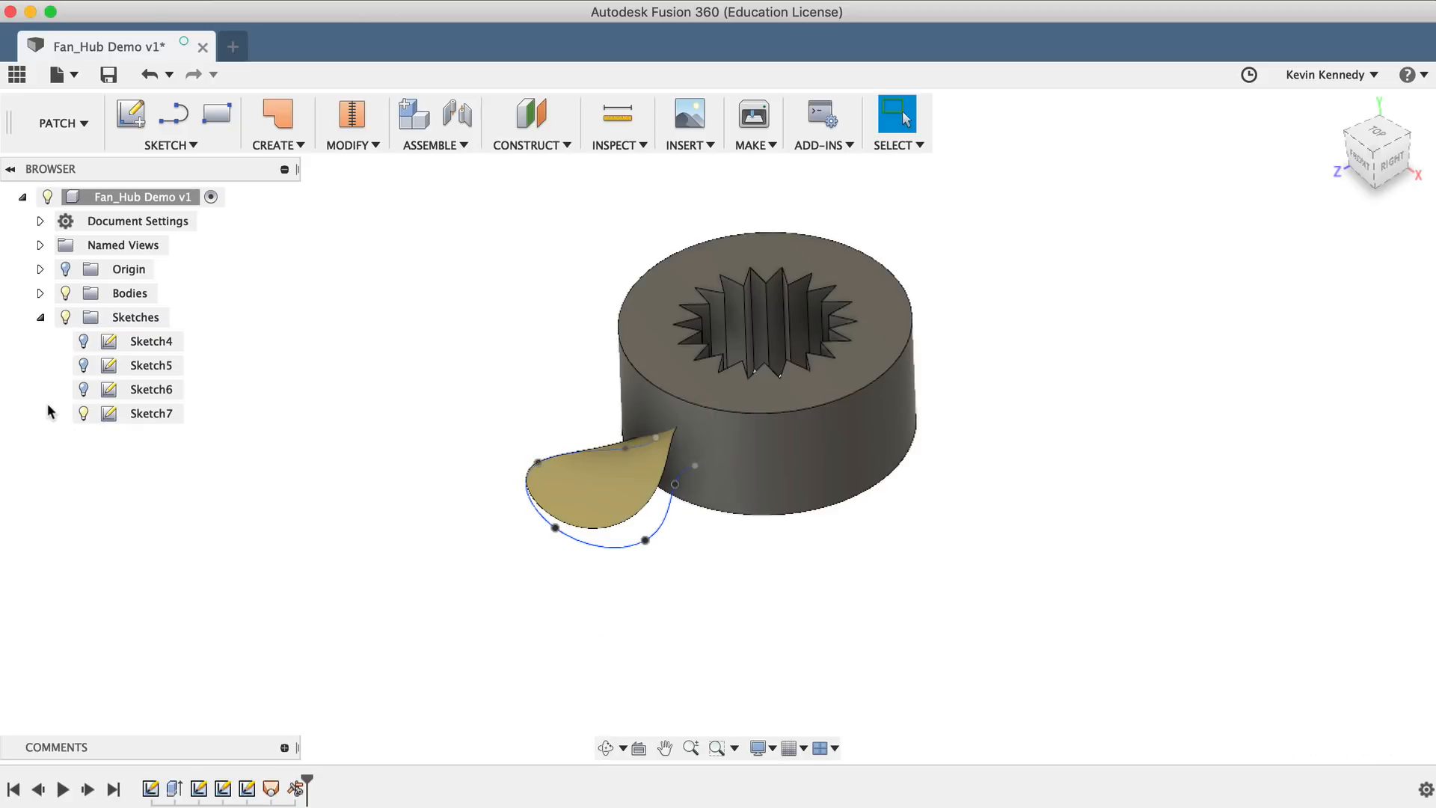
Step: Turn off Sketch7's visibility in the Browser
left_click(83, 413)
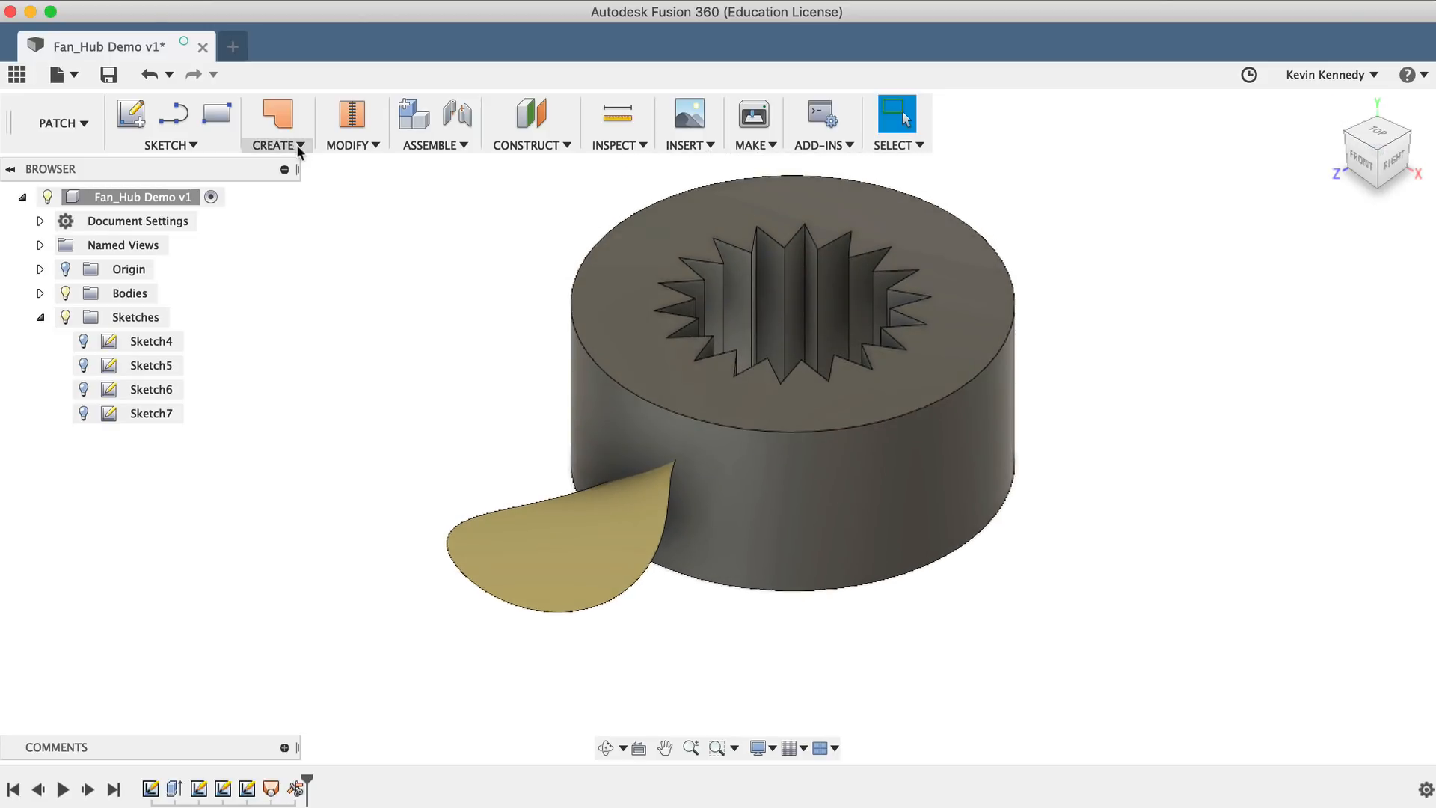
Step: Thicken the petal blade surface symmetrically to 0.50 mm
left_click(271, 122)
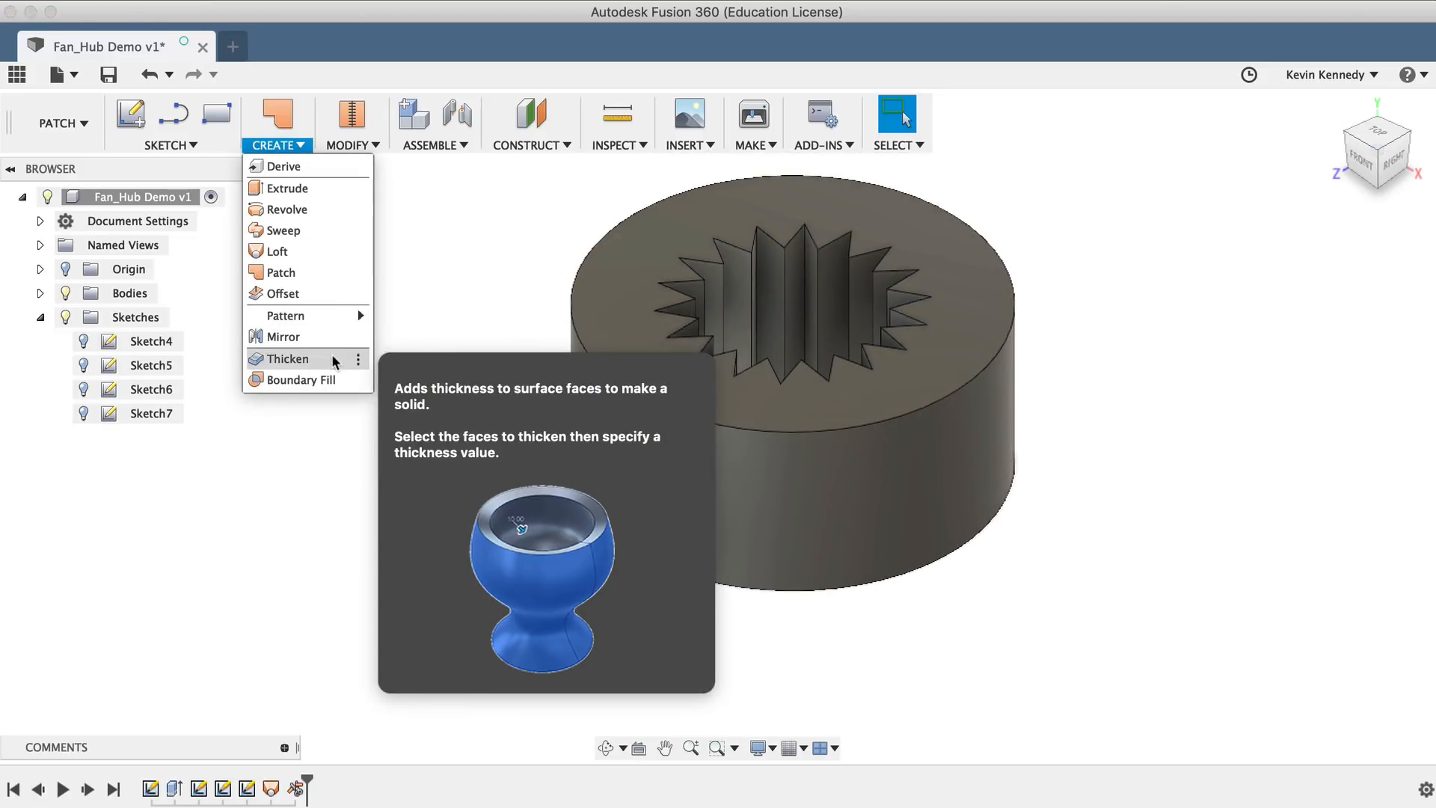
left_click(288, 358)
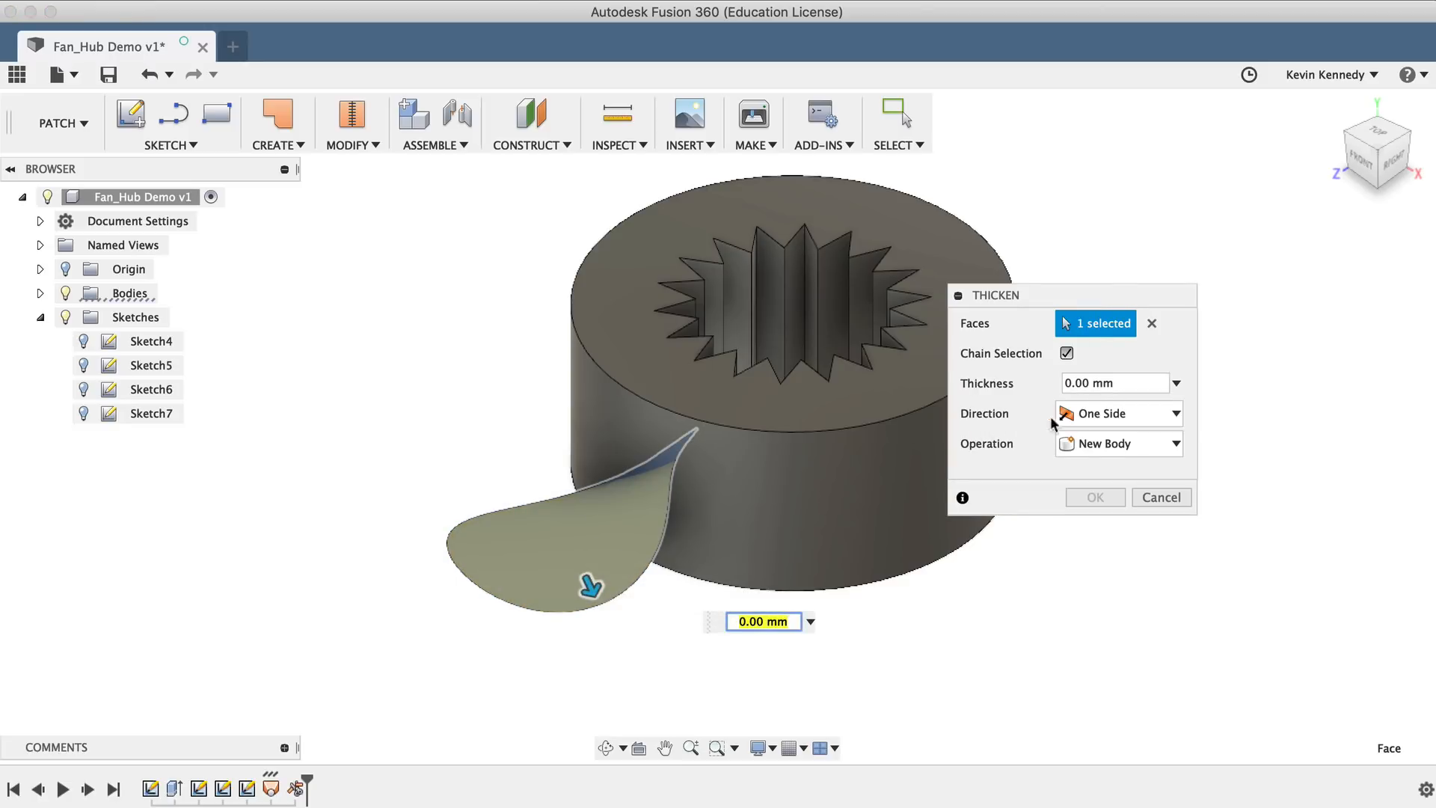
left_click(1117, 413)
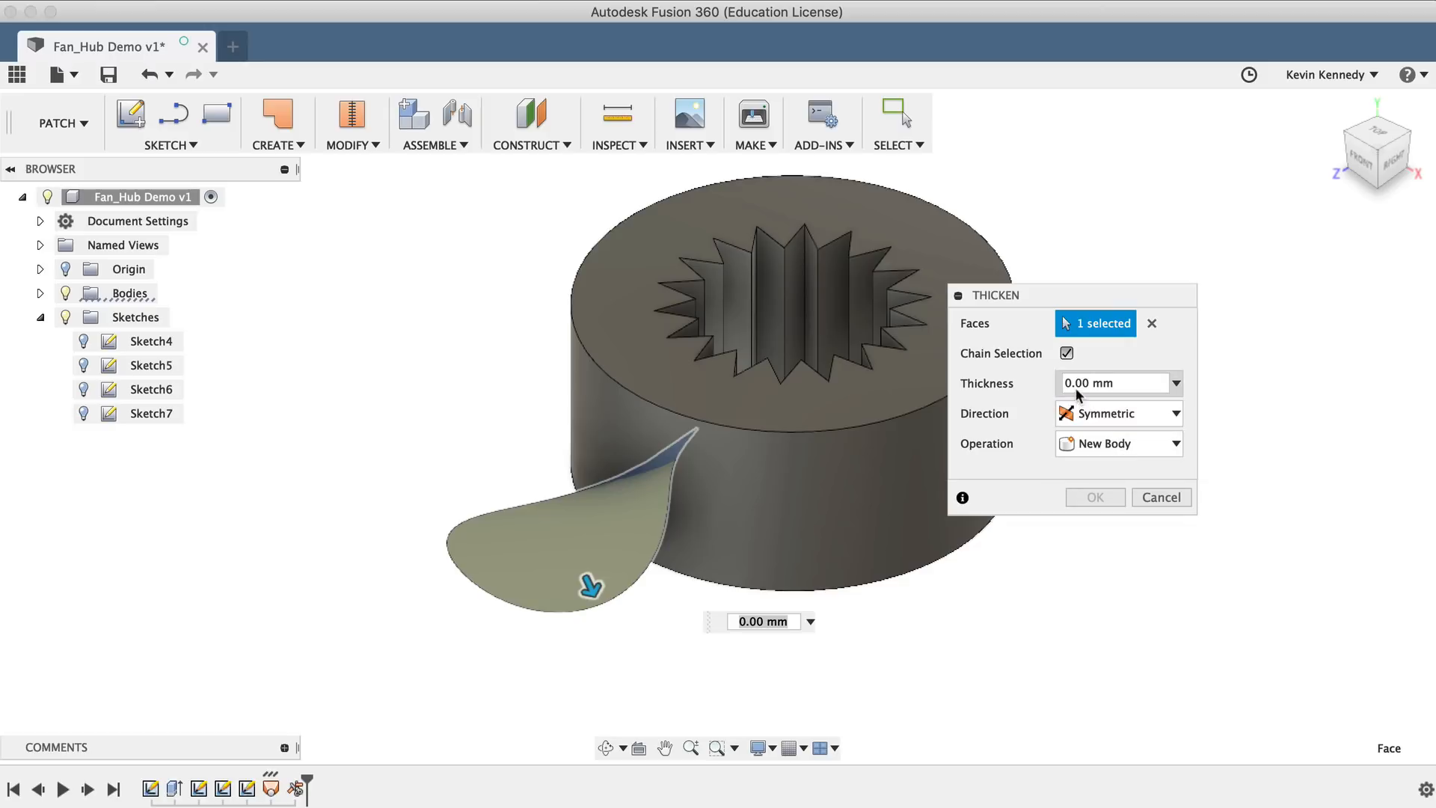
left_click(1110, 383)
type("0.5")
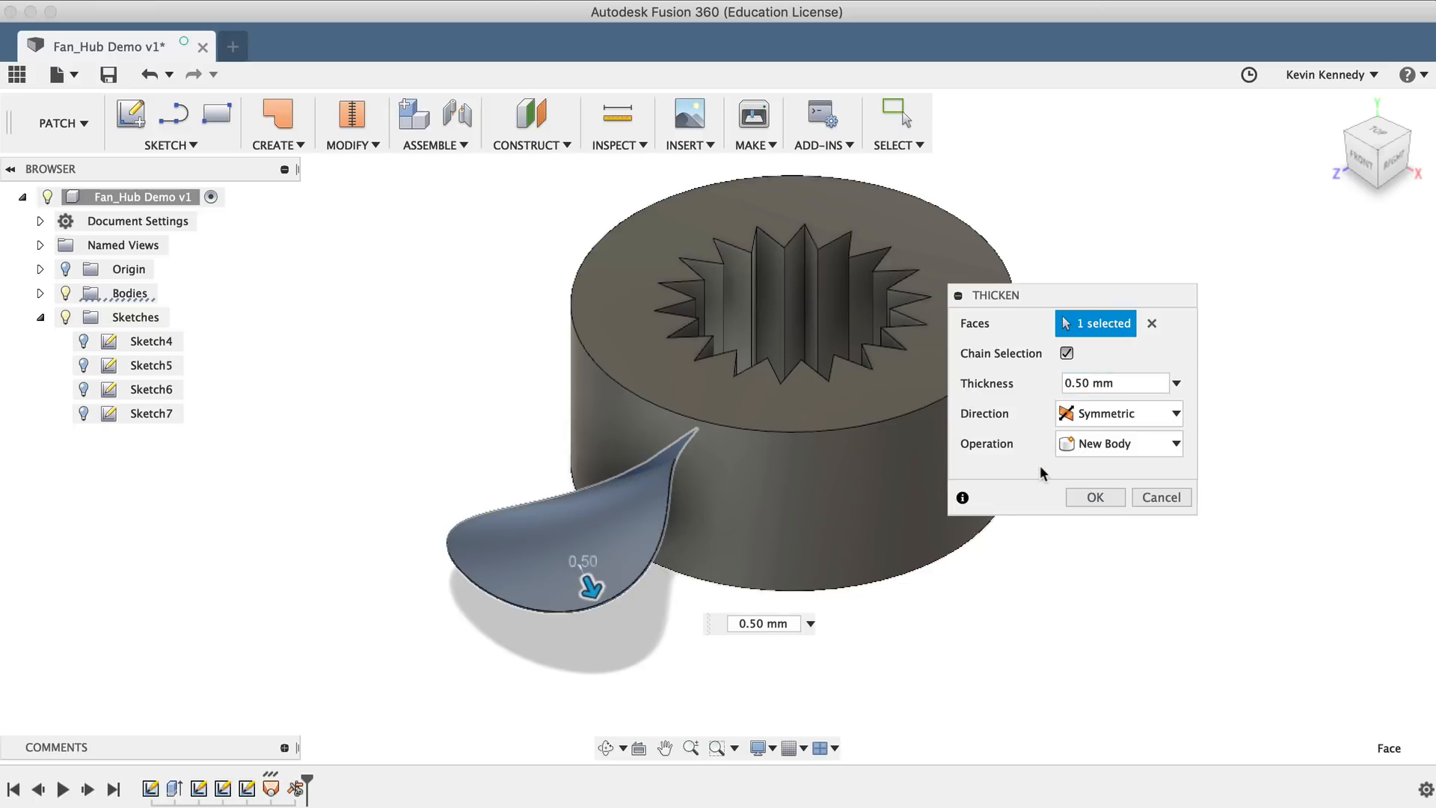
mouse_move(1037, 470)
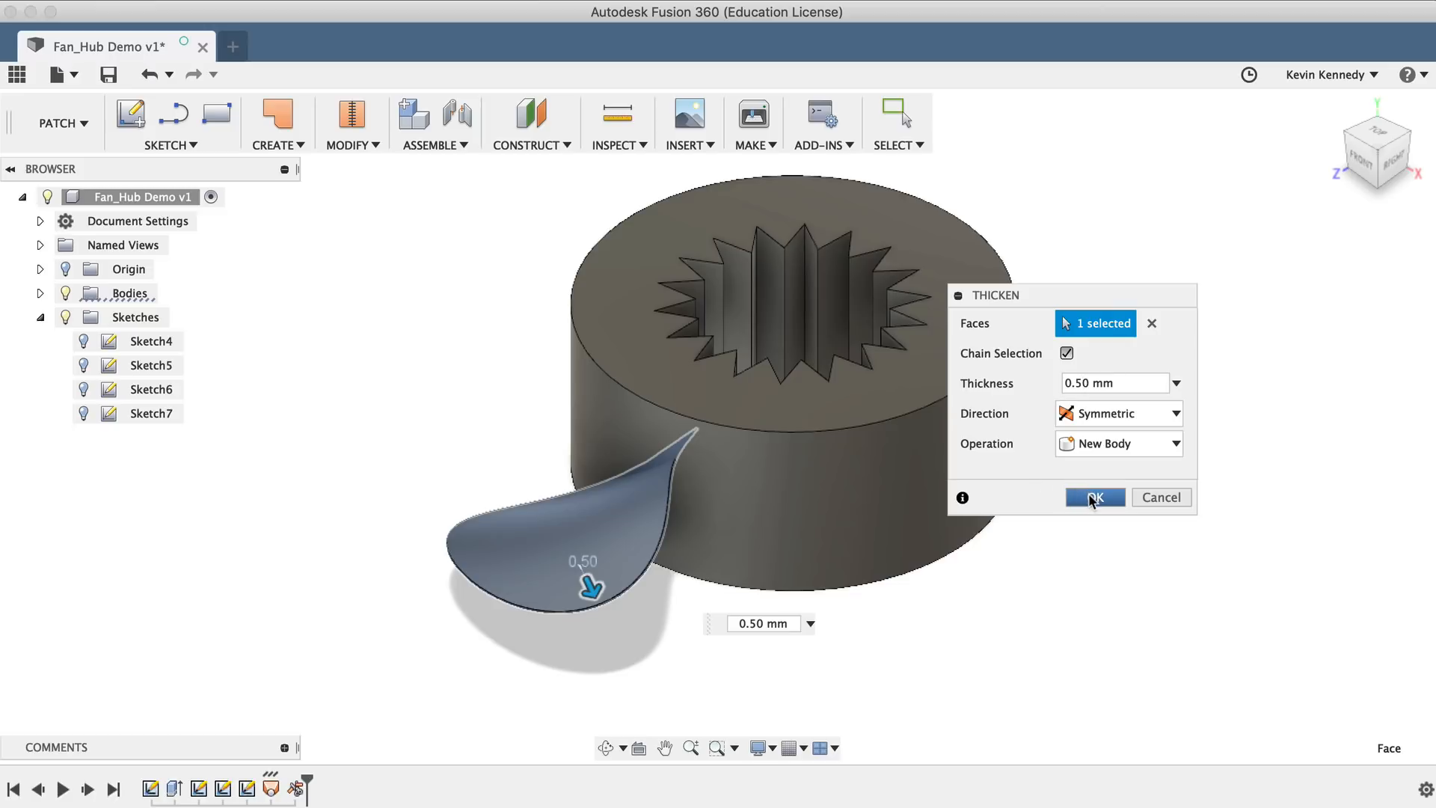
left_click(1094, 497)
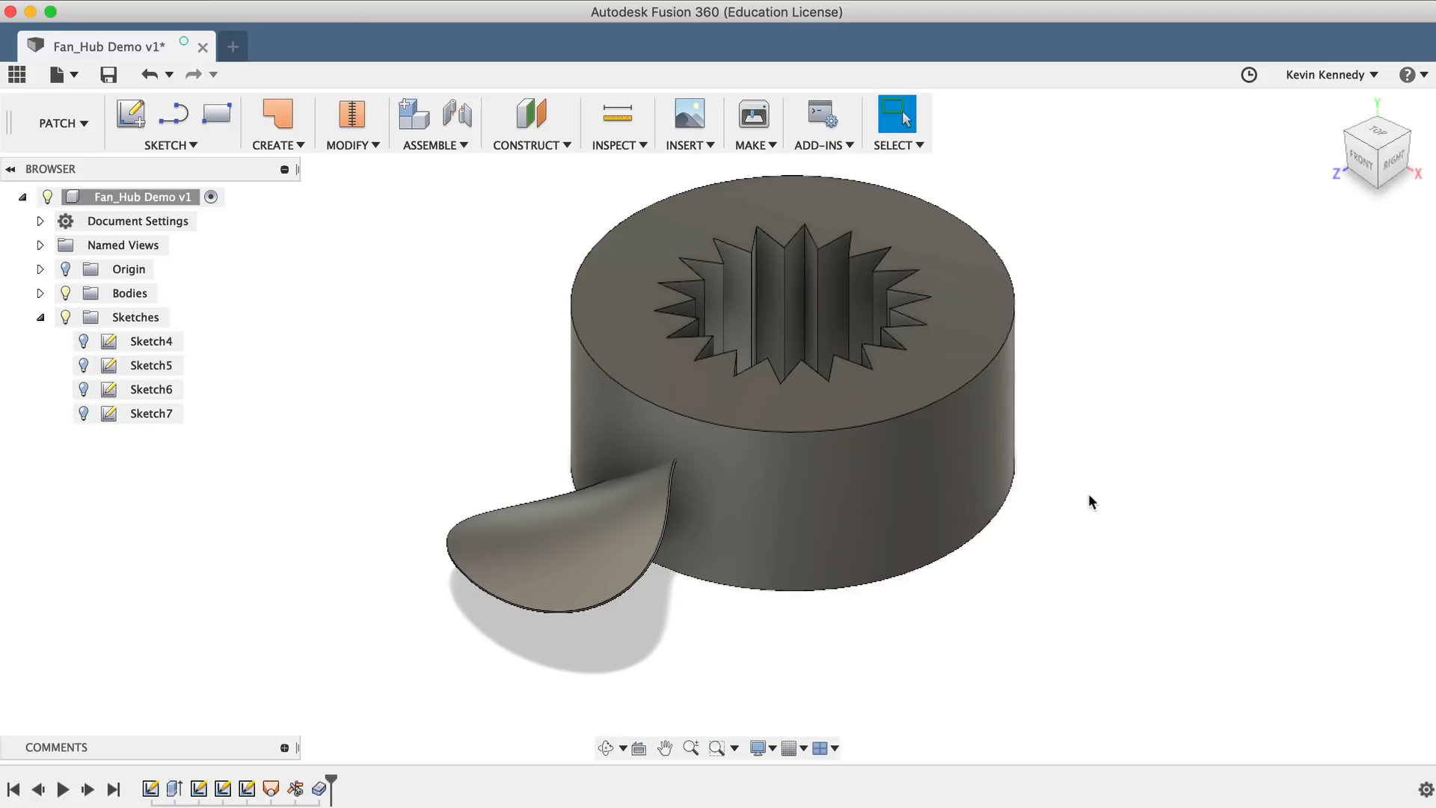
Step: Circular-pattern the thicken feature around the hub axis with quantity 8
left_click(276, 123)
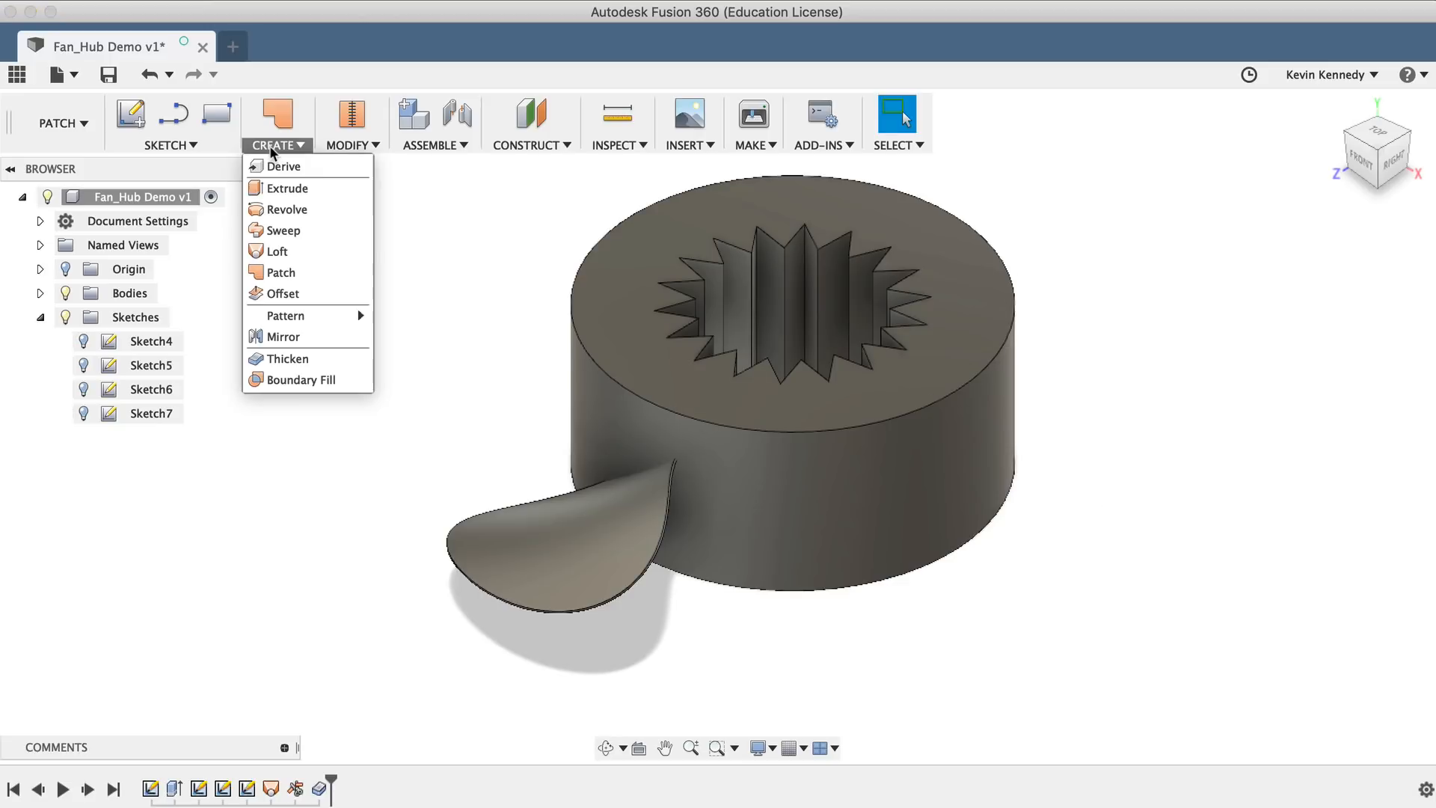
mouse_move(284, 315)
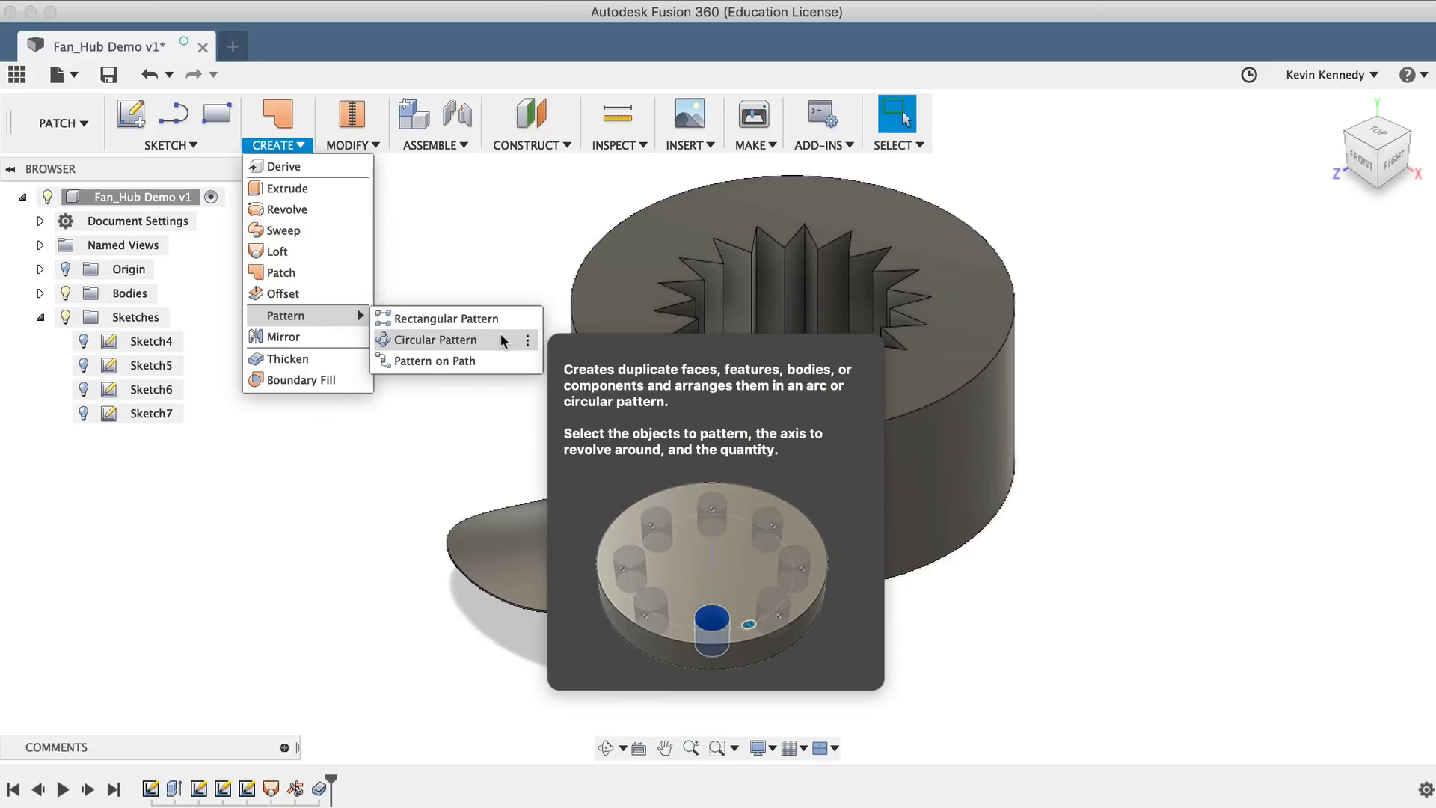
left_click(434, 340)
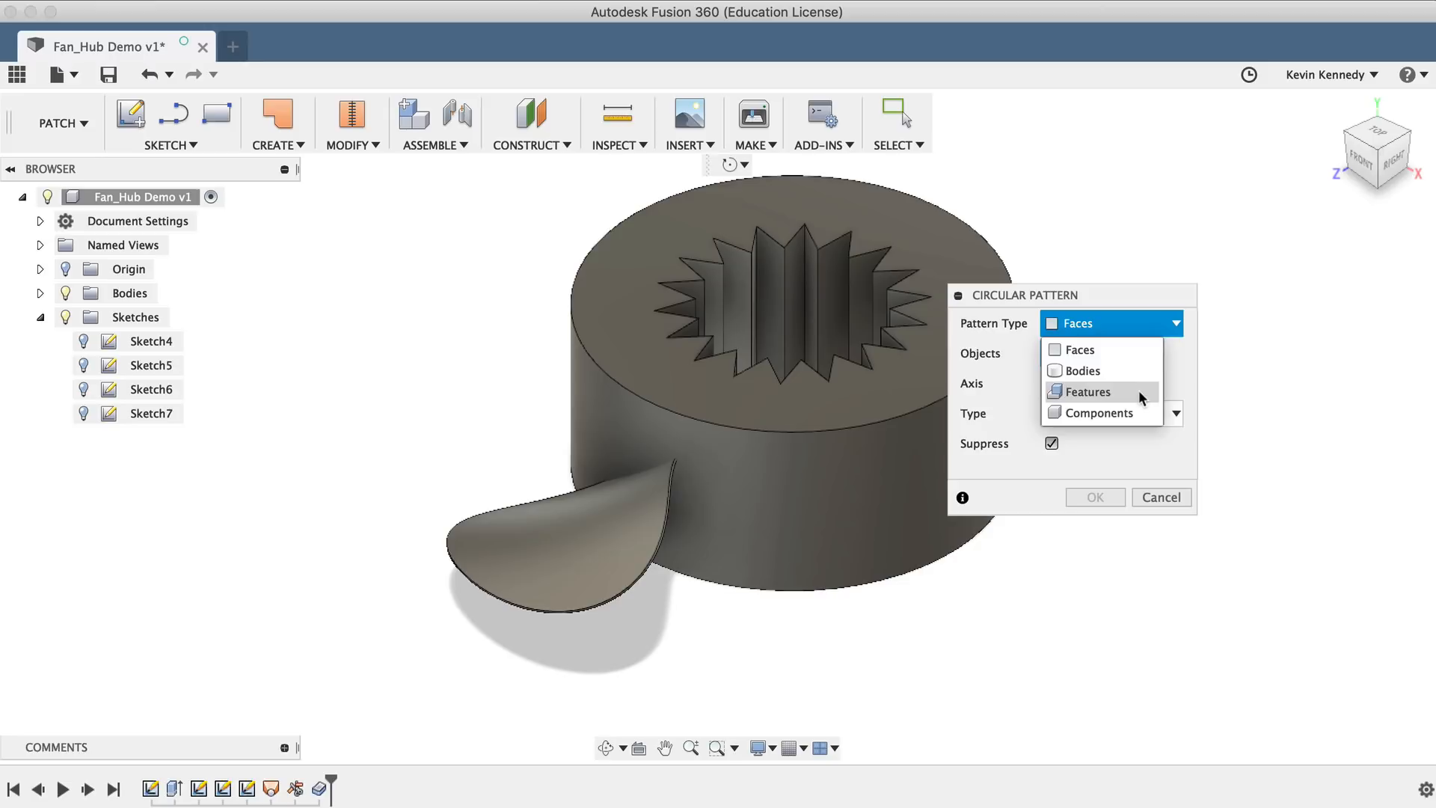
left_click(1087, 391)
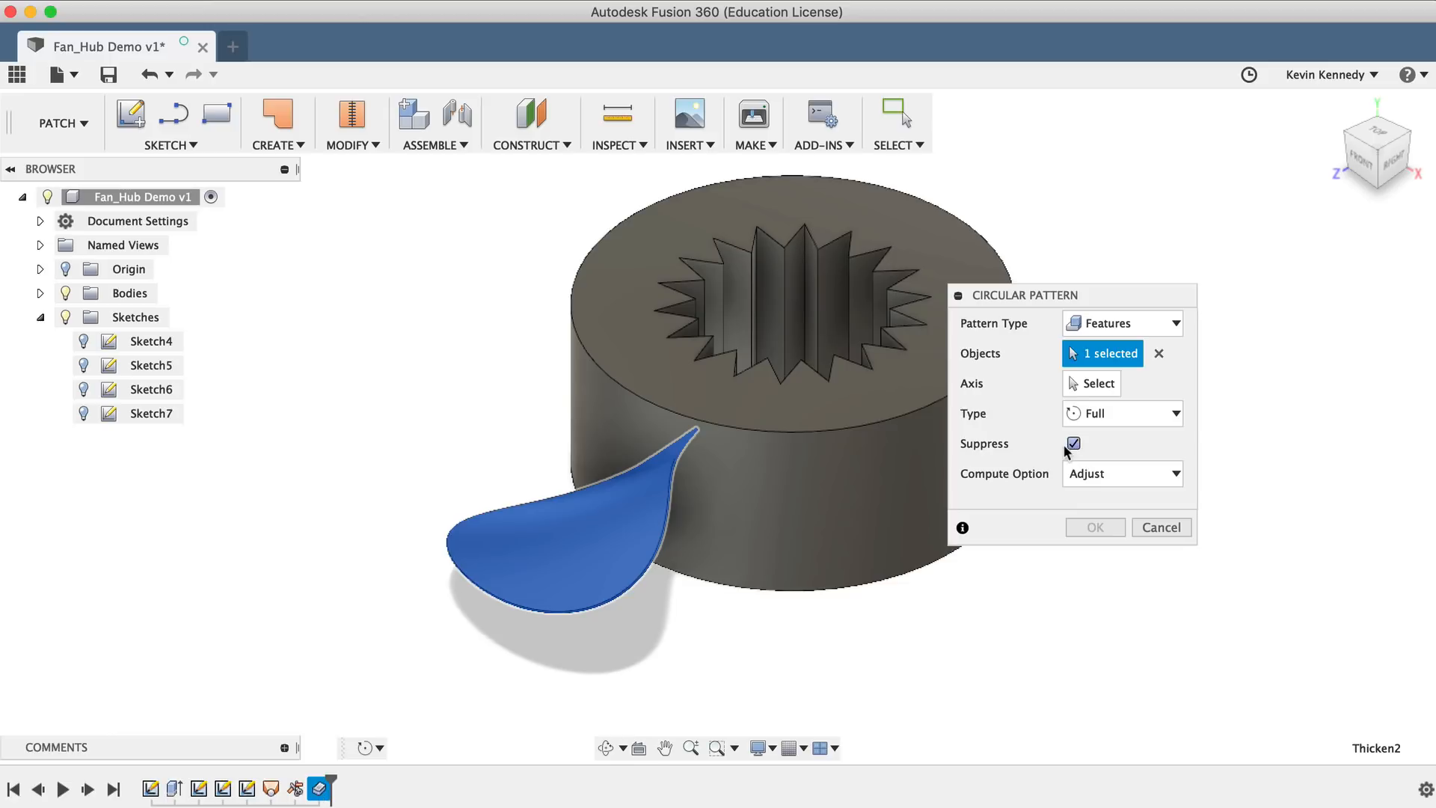
left_click(1097, 383)
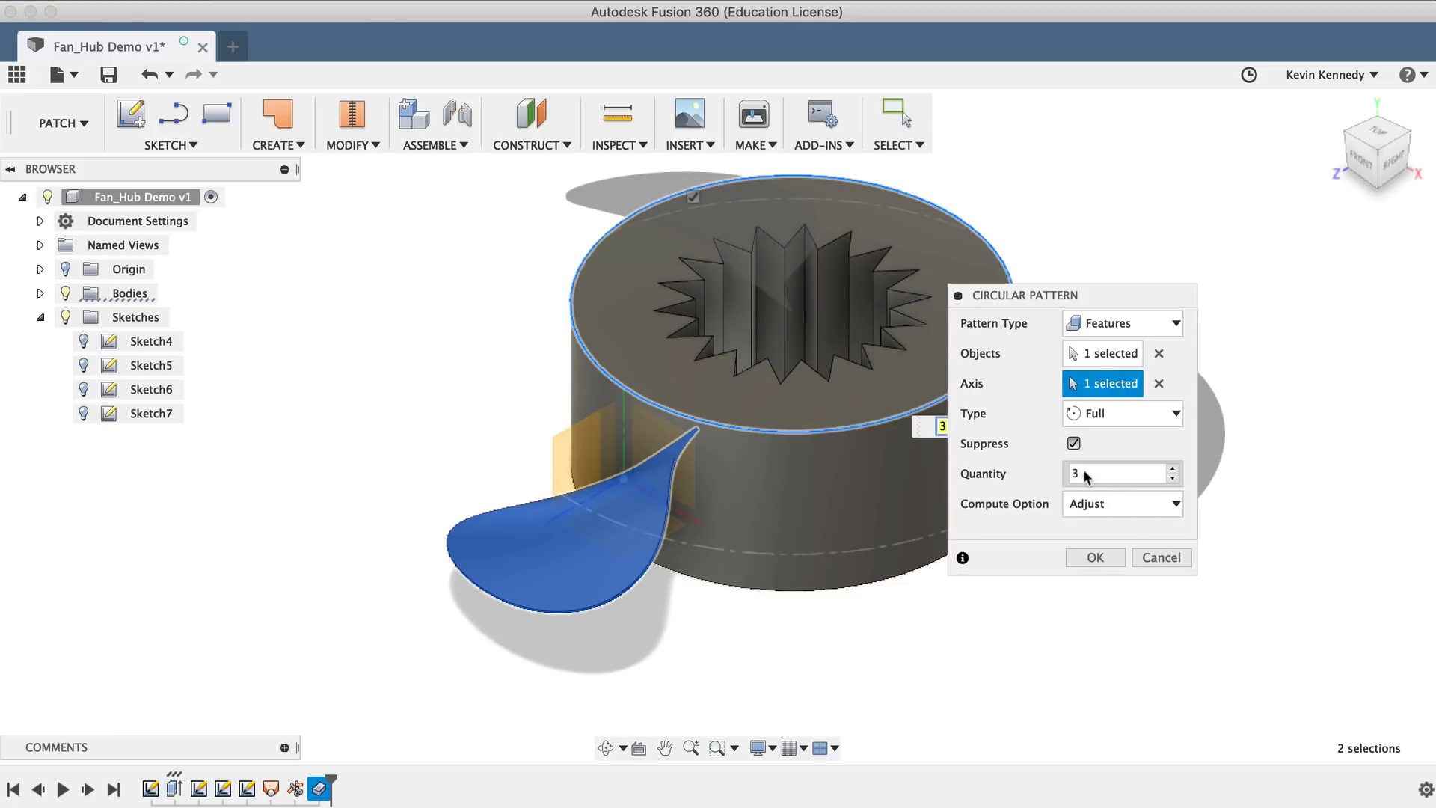
type("8")
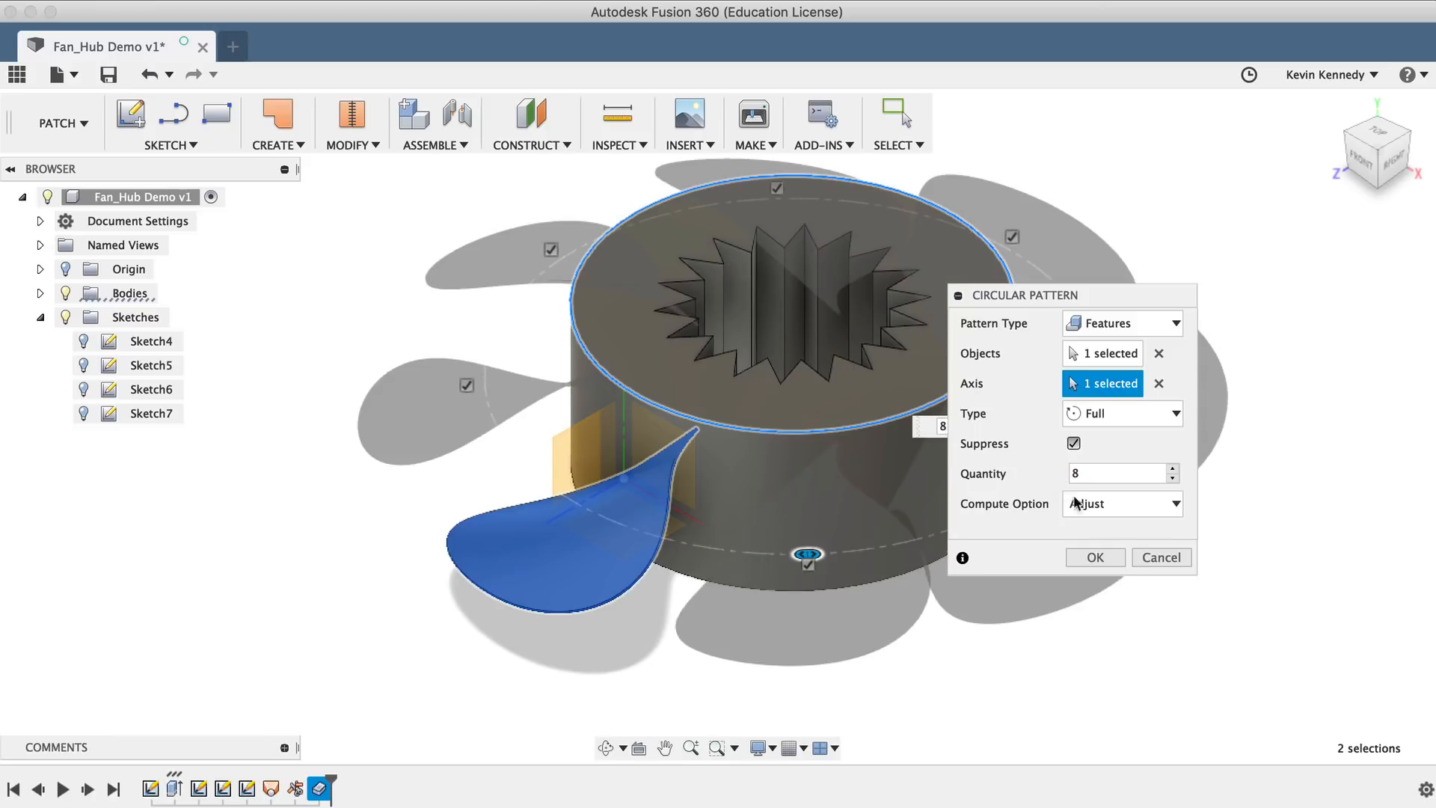
left_click(1094, 556)
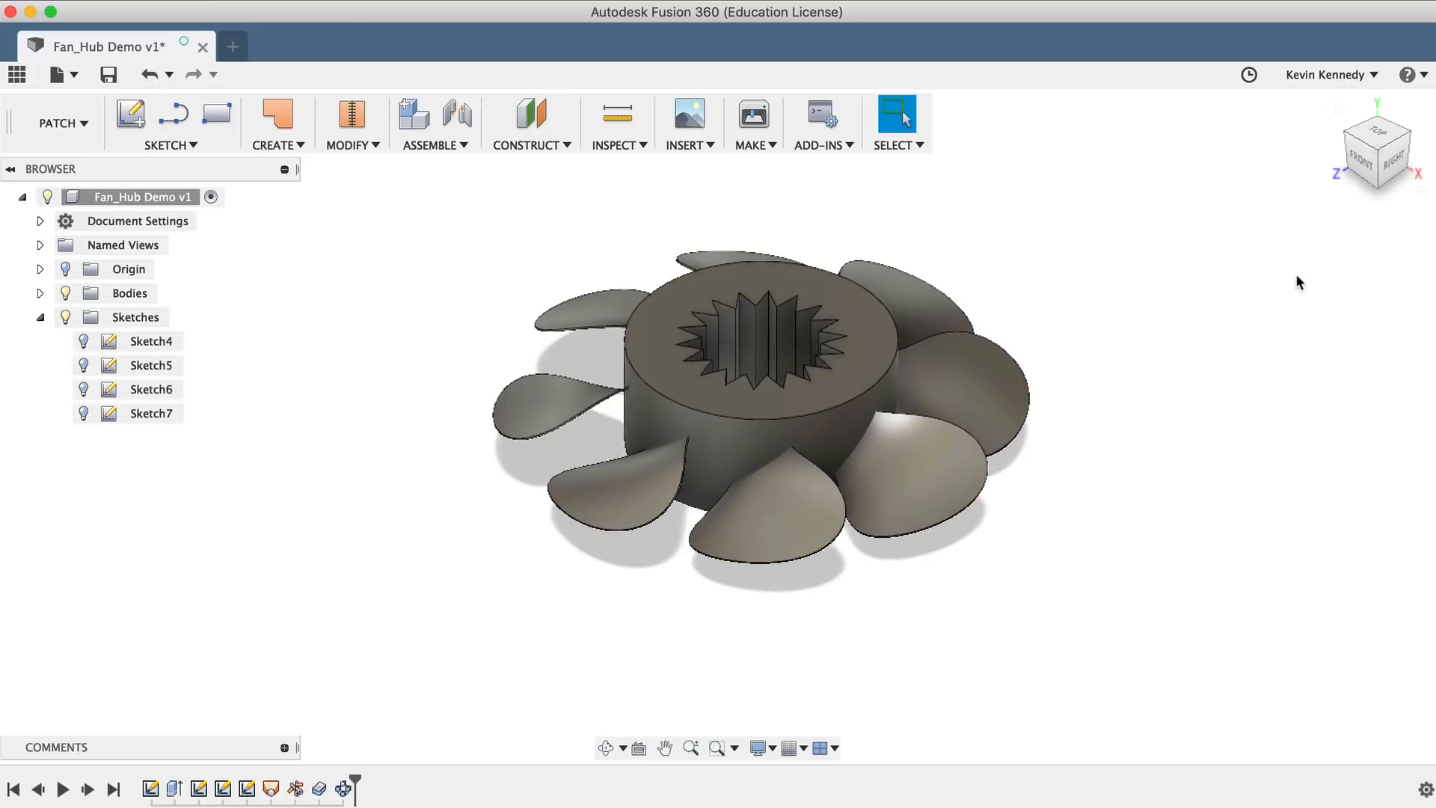
left_click(1374, 144)
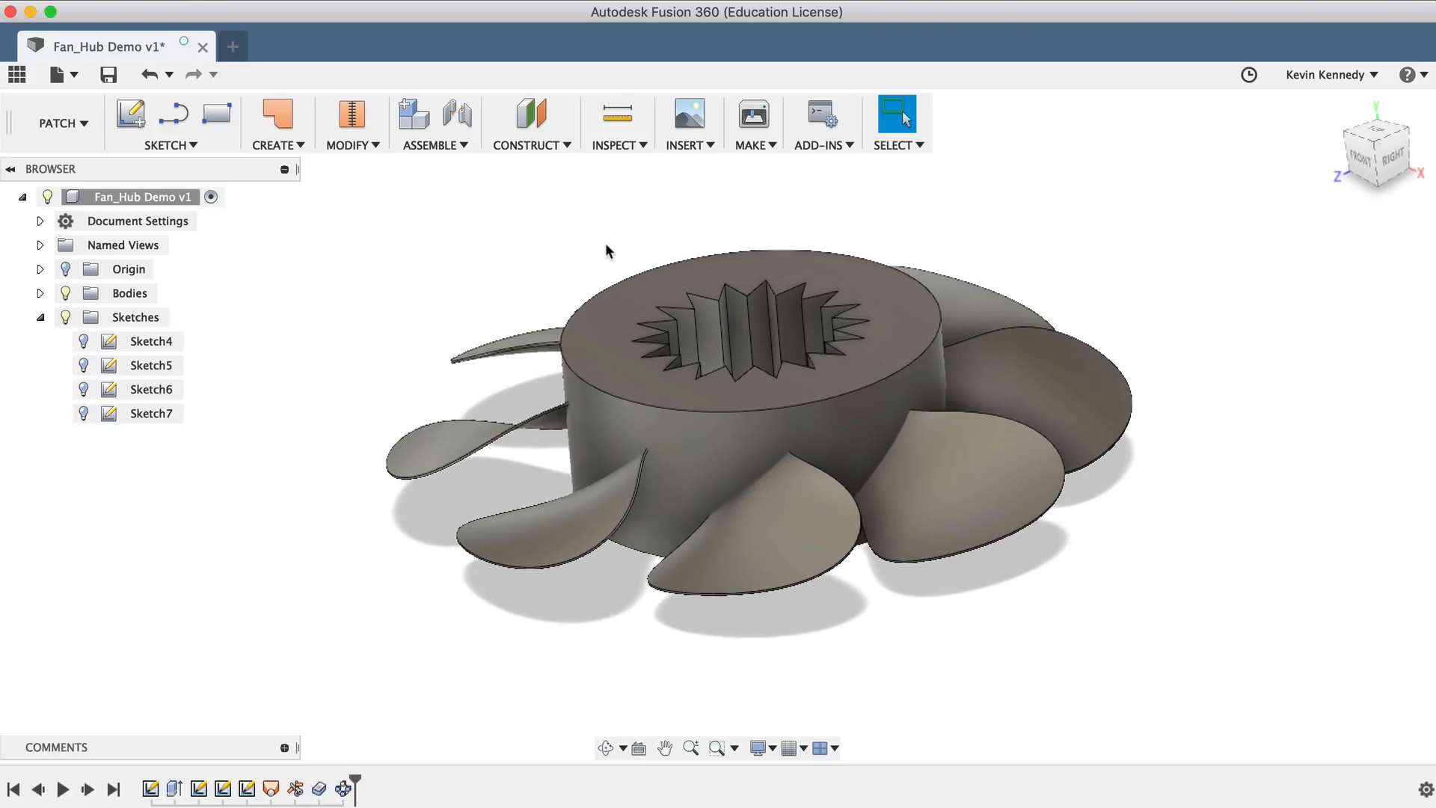
mouse_move(424, 628)
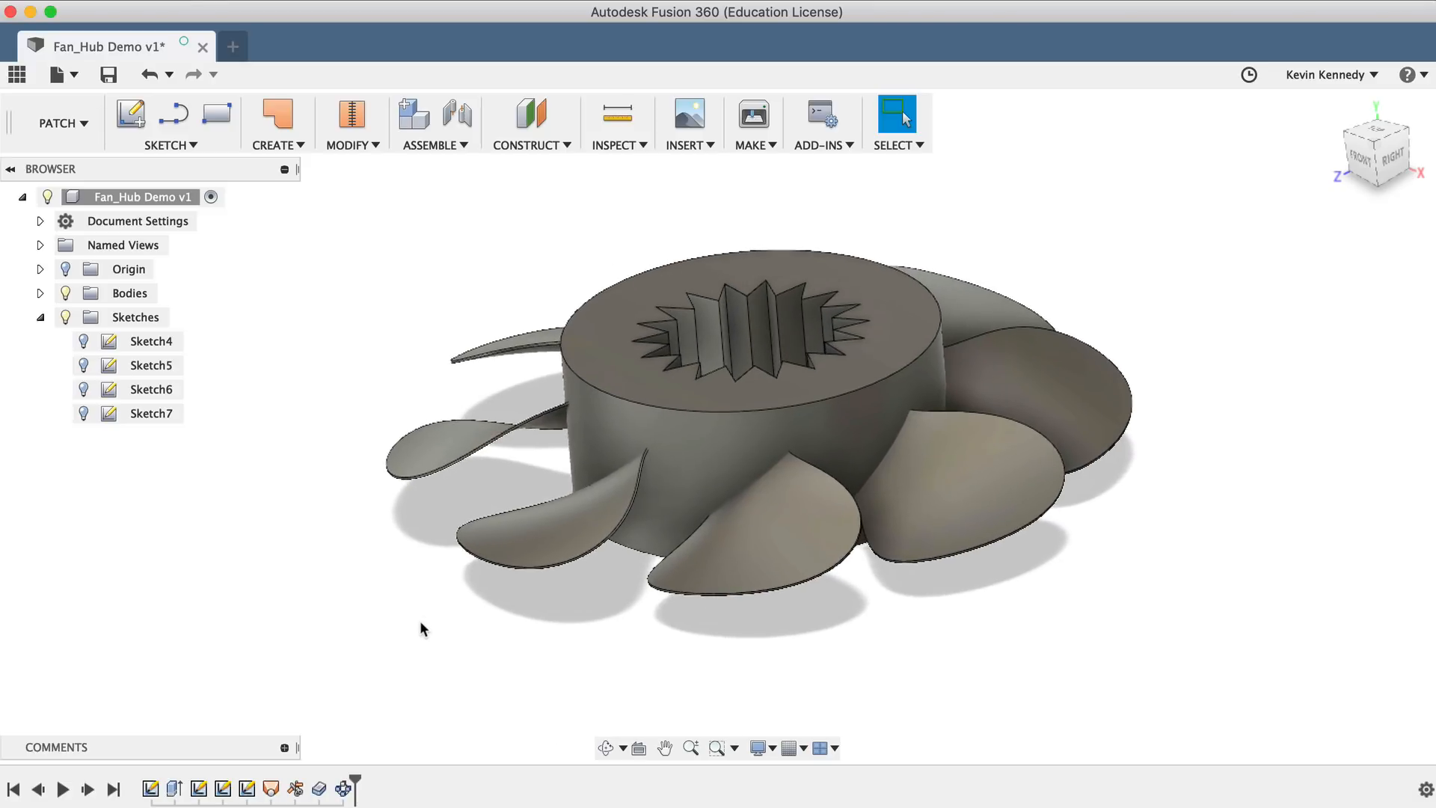
mouse_move(342, 788)
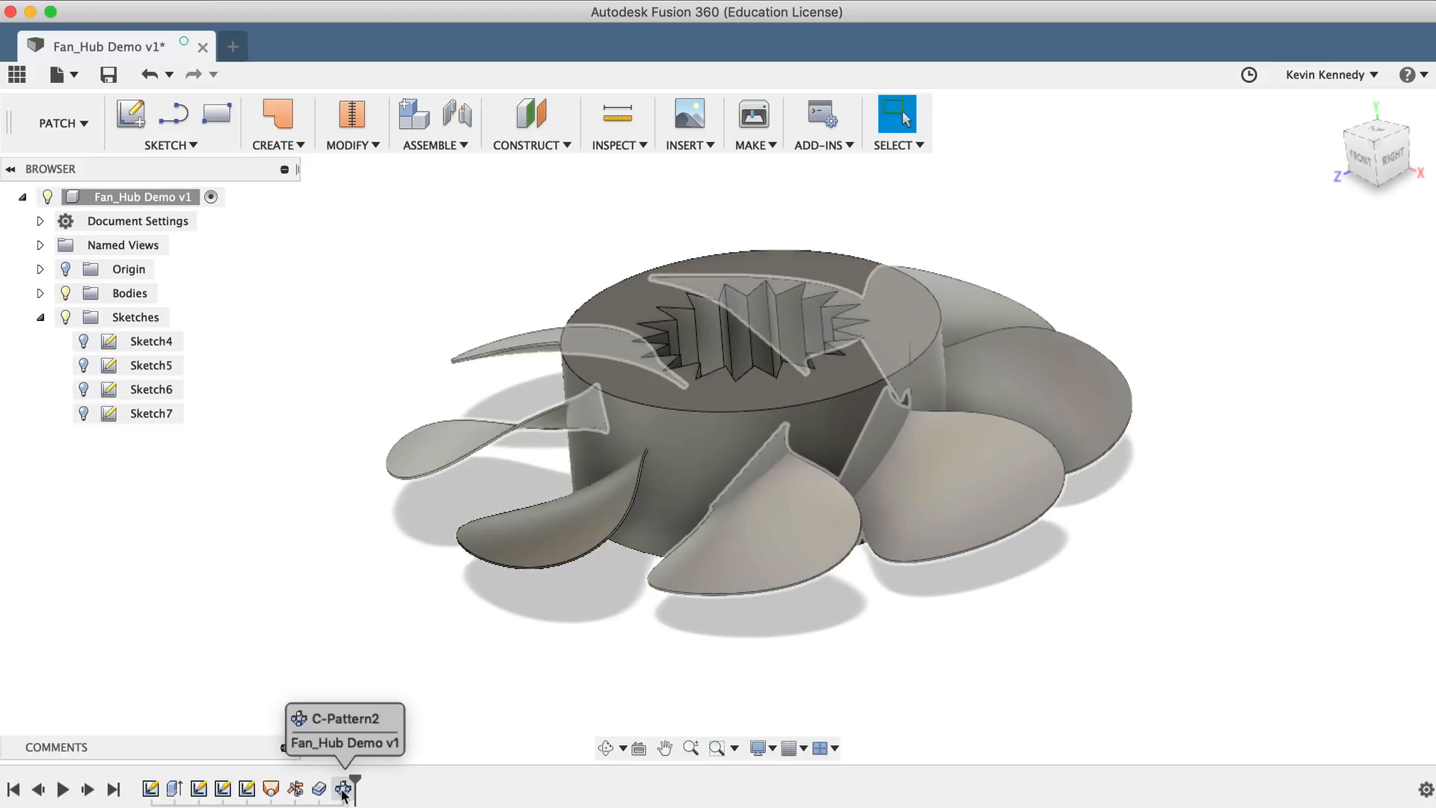
Step: Edit the Circular Pattern feature, changing its quantity from 8 to 5
double_click(342, 787)
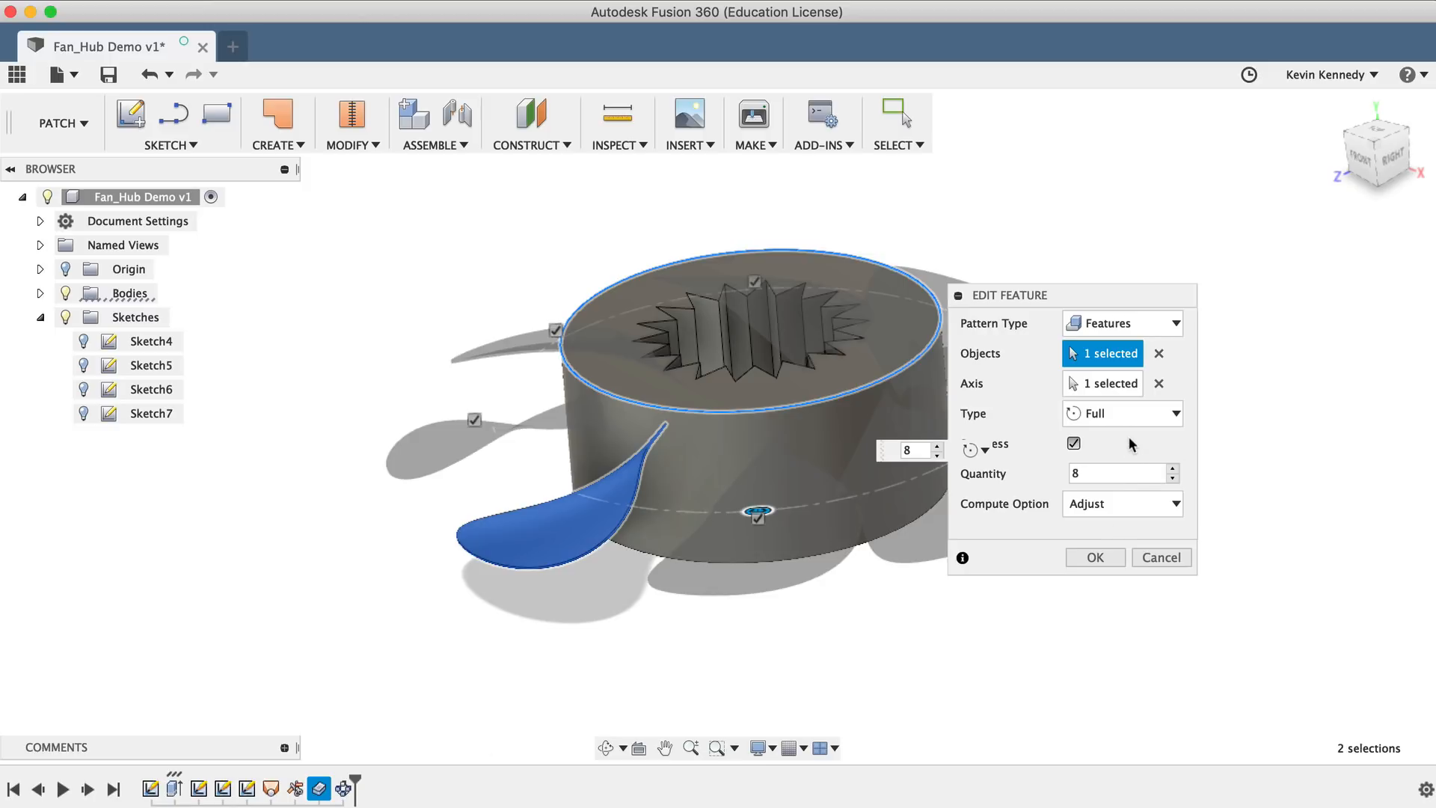
left_click(1108, 473)
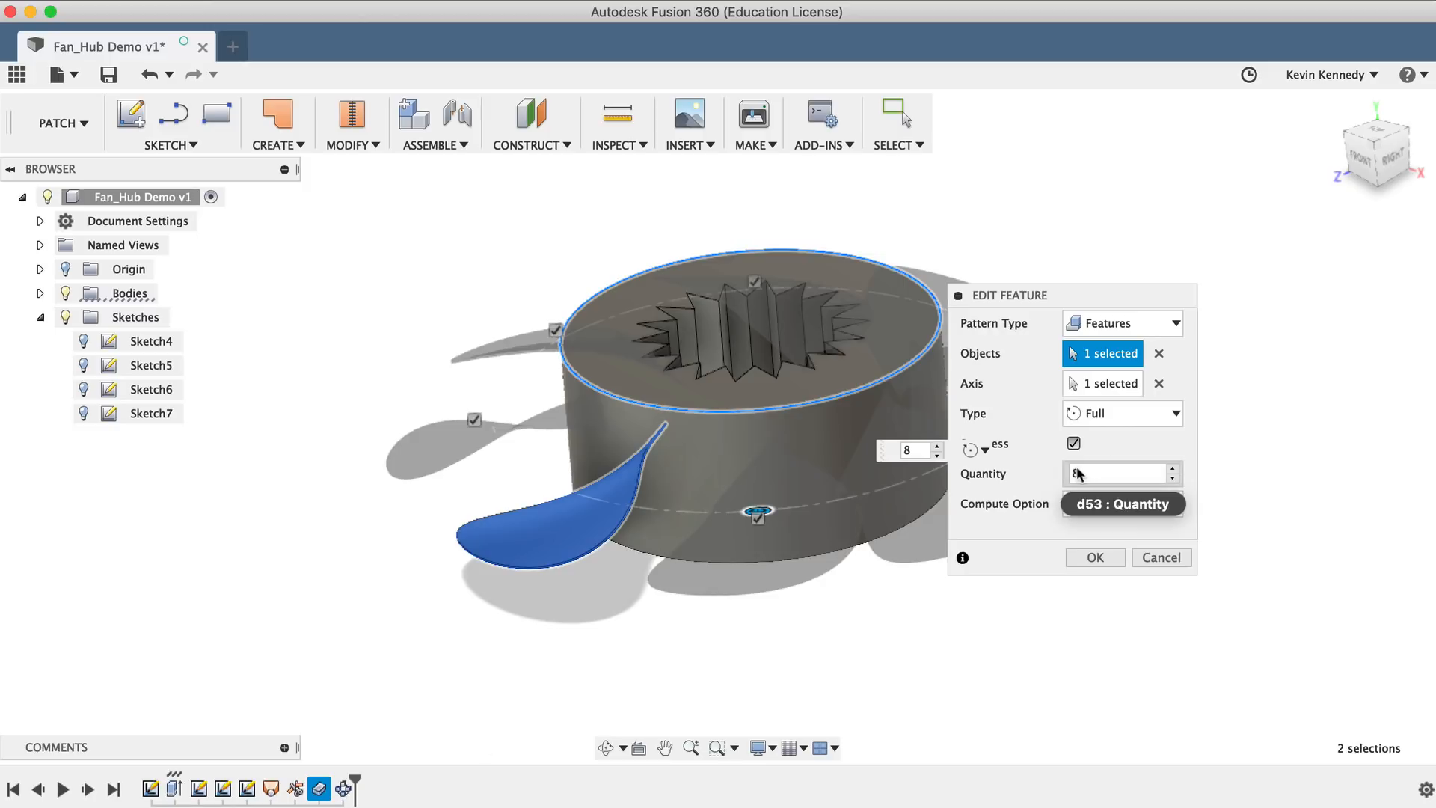
type("5")
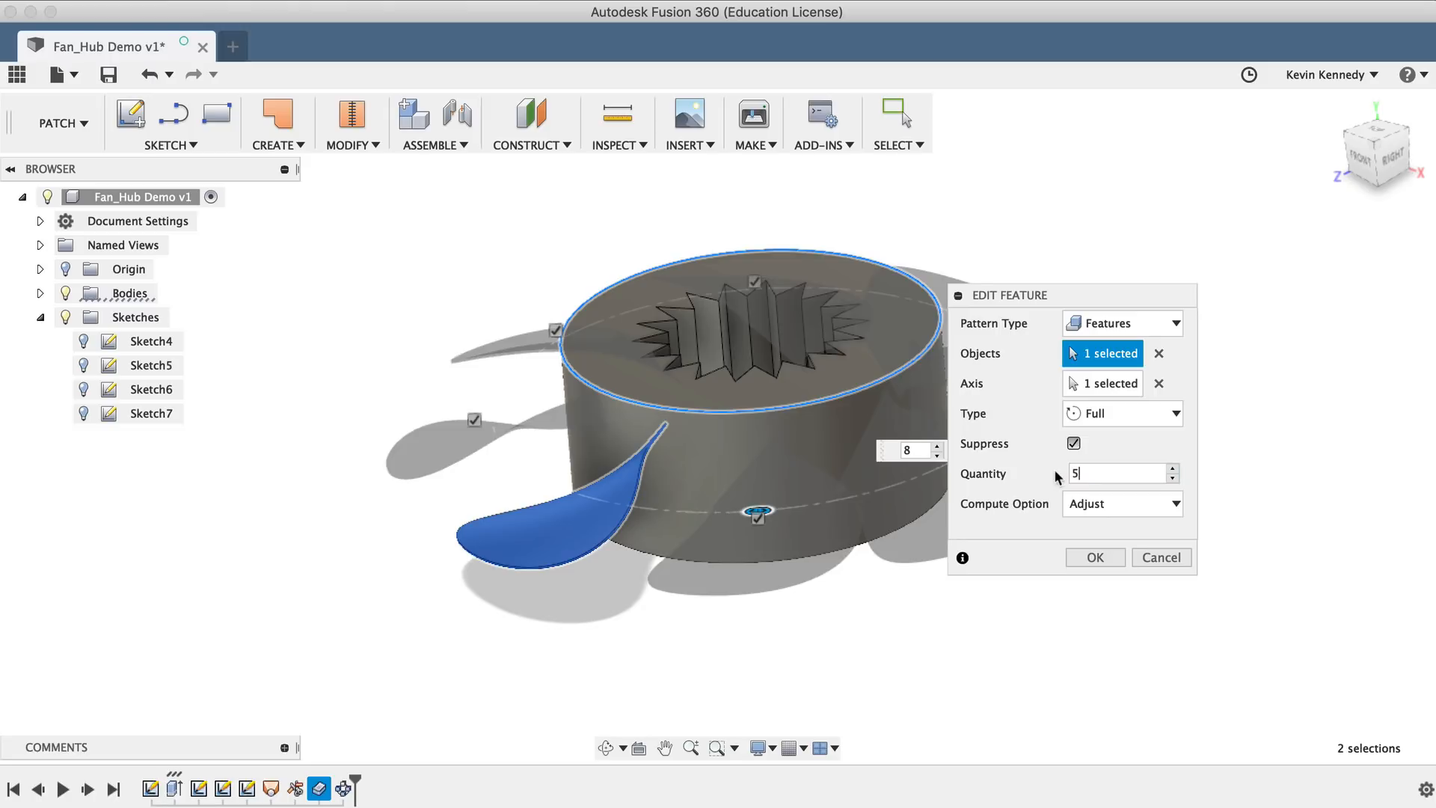
left_click(1094, 556)
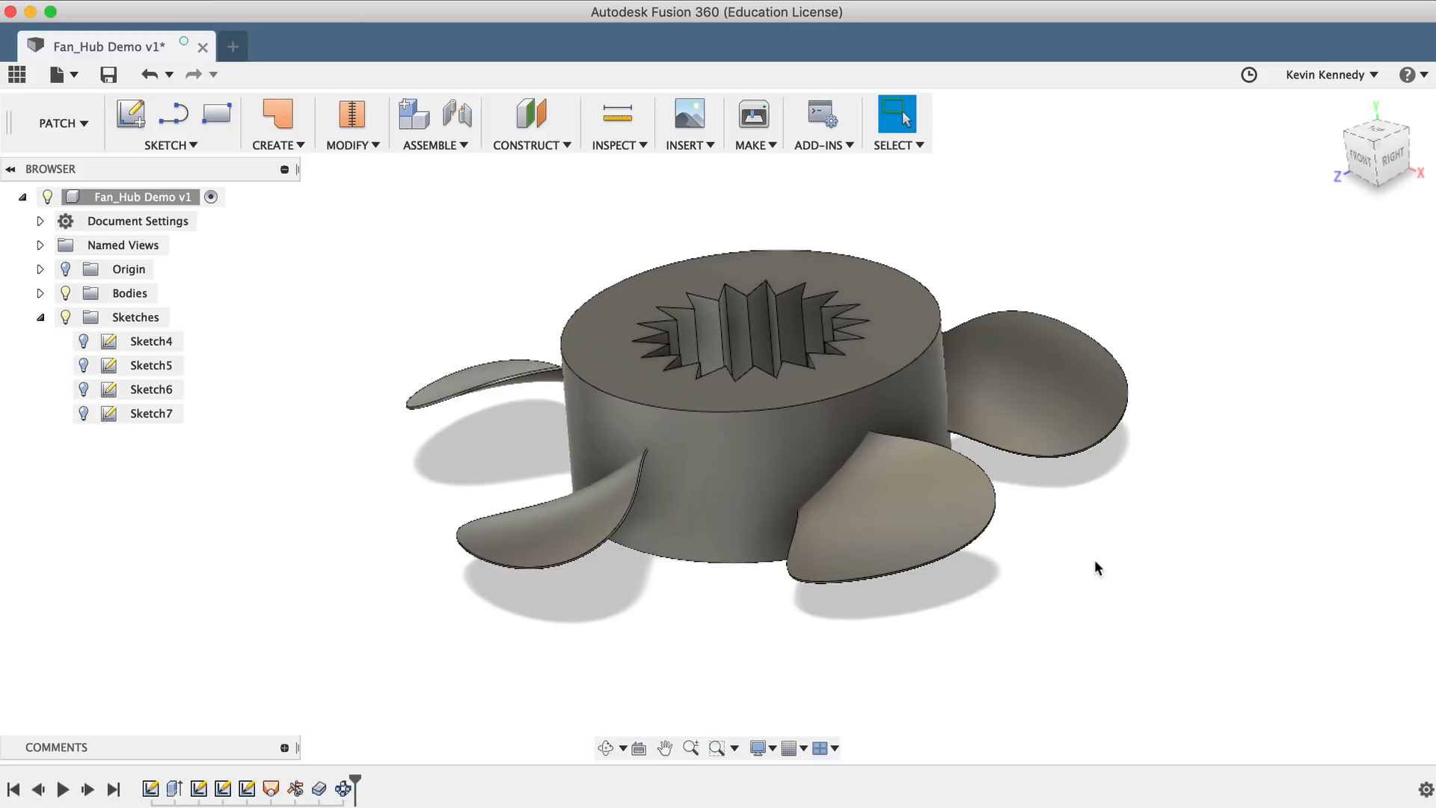
mouse_move(448, 493)
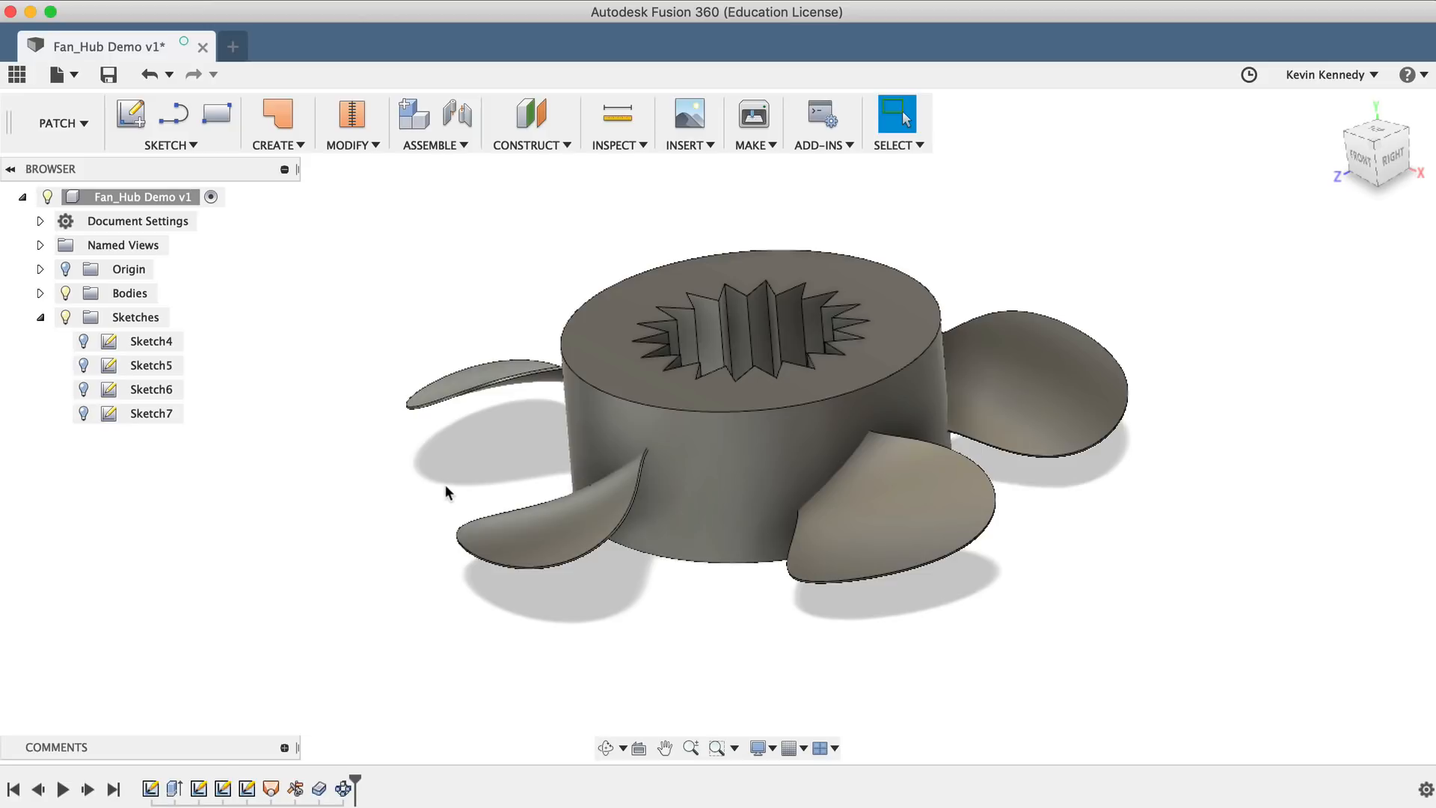
mouse_move(391, 501)
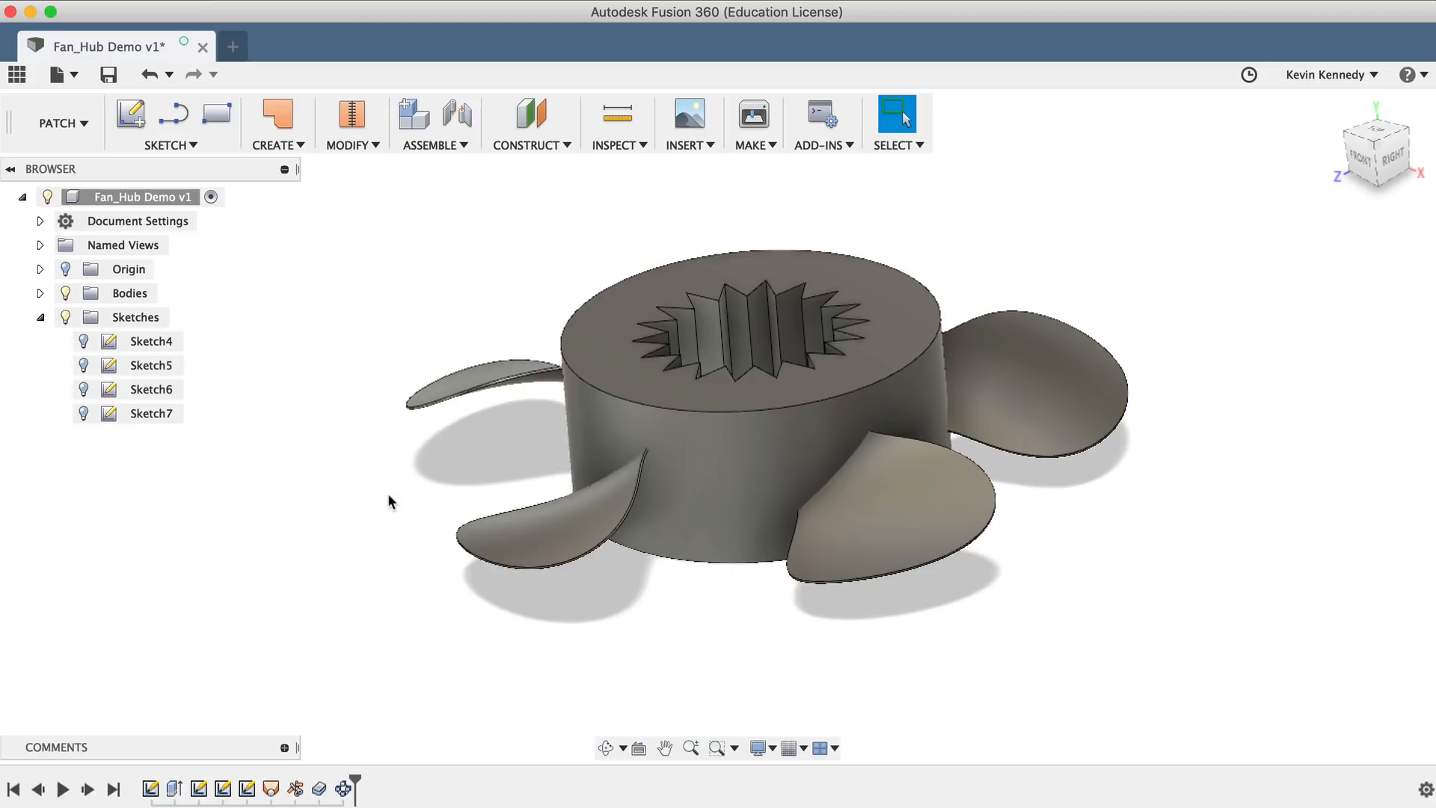
mouse_move(397, 613)
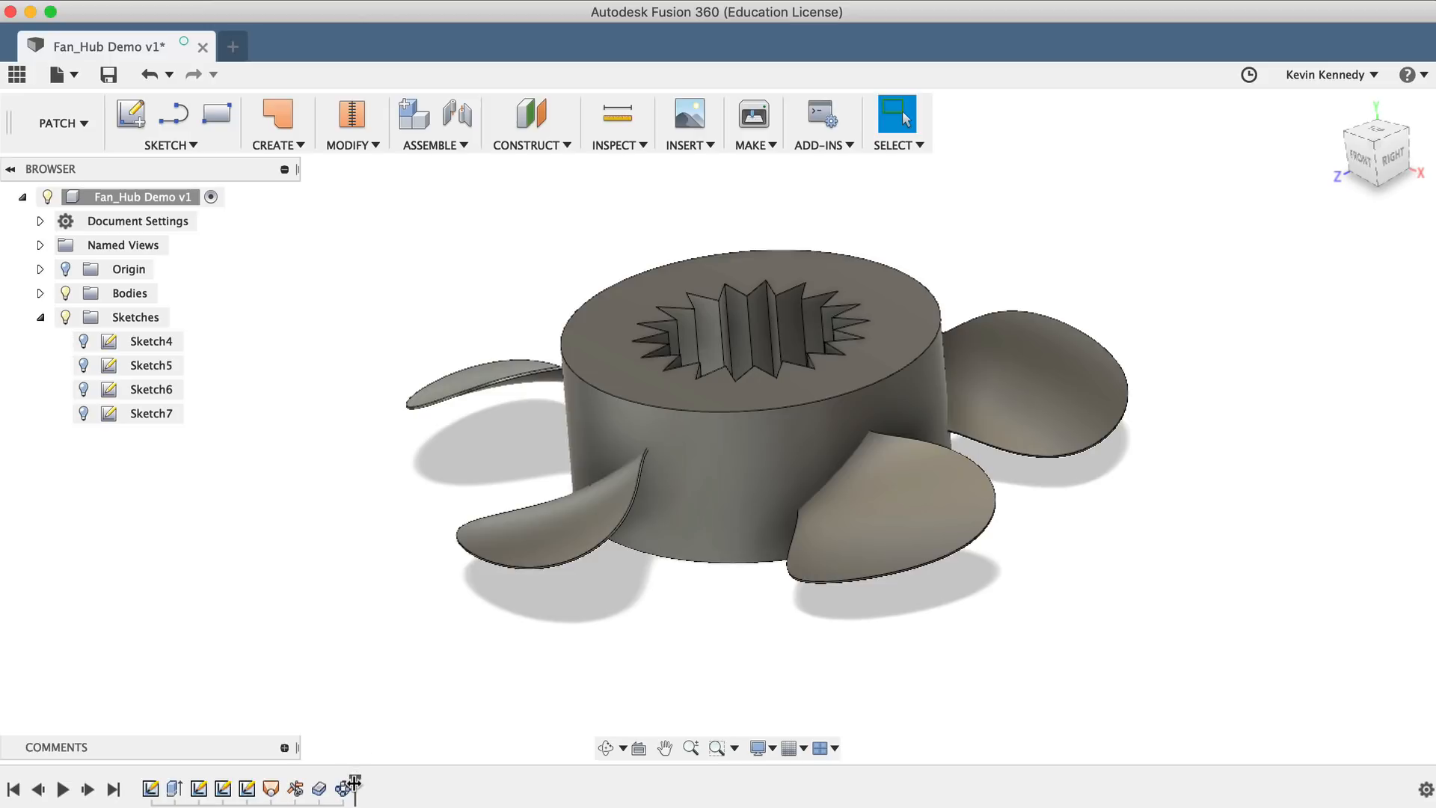
mouse_move(342, 787)
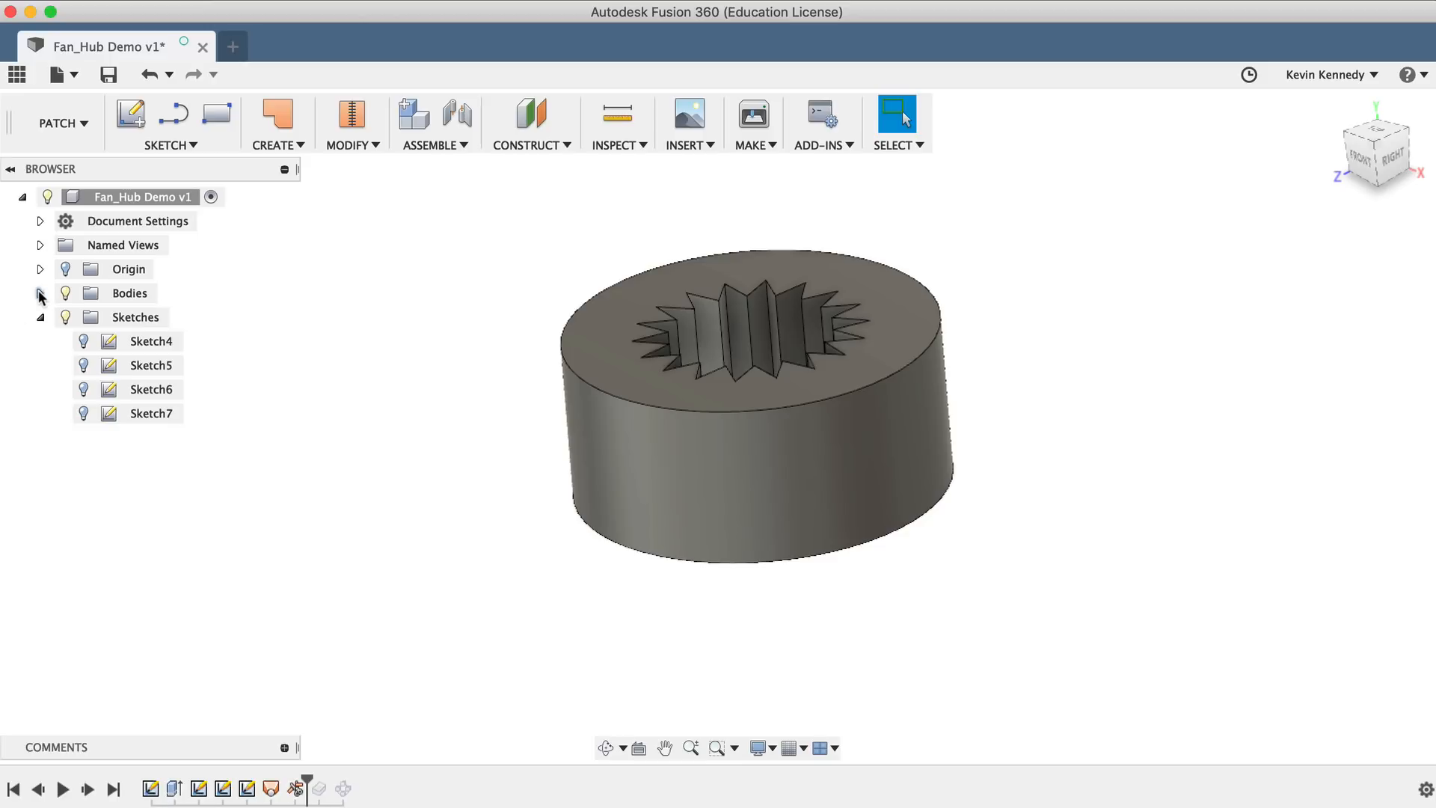
Step: Expand Bodies and show the single blade surface Body11 before the pattern
left_click(39, 293)
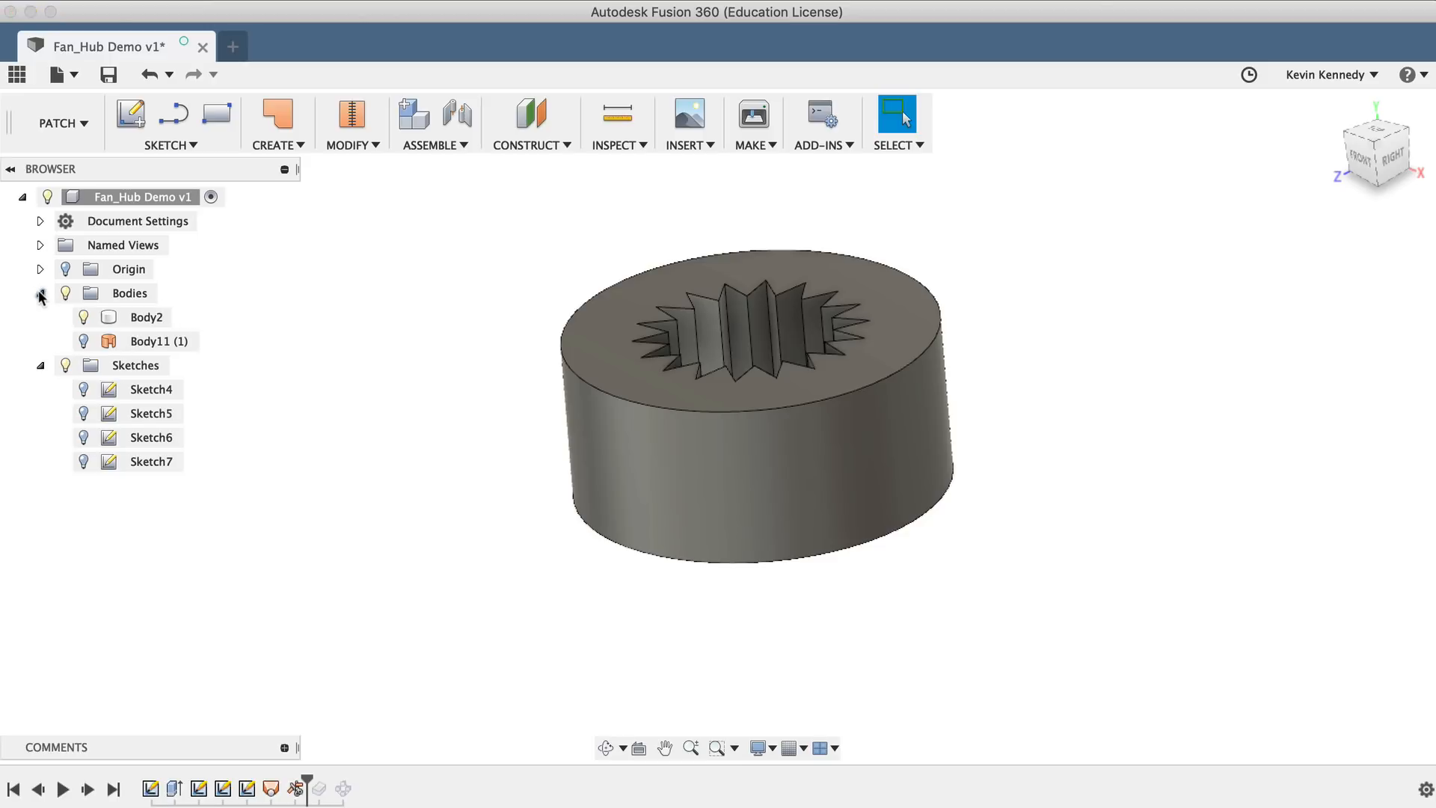
left_click(146, 341)
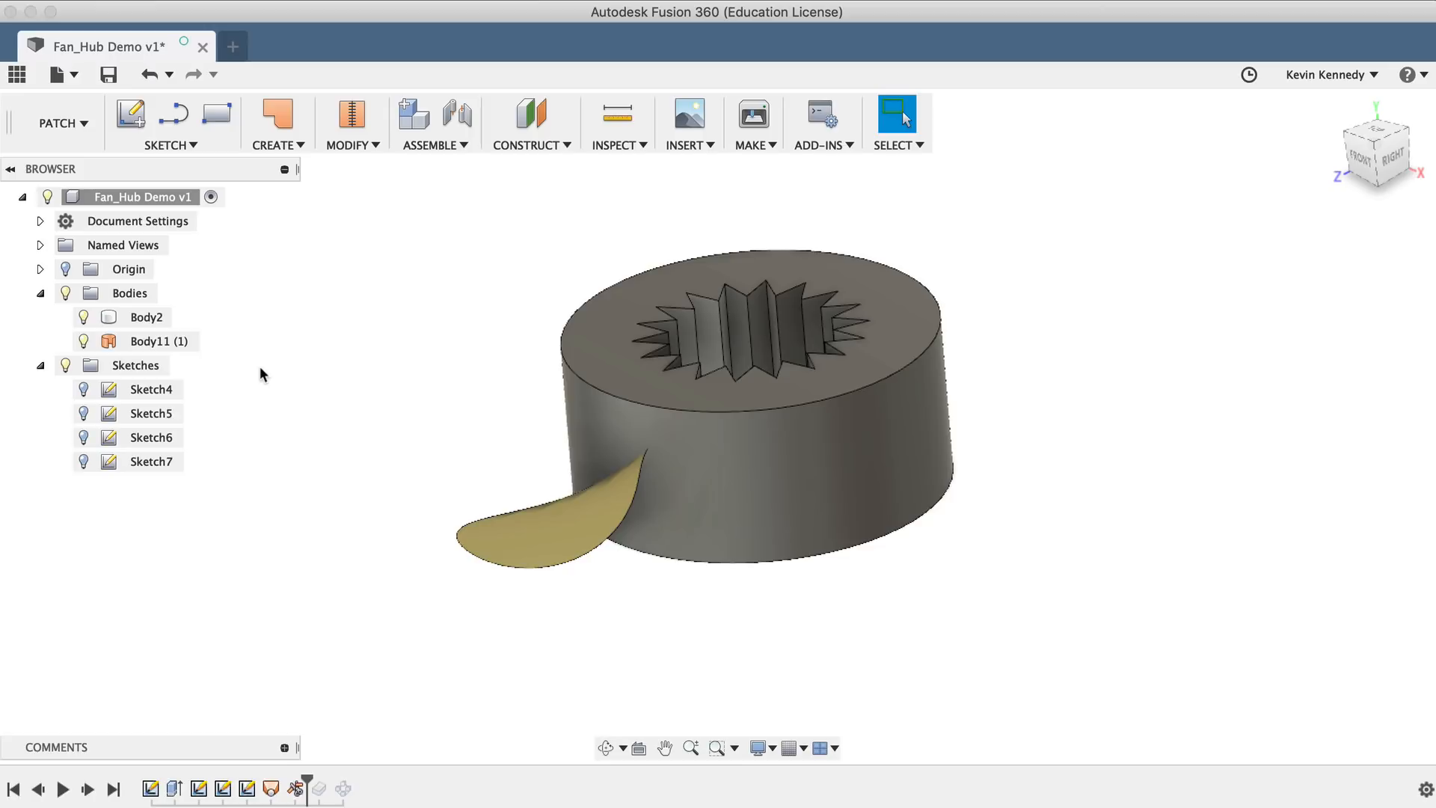
left_click(351, 145)
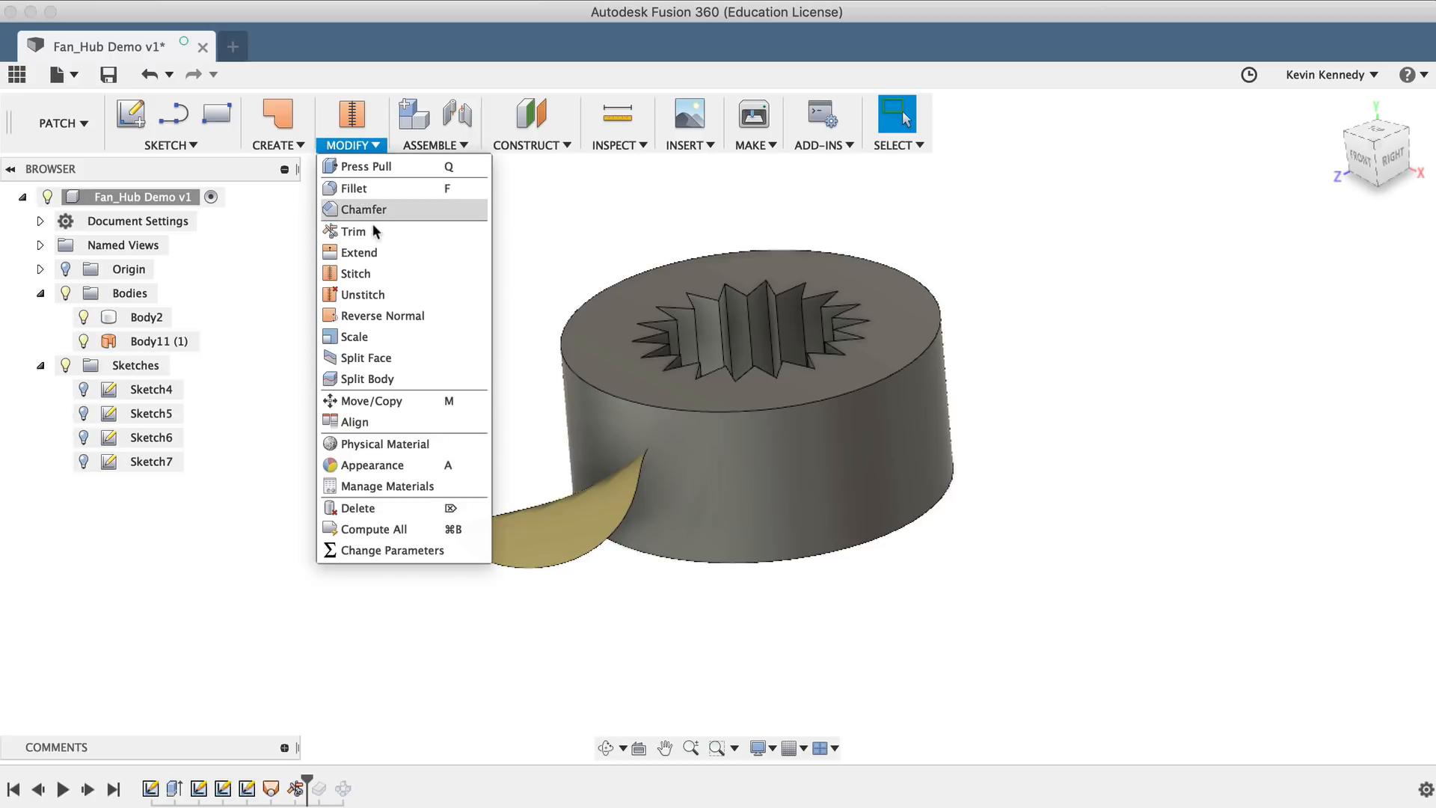
Step: Extend the blade's outer edge by 20 mm
left_click(358, 252)
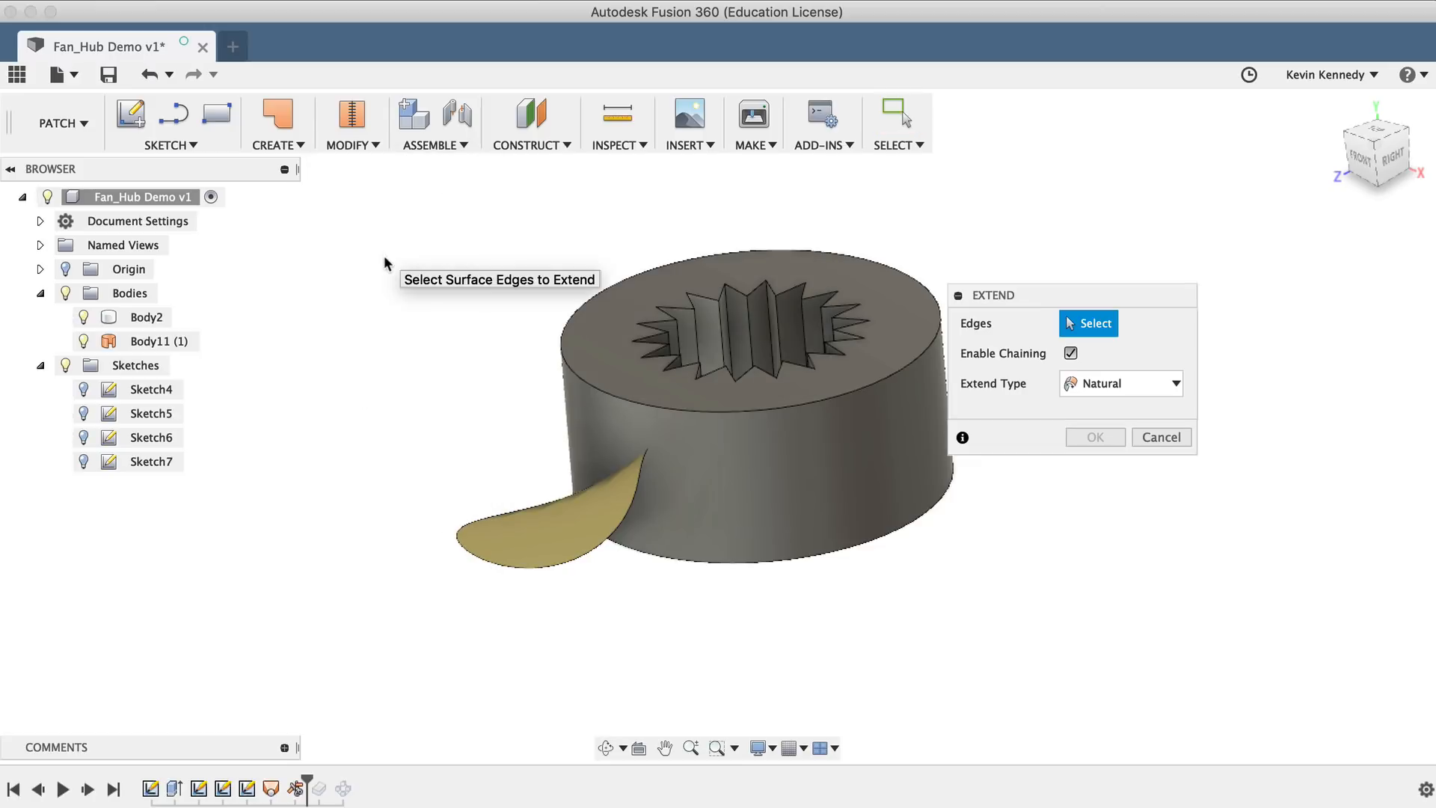
left_click(499, 540)
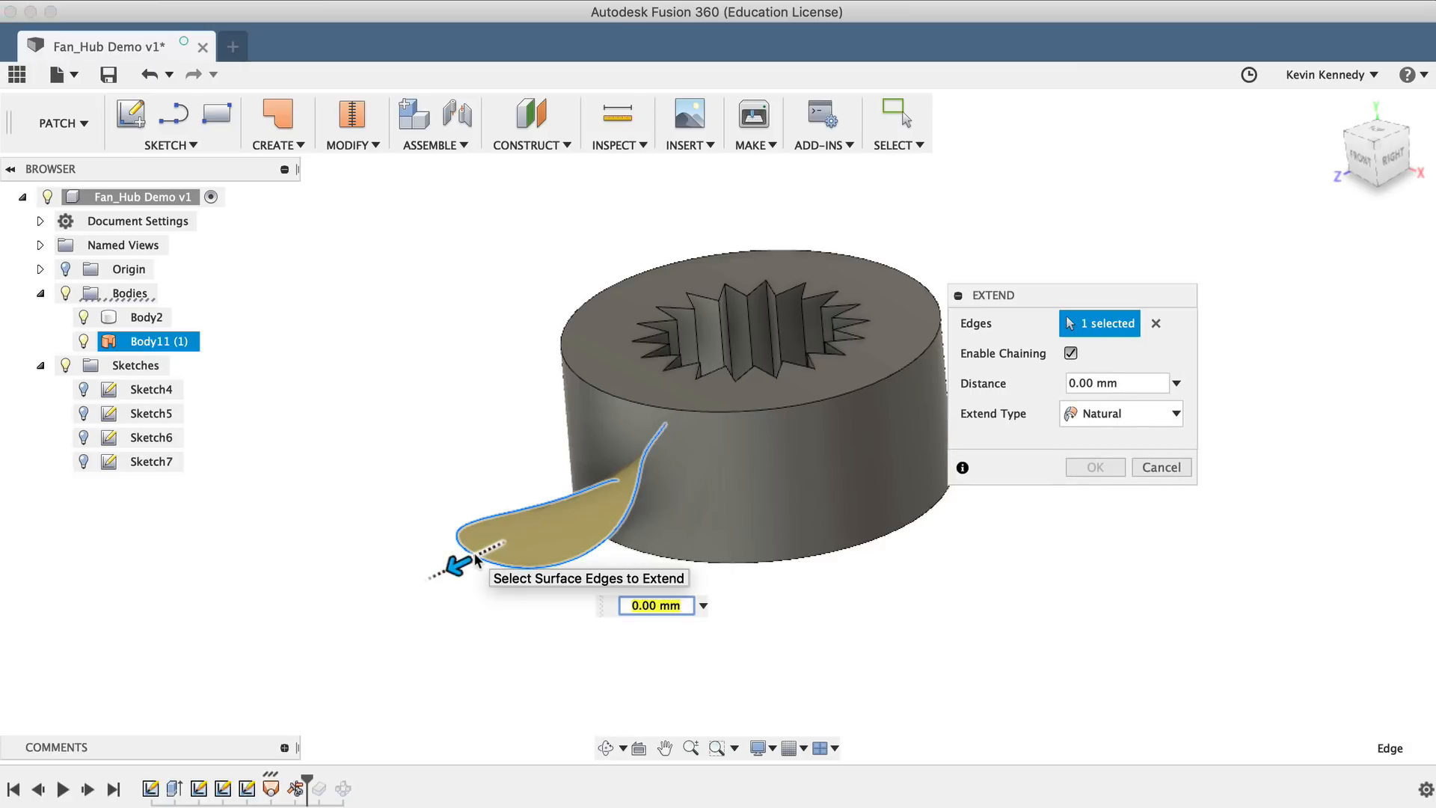
type("20")
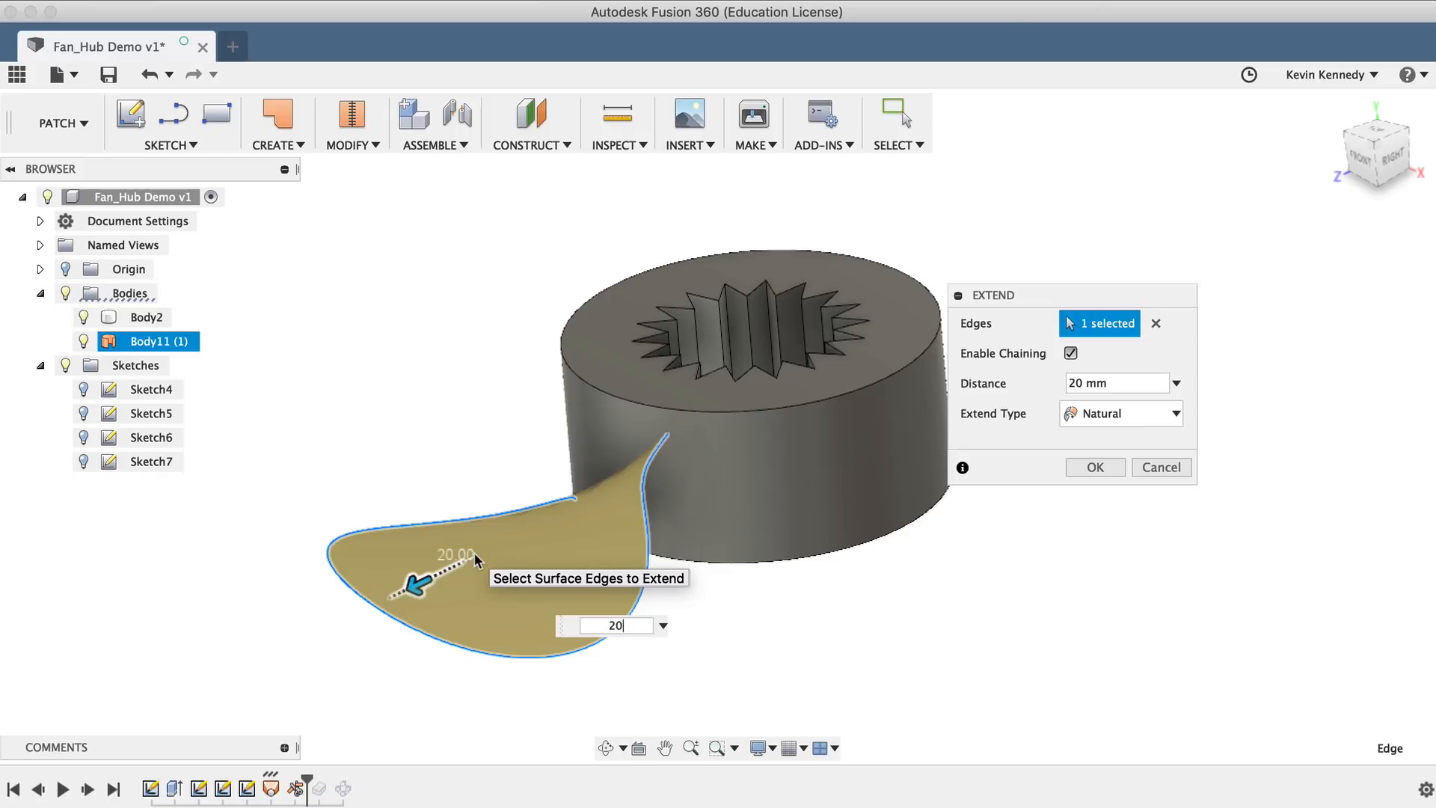
mouse_move(1047, 549)
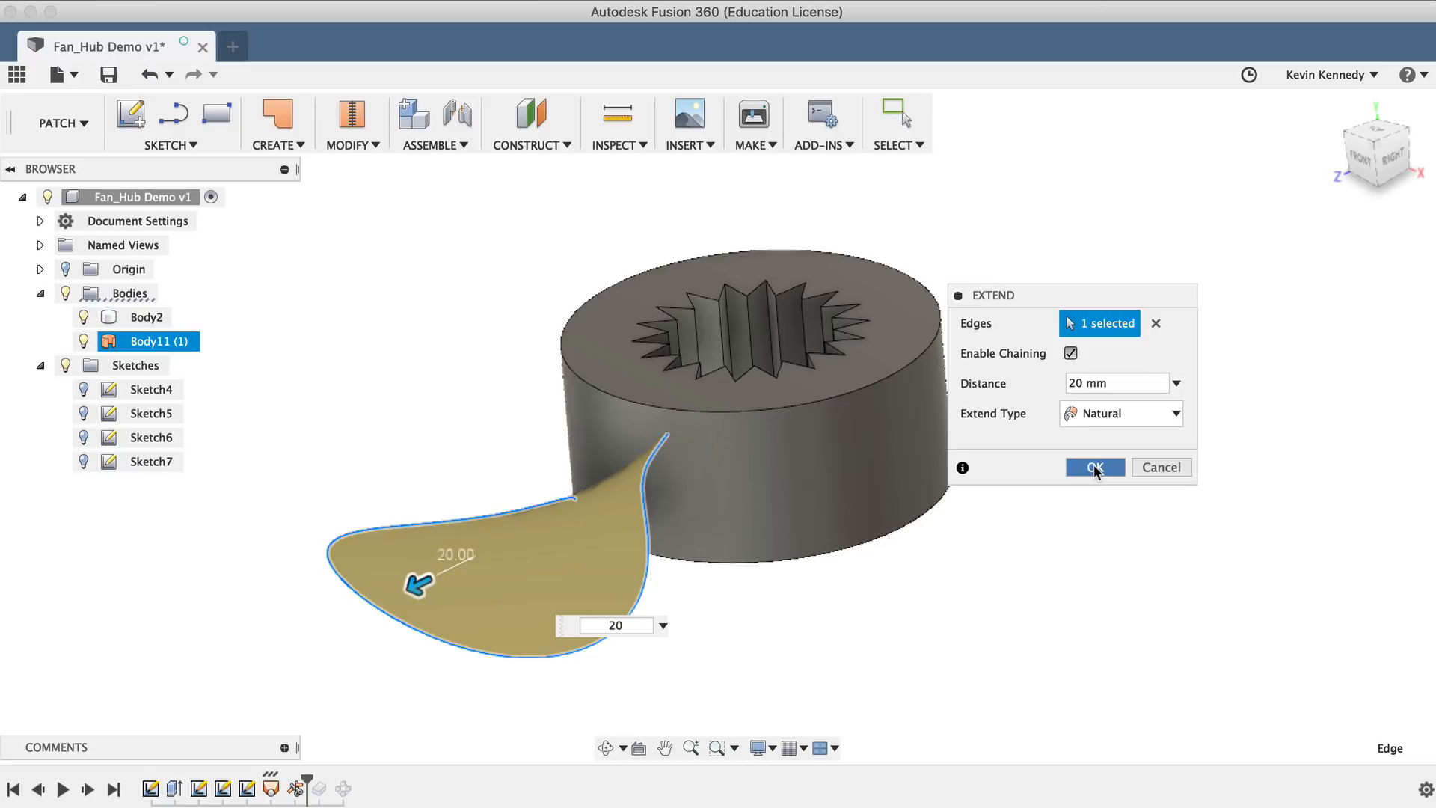
left_click(1093, 466)
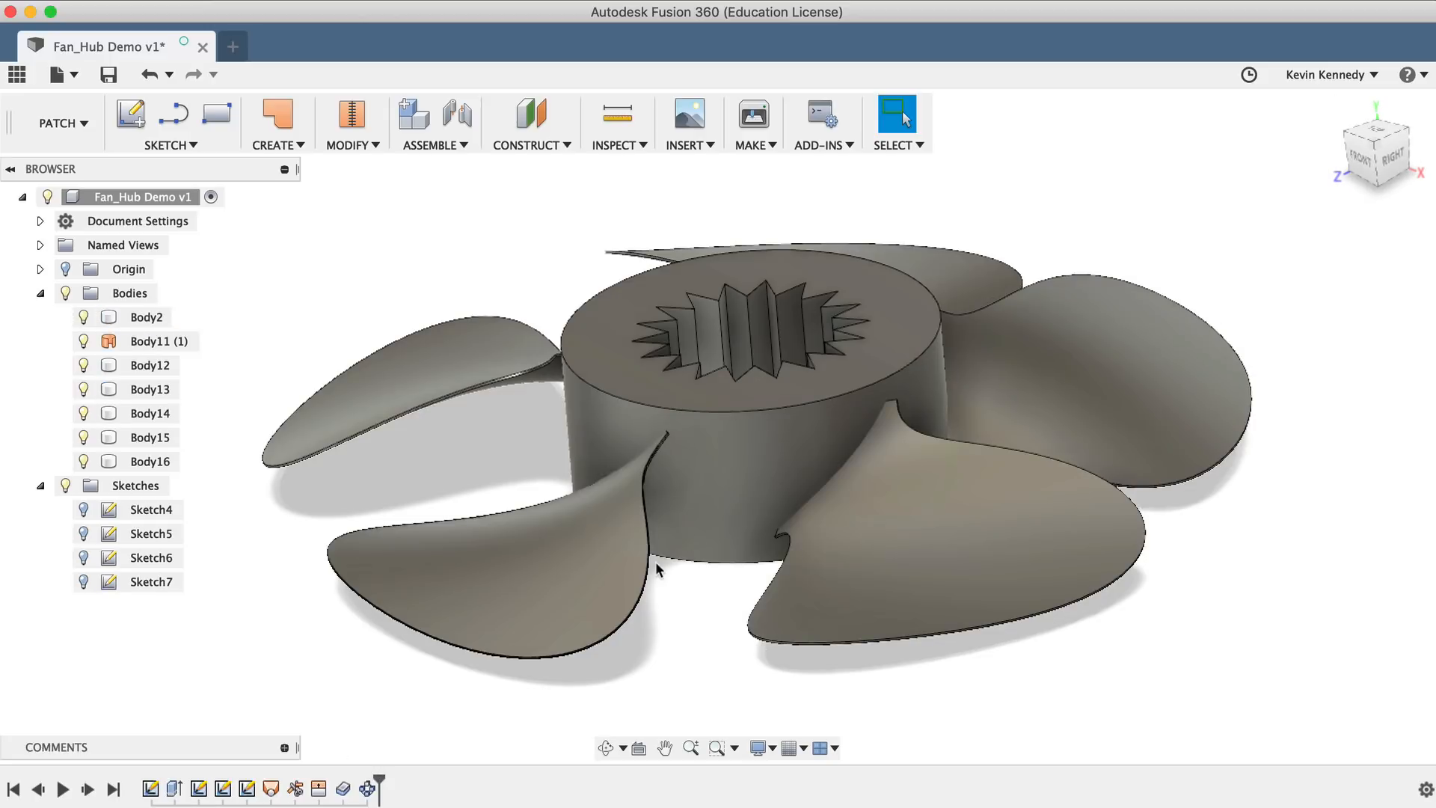
mouse_move(365, 788)
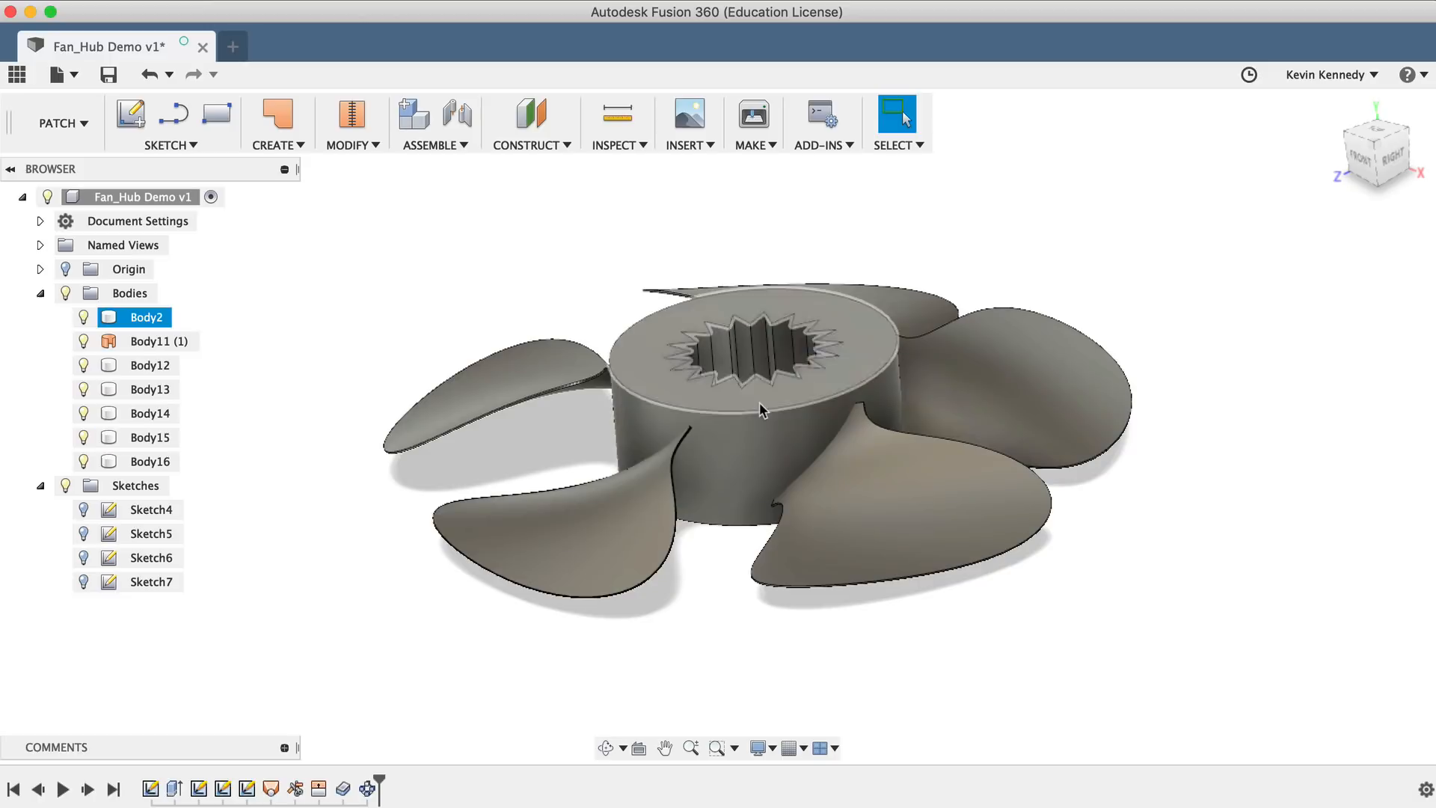
Step: Move the timeline marker so the pattern recomputes with the extended blade
left_click(146, 389)
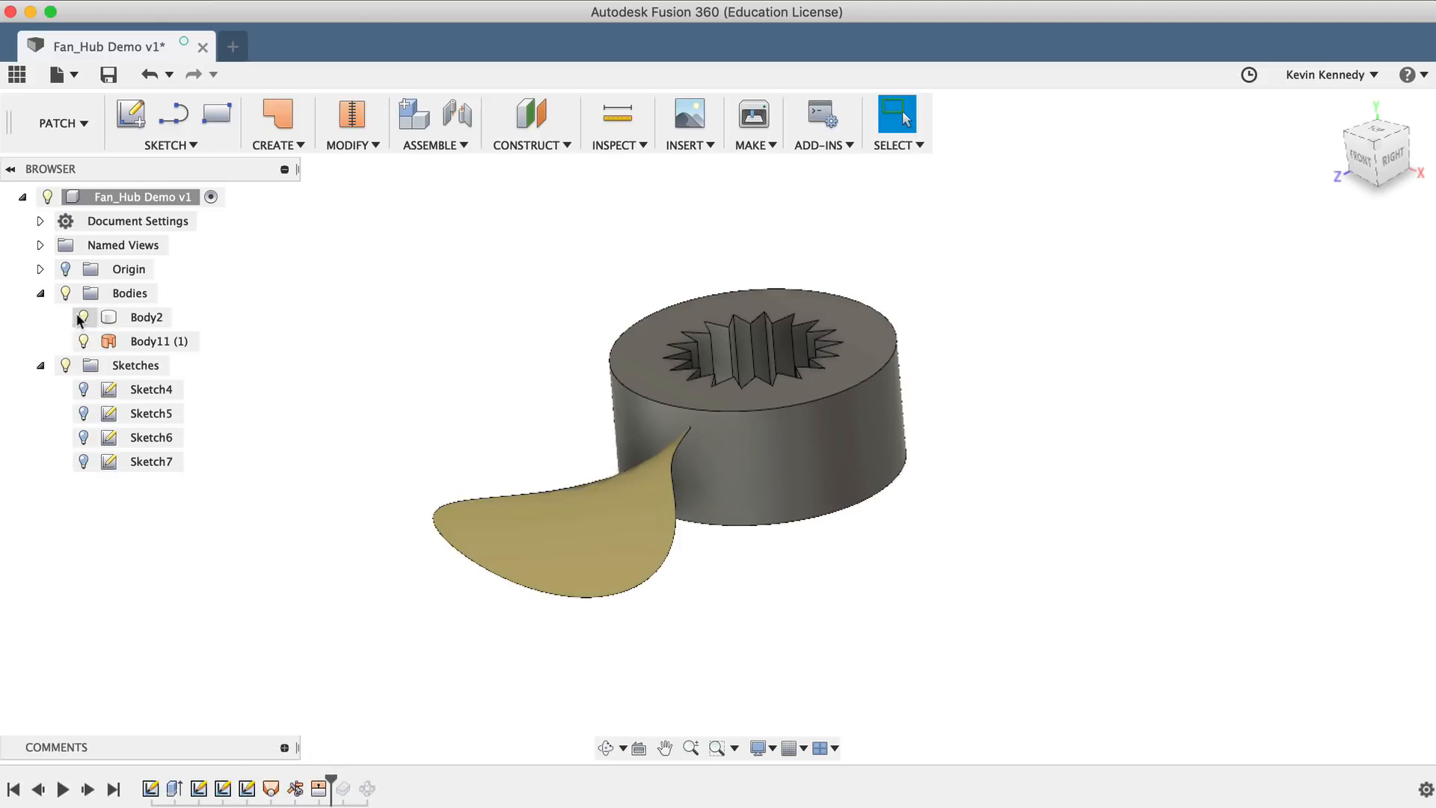
Step: Hide the hub body Body2, leaving only the blade surface visible
left_click(83, 317)
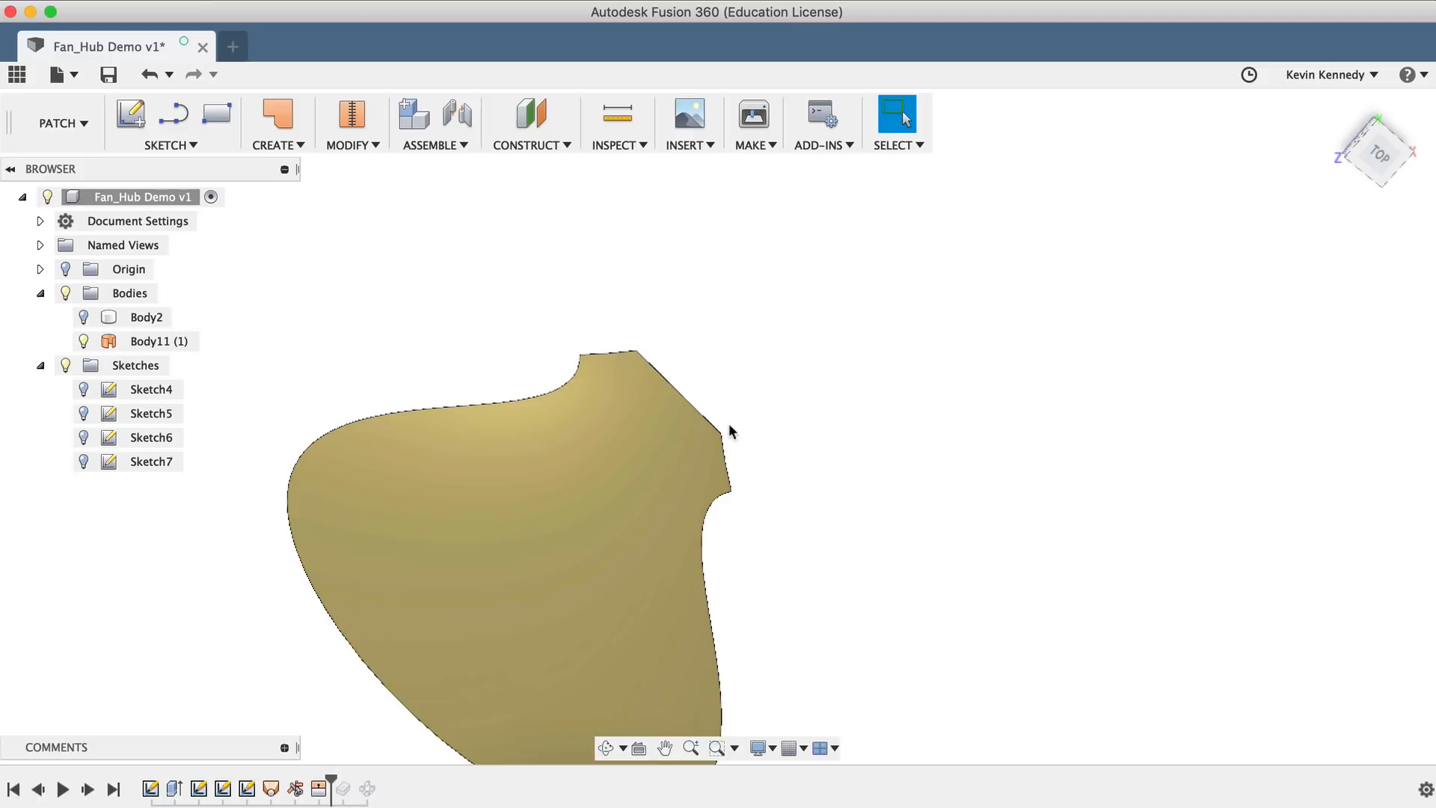
left_click(351, 124)
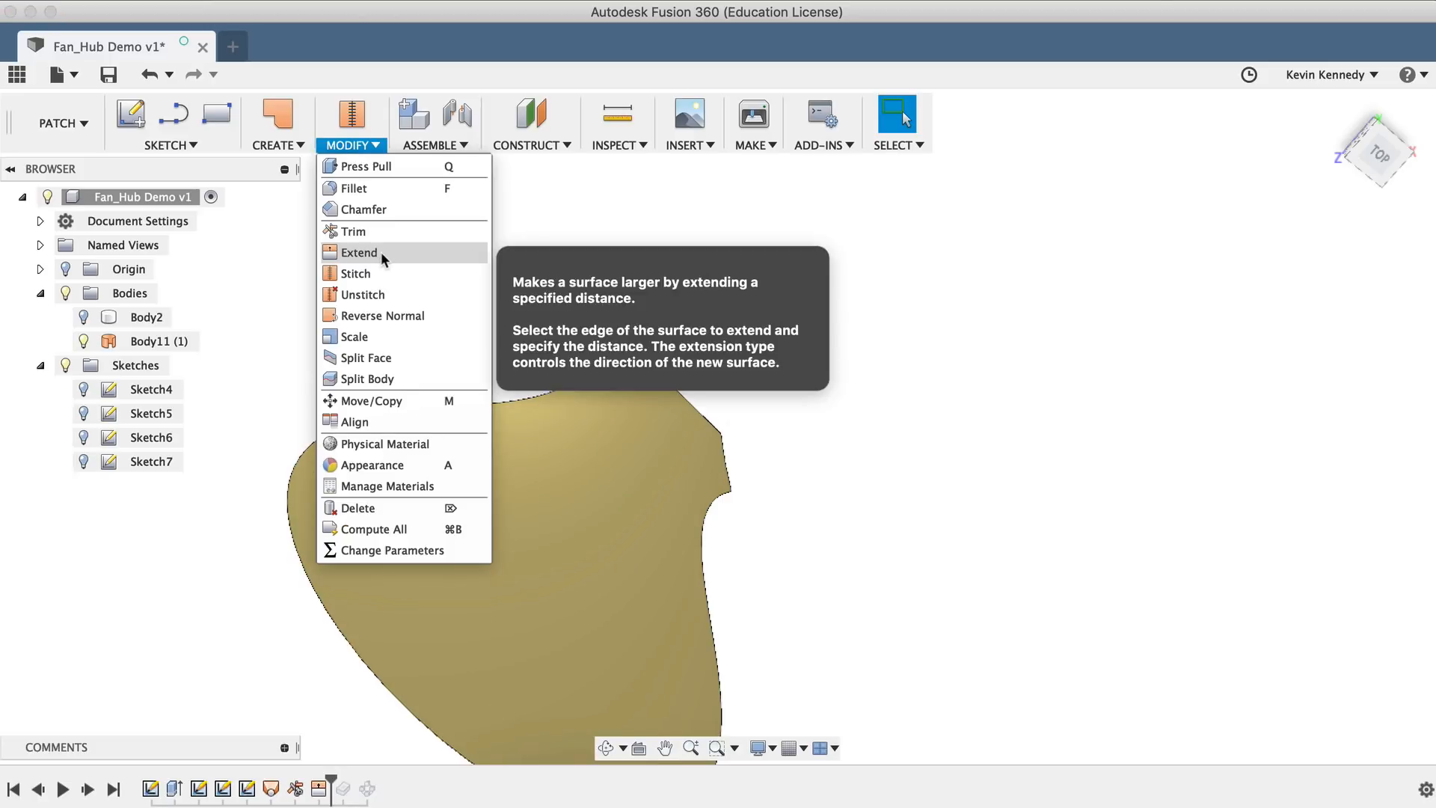
Step: Extend the blade's inner root edge by 10 mm toward the hub
left_click(358, 252)
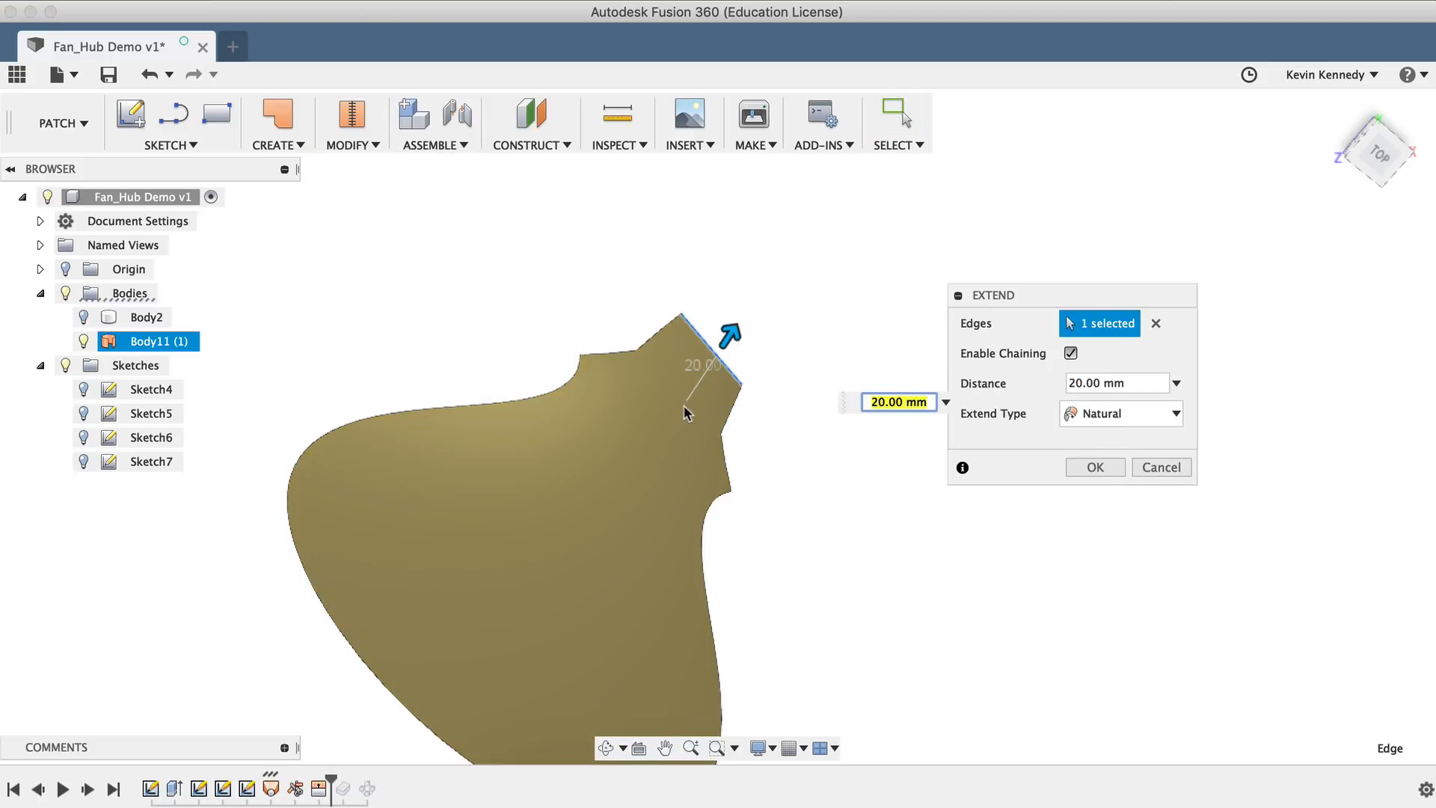
type("0.00")
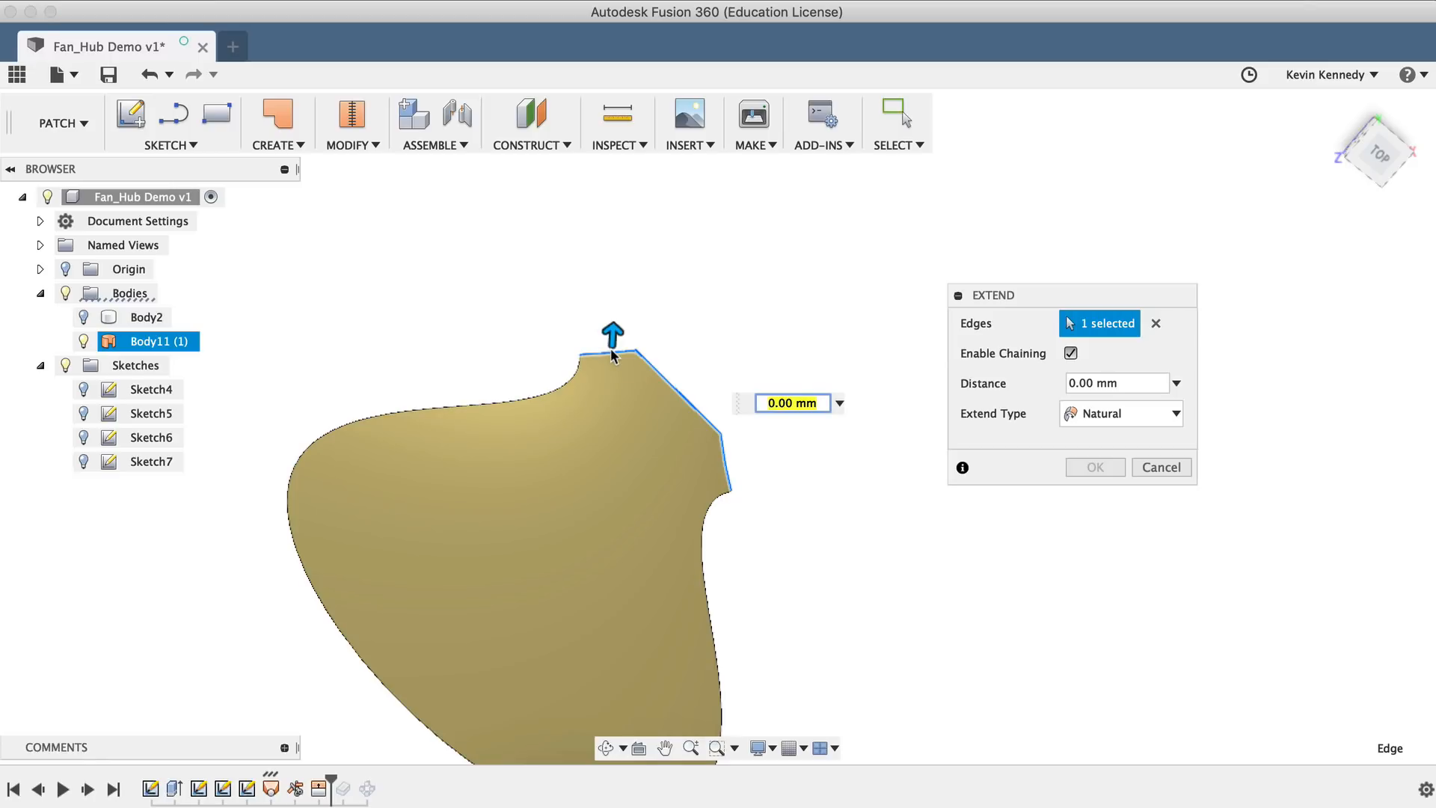
type("10")
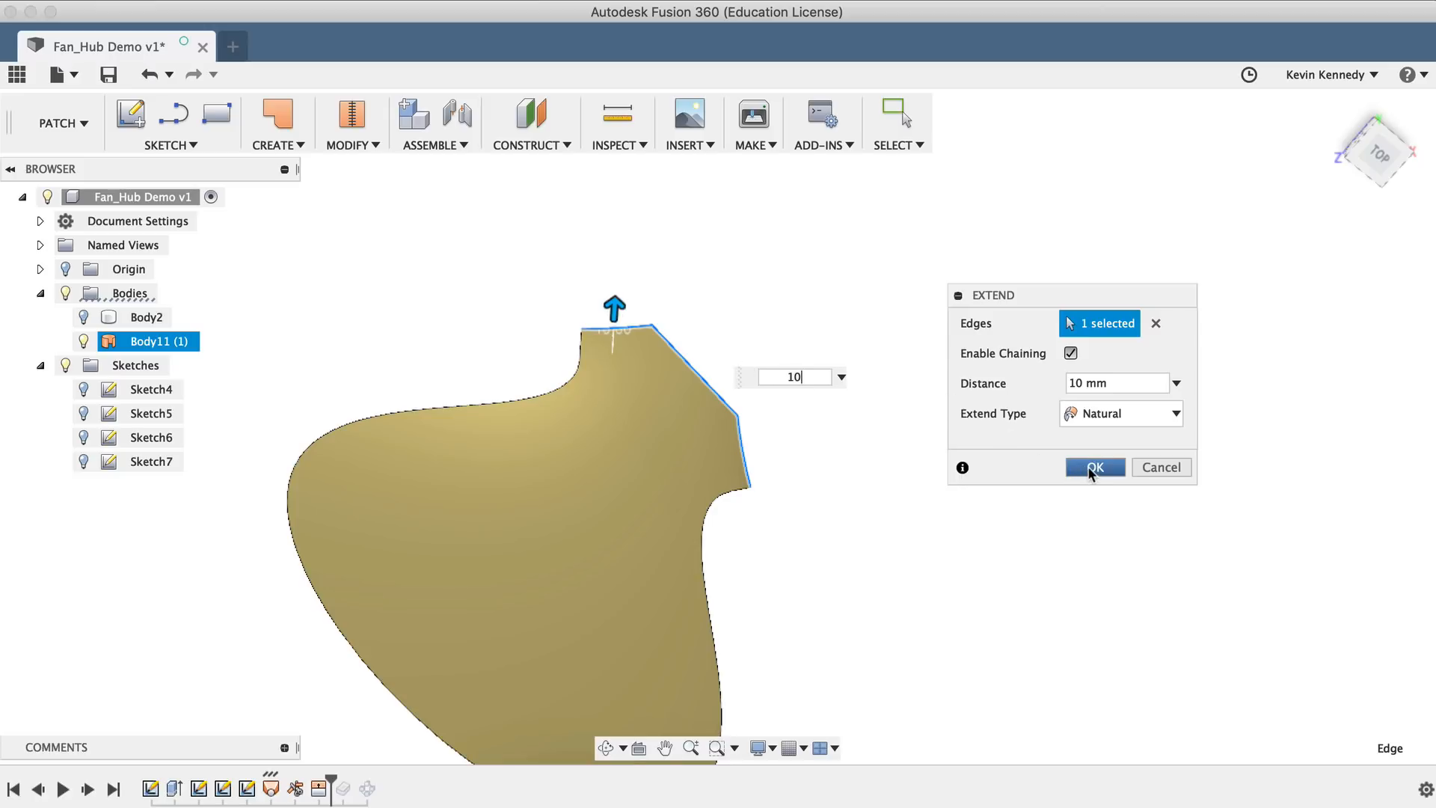
left_click(1094, 467)
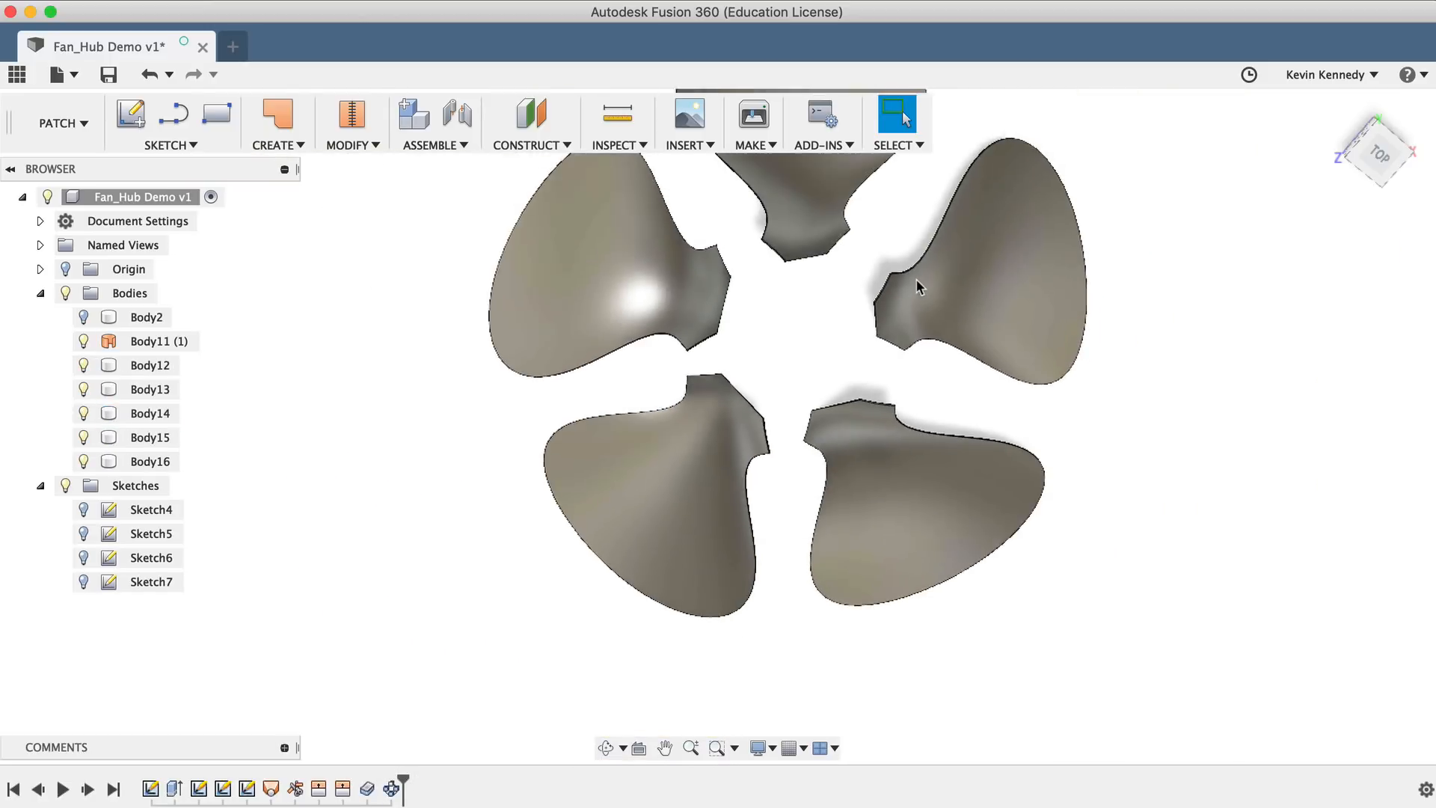
Step: Select Body2 and turn its visibility back on to show the hub
left_click(145, 317)
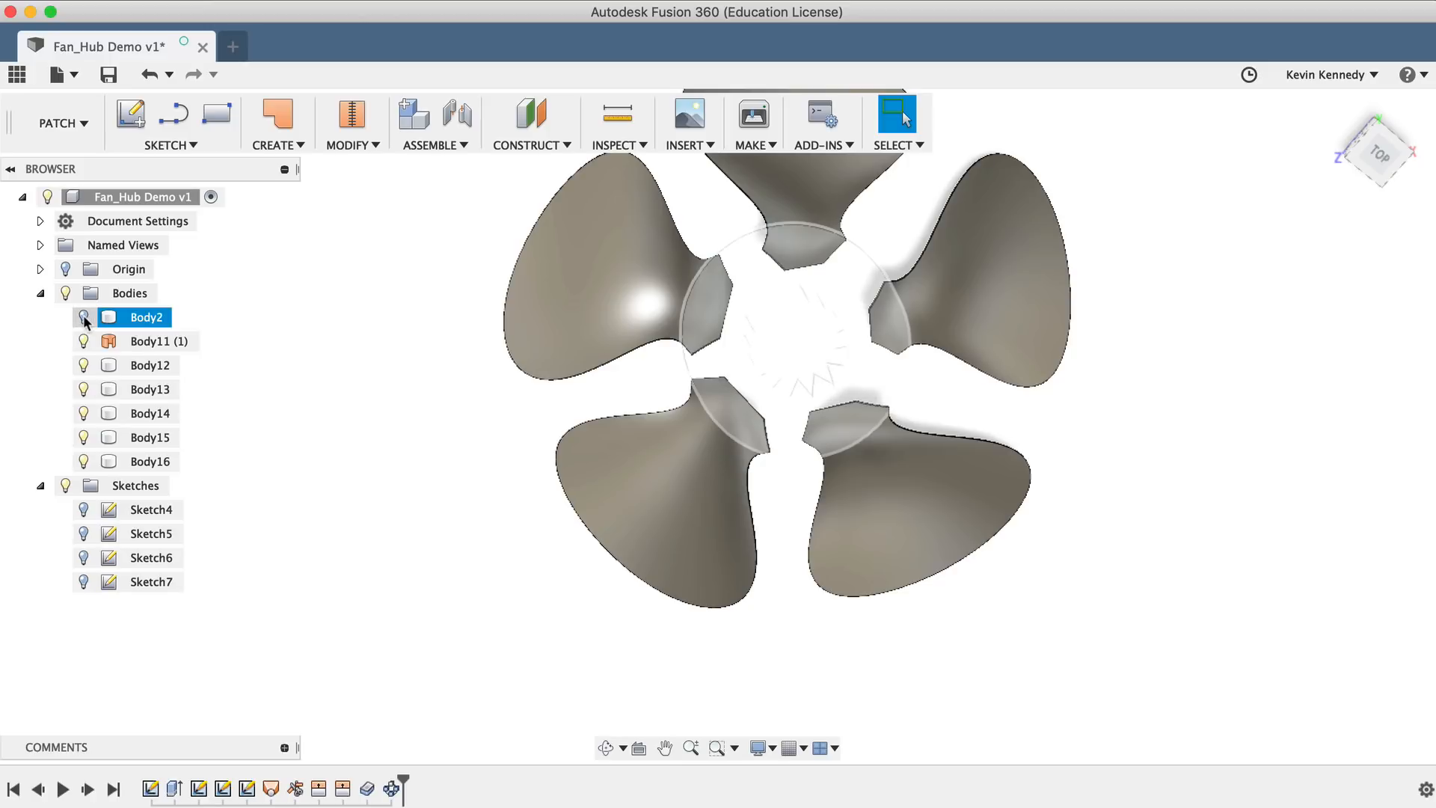
left_click(83, 315)
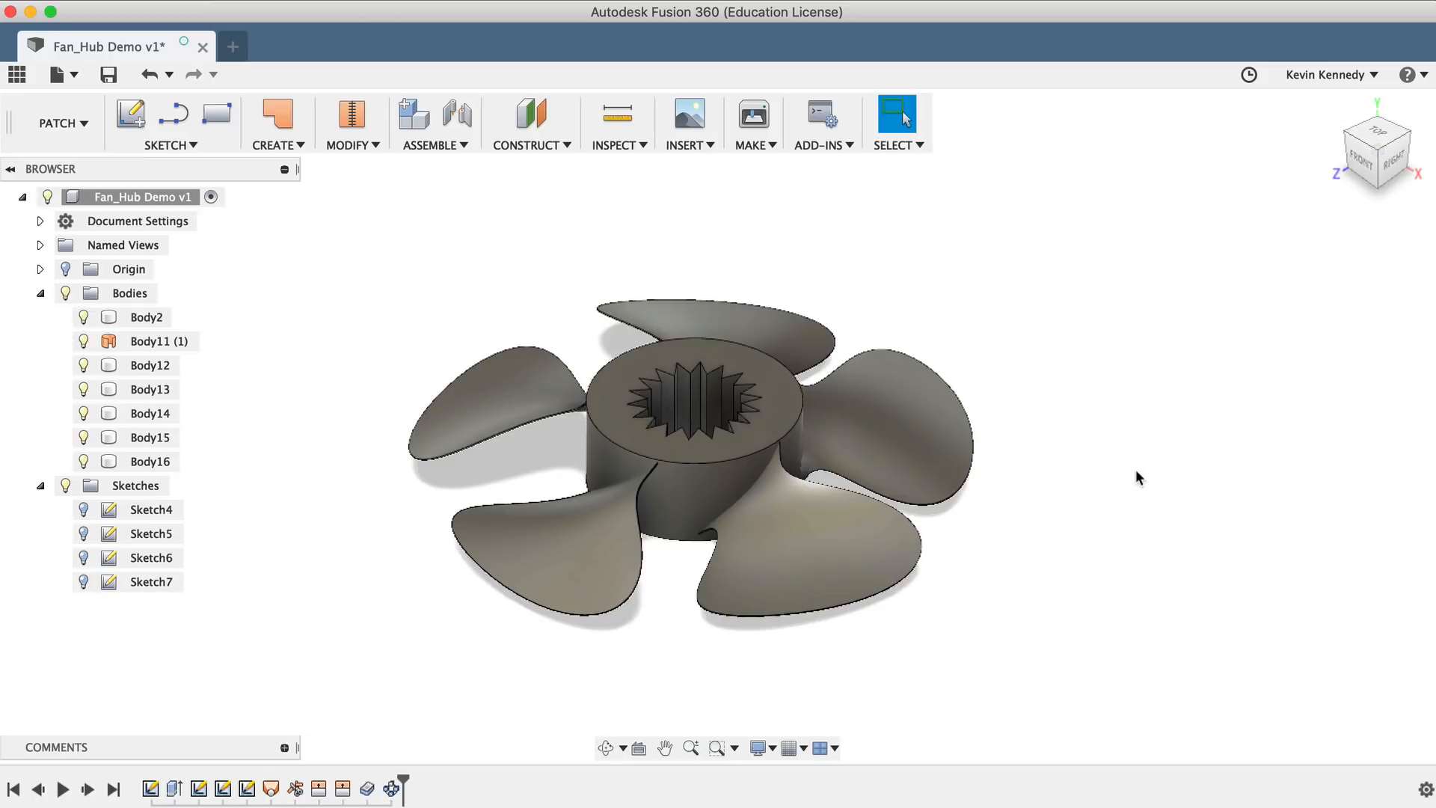
mouse_move(1141, 473)
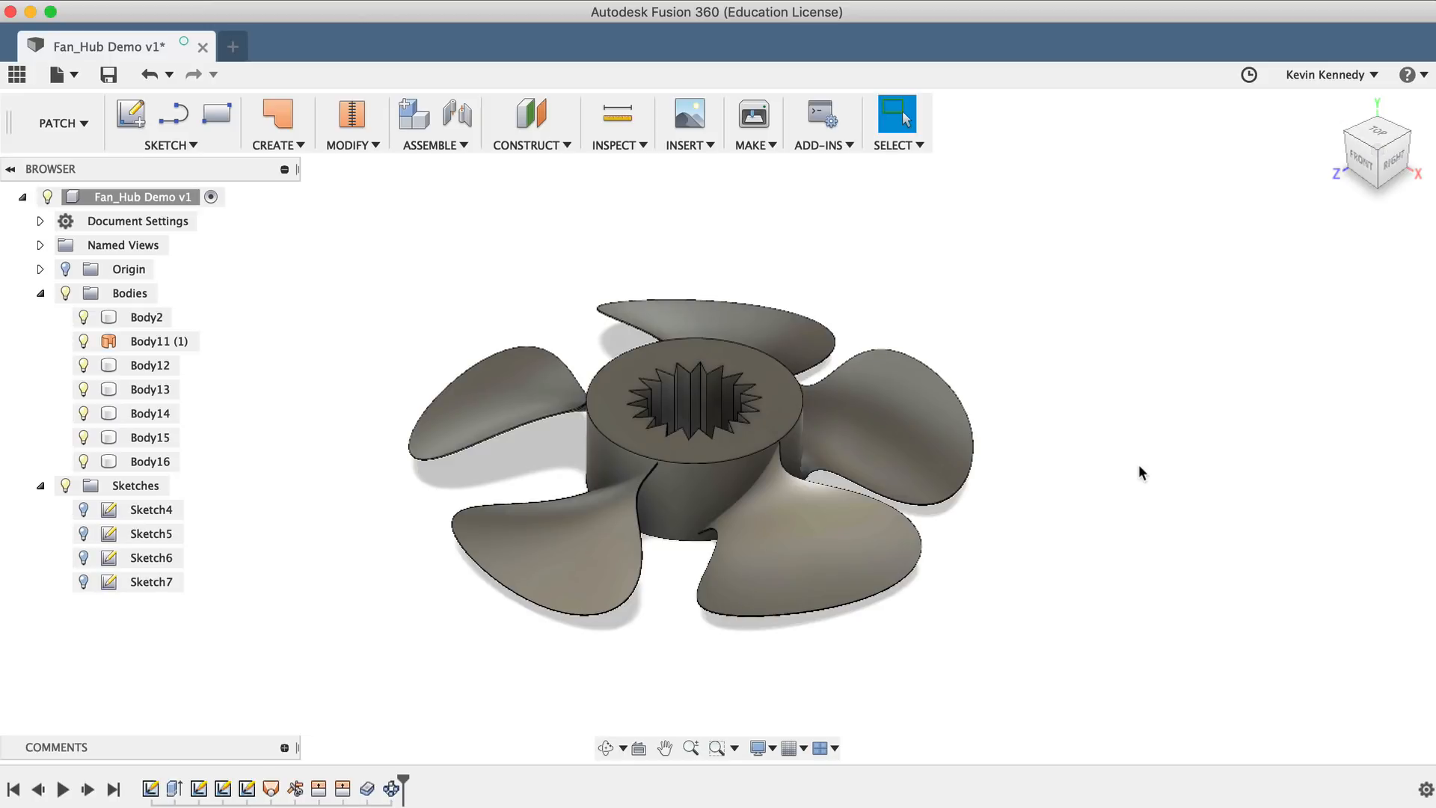